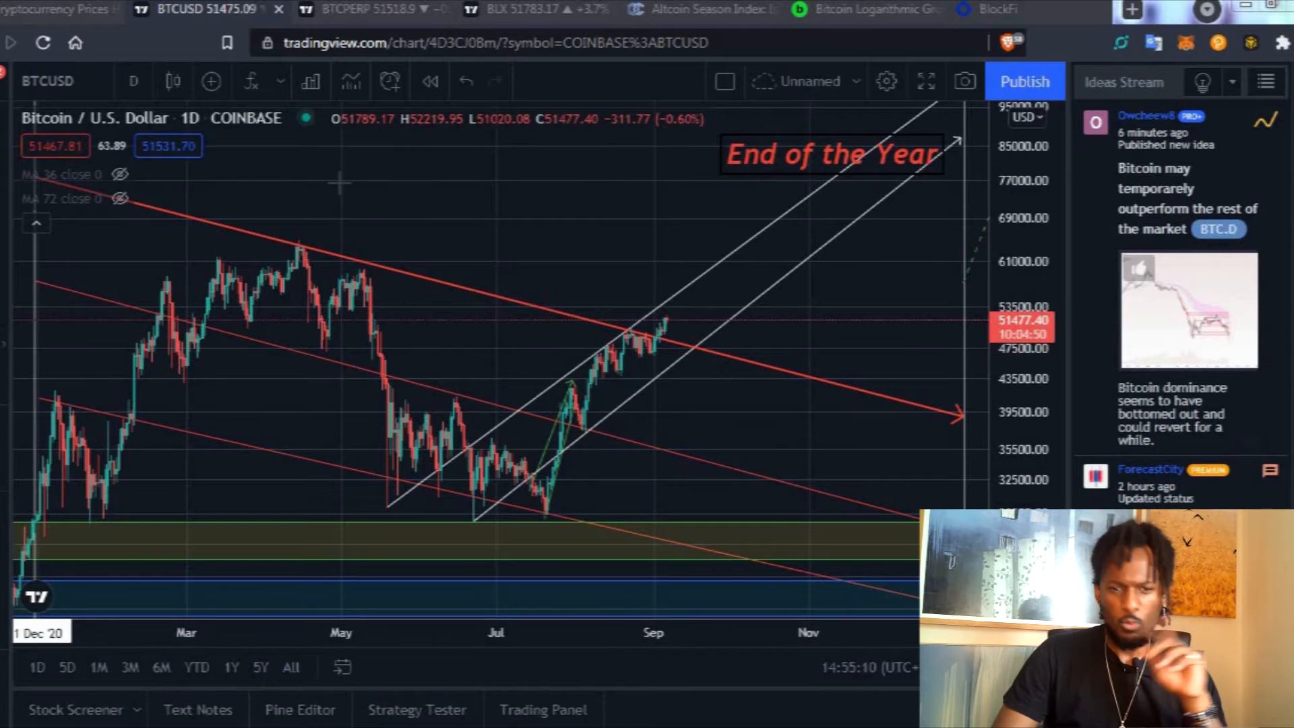
Show the Altcoin Season Index reading 37 and scroll to its one-year history chart.
left_click(701, 9)
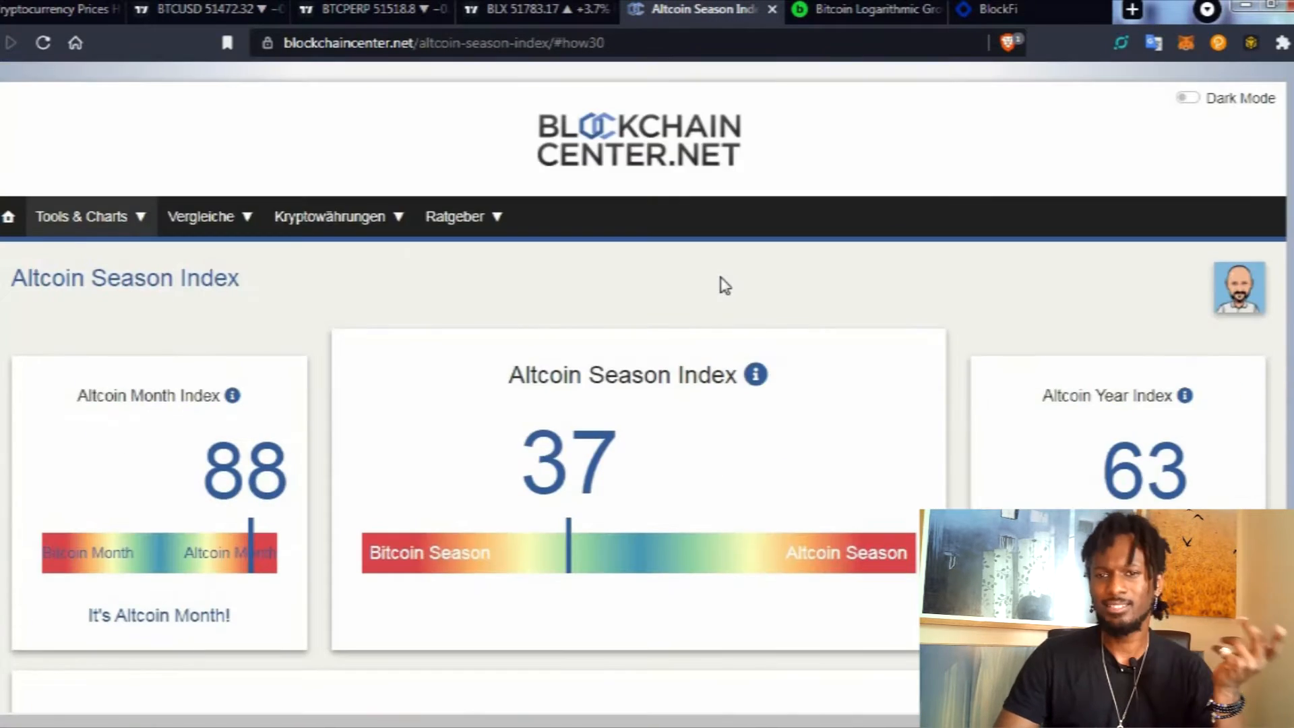
scroll("down", 3)
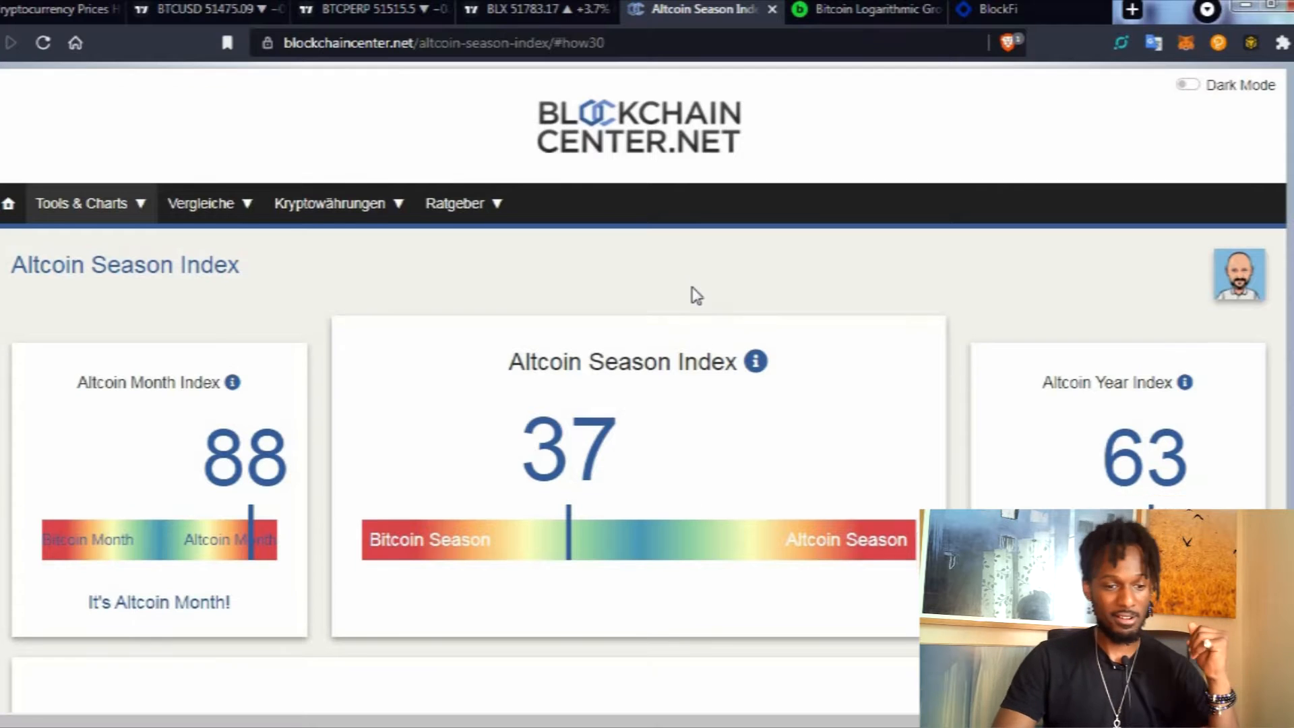
scroll("down", 3)
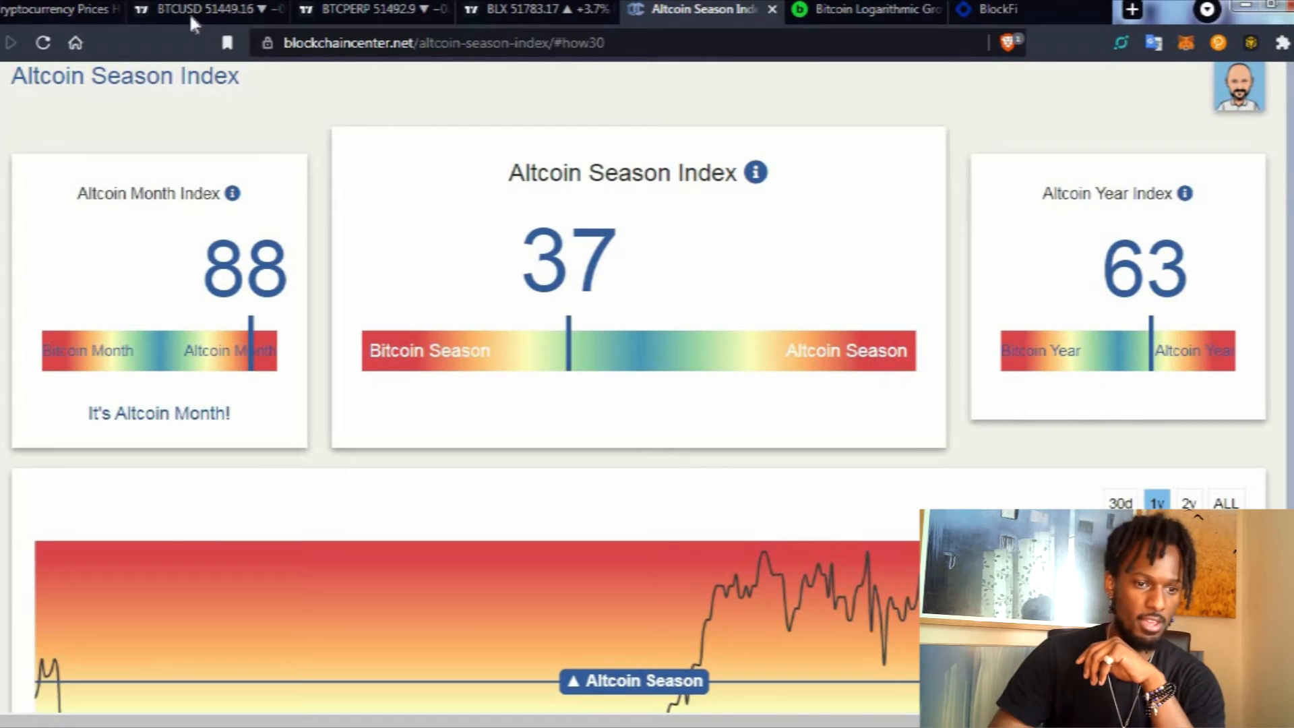
Return to the BTCUSD daily chart to mark the two spring highs in yellow.
left_click(202, 11)
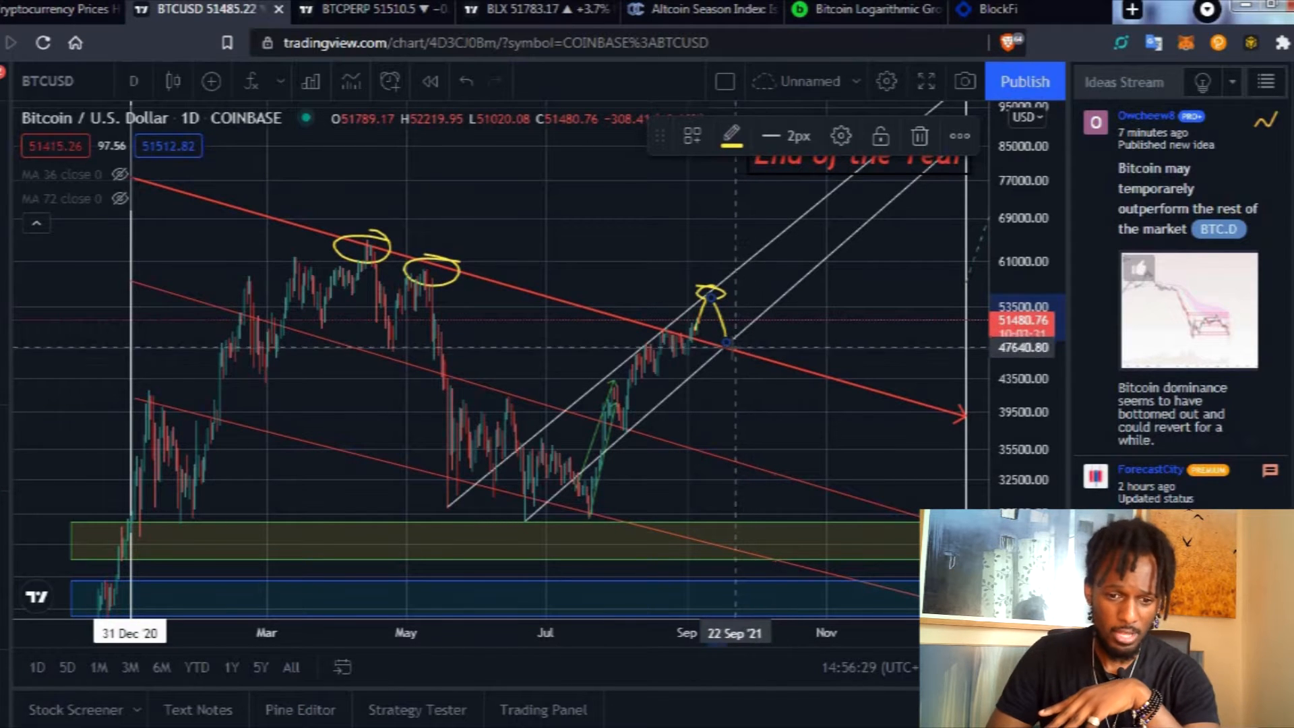
Sketch the yellow September peak, plunge to the lower support band and rebound on the Bitcoin chart.
left_click_drag(727, 343, 817, 223)
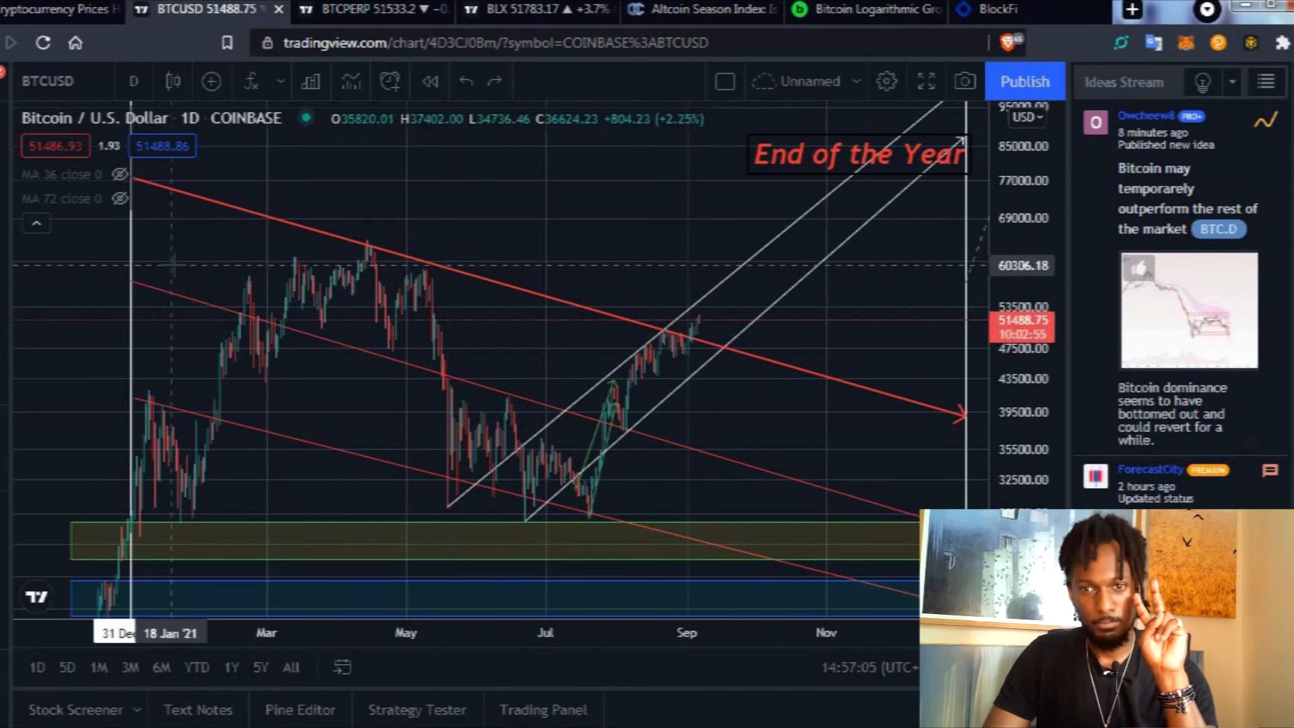
mouse_move(190, 261)
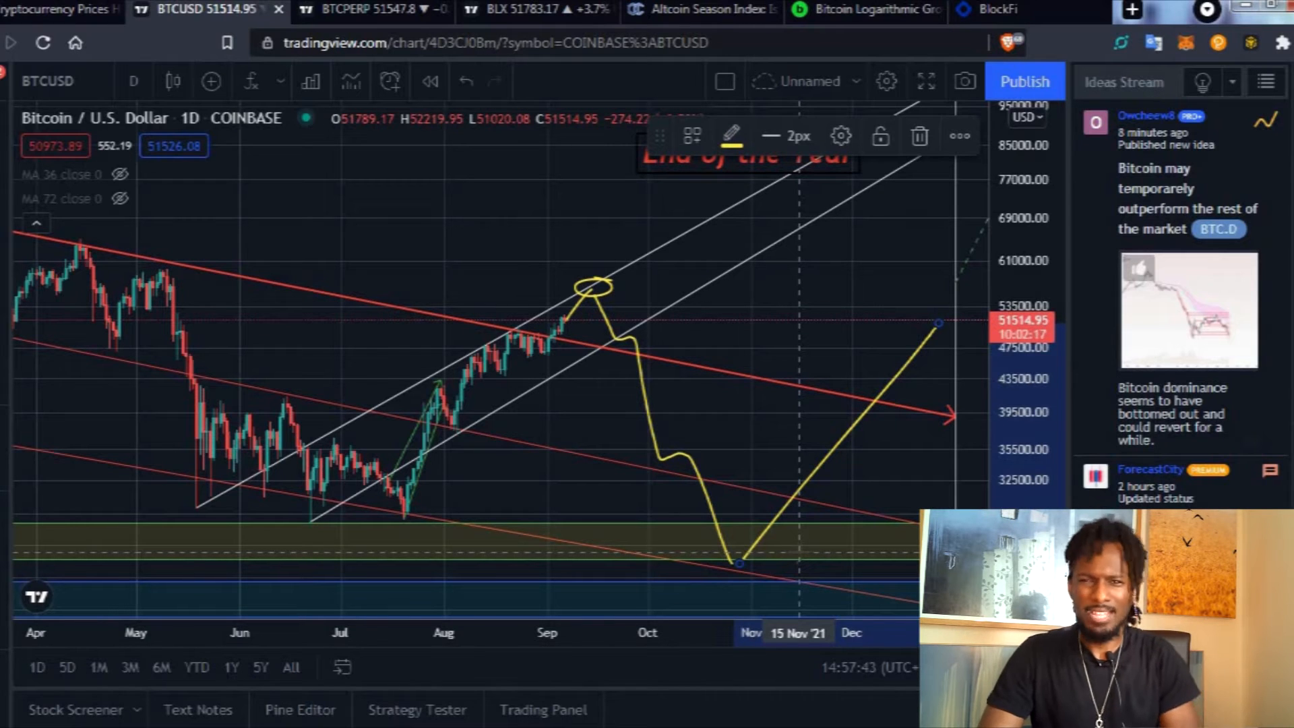
mouse_move(806, 546)
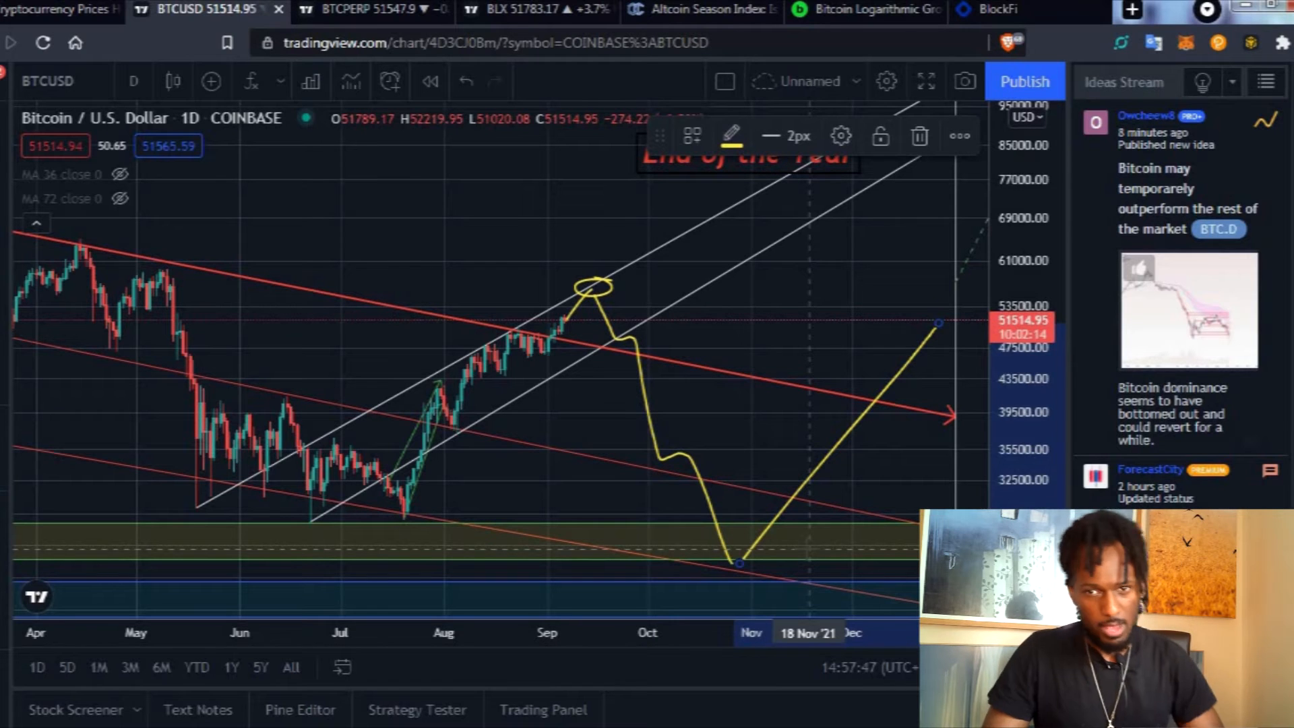
mouse_move(772, 413)
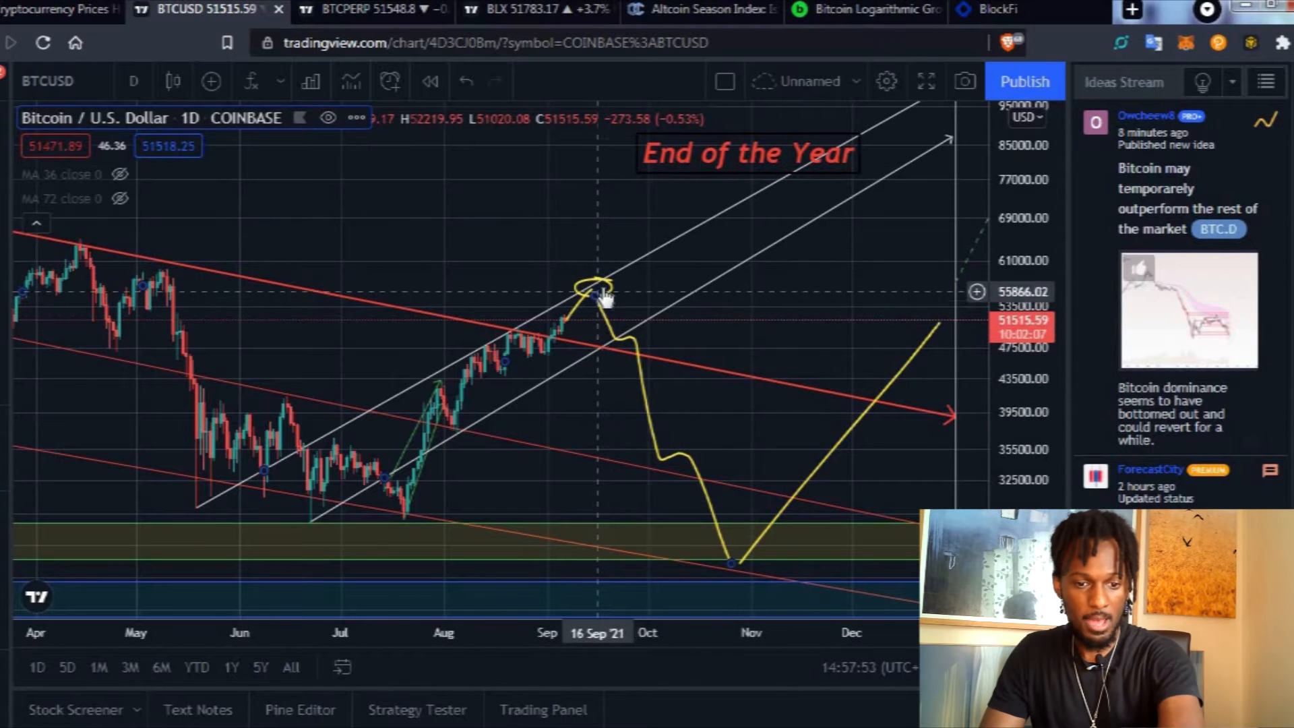
left_click(595, 292)
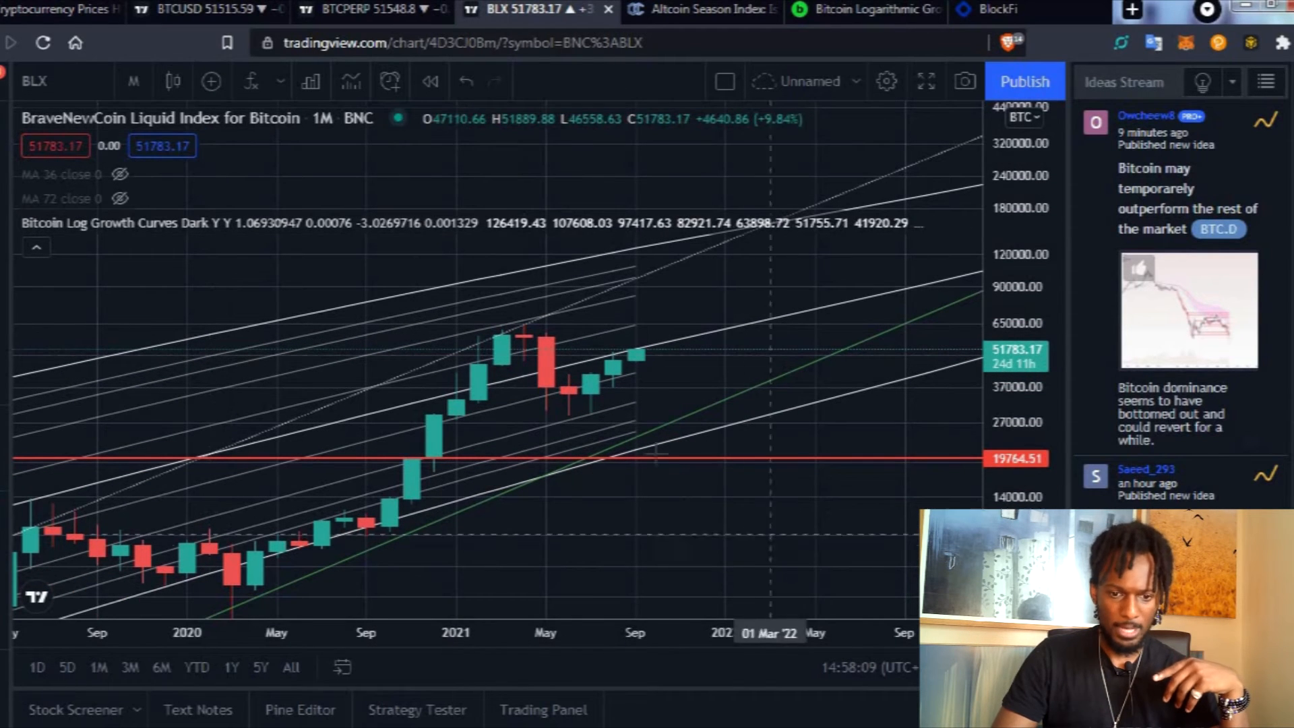
mouse_move(567, 416)
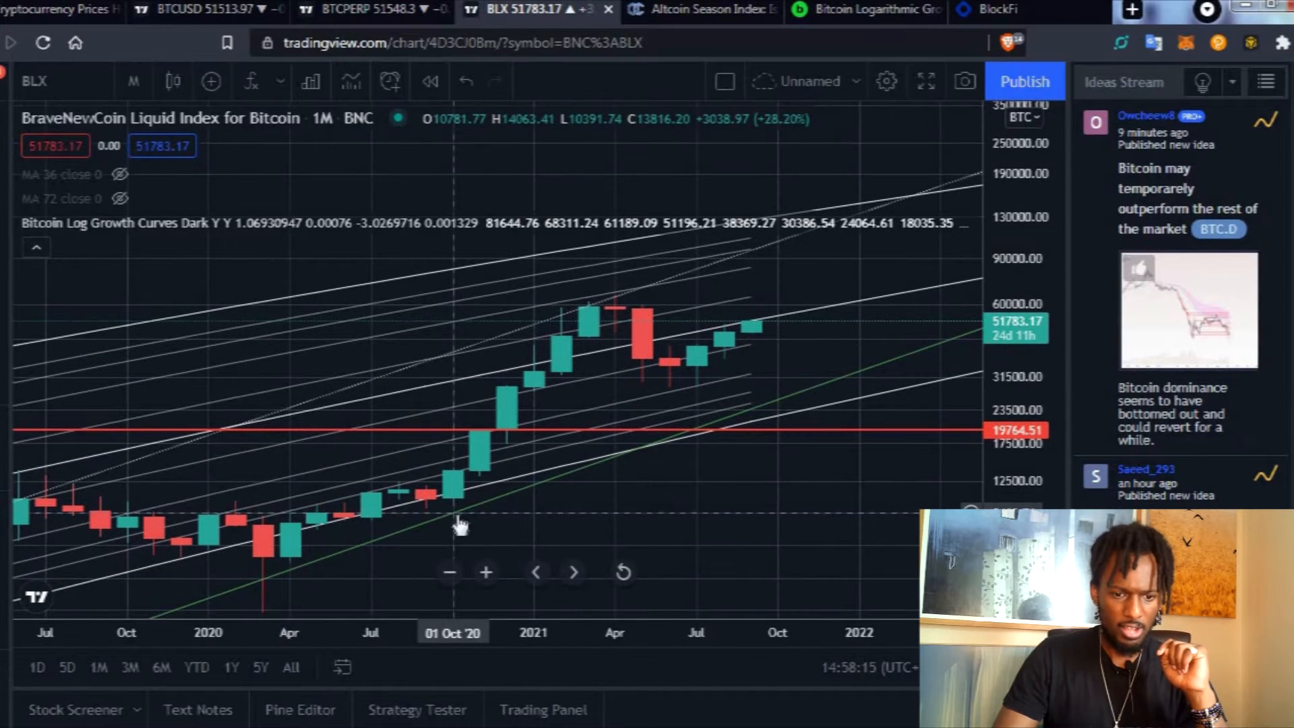
mouse_move(485, 487)
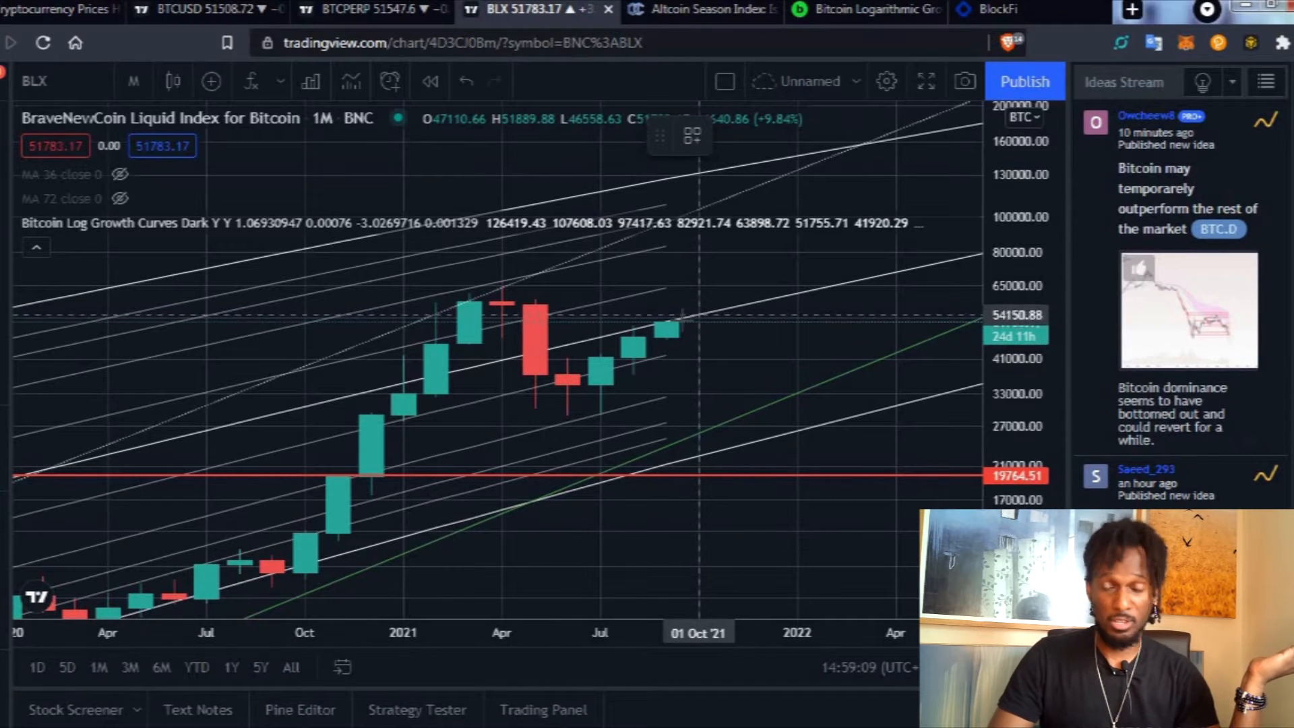
Draw a yellow rise from the latest BLX monthly candle toward the upper growth curves.
left_click_drag(676, 322, 834, 186)
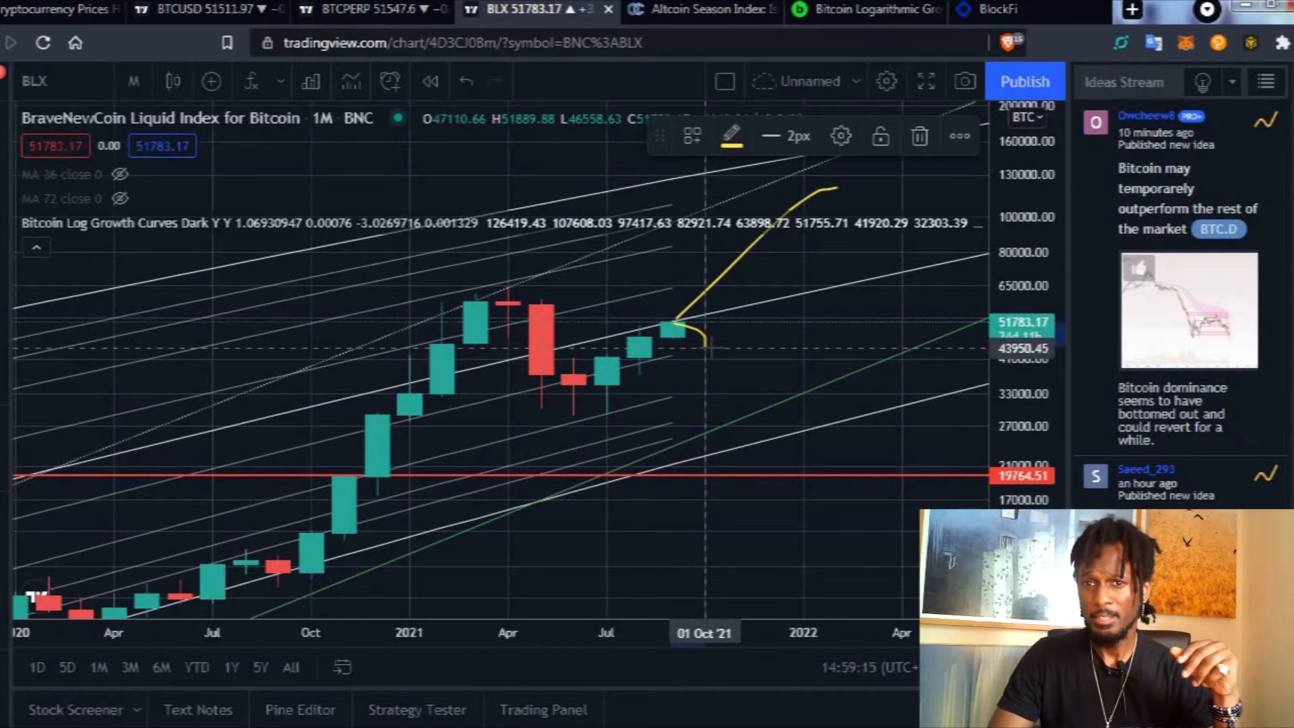
mouse_move(749, 386)
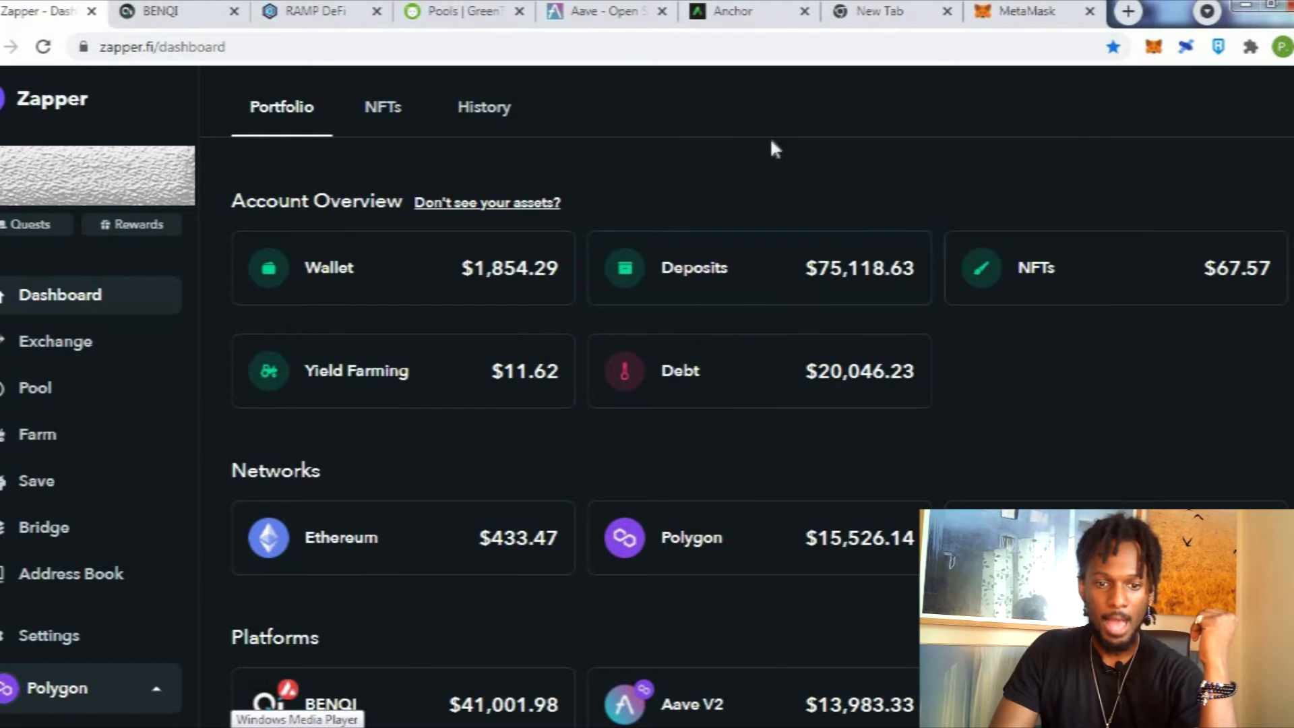
mouse_move(607, 10)
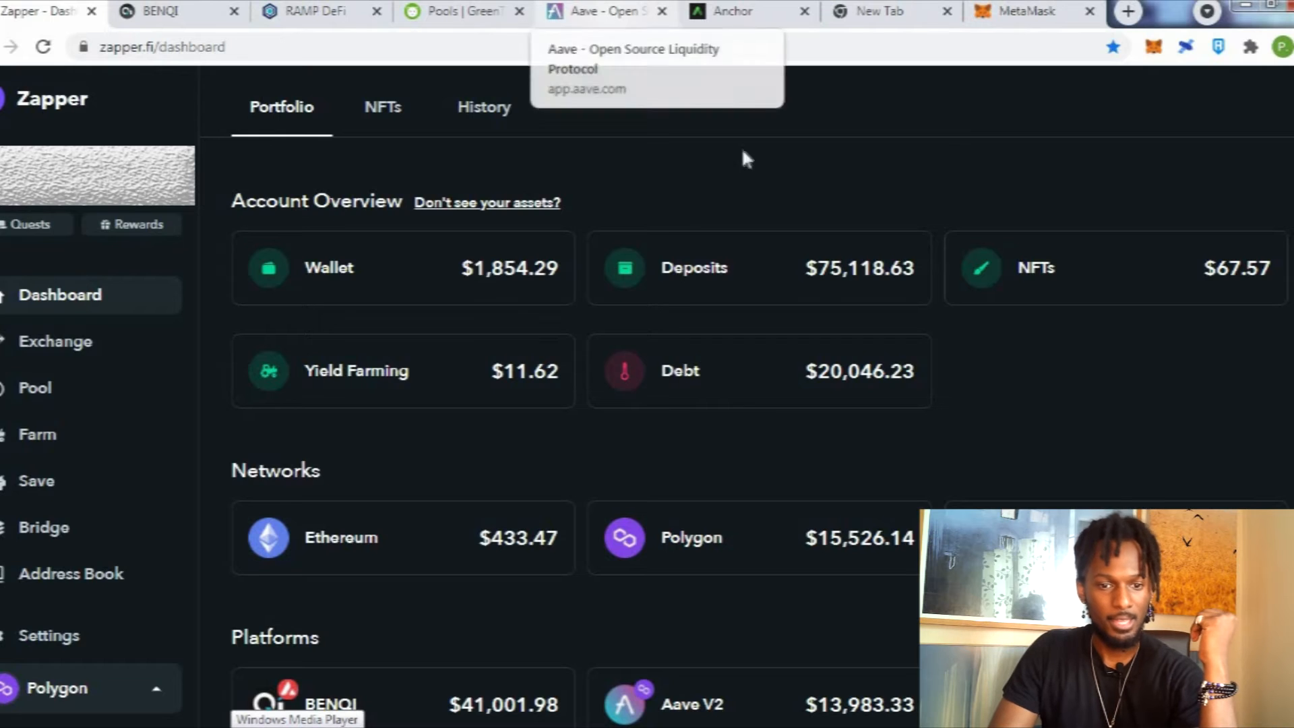
left_click(602, 11)
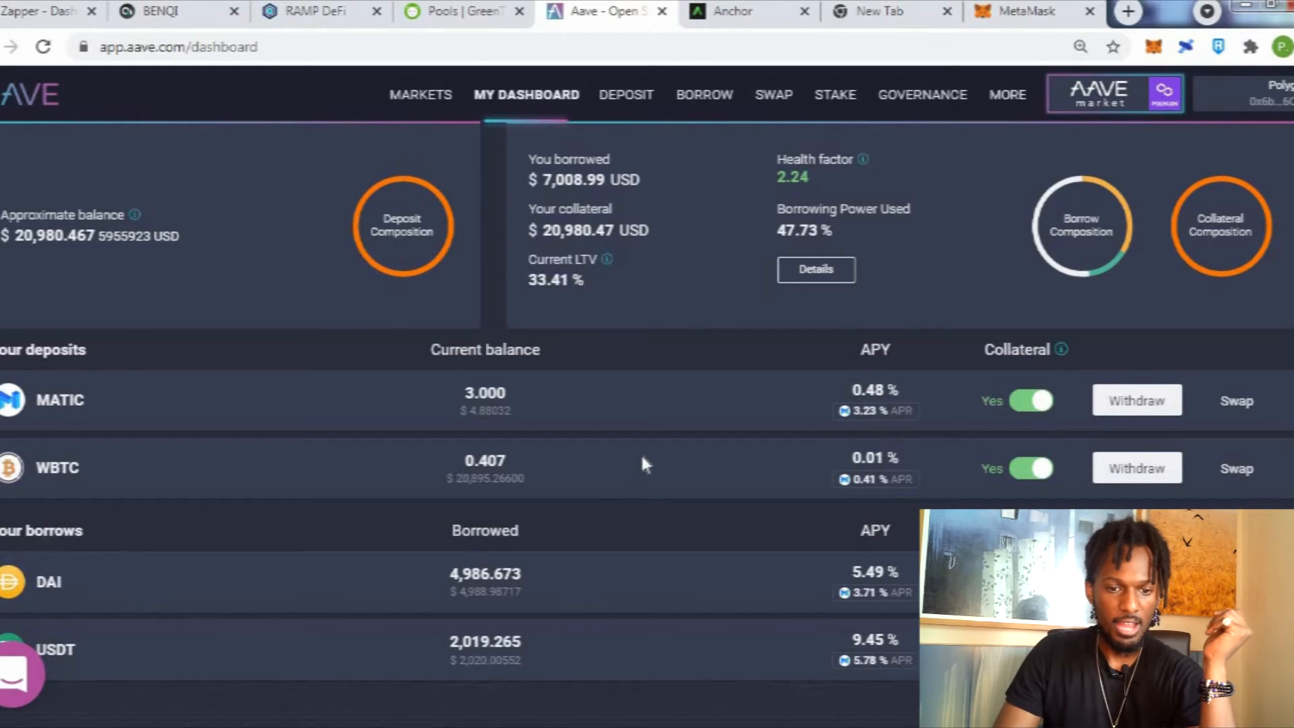
mouse_move(648, 454)
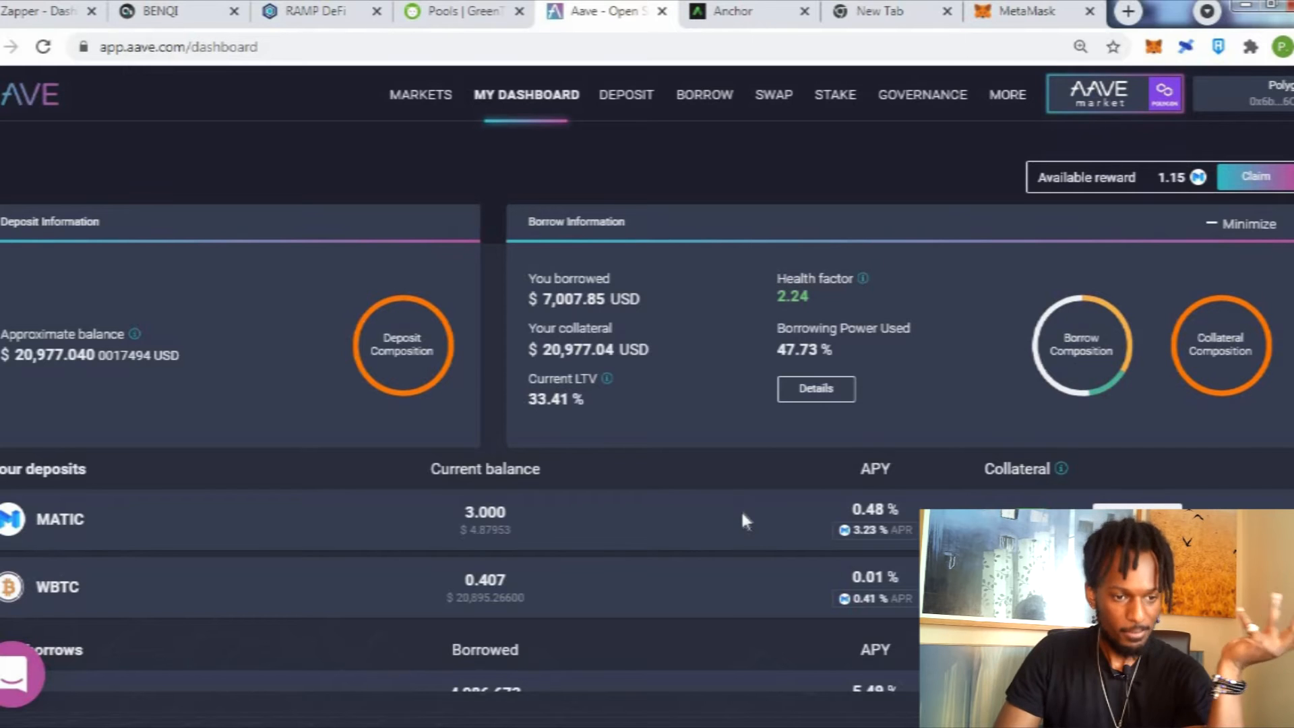
mouse_move(788, 514)
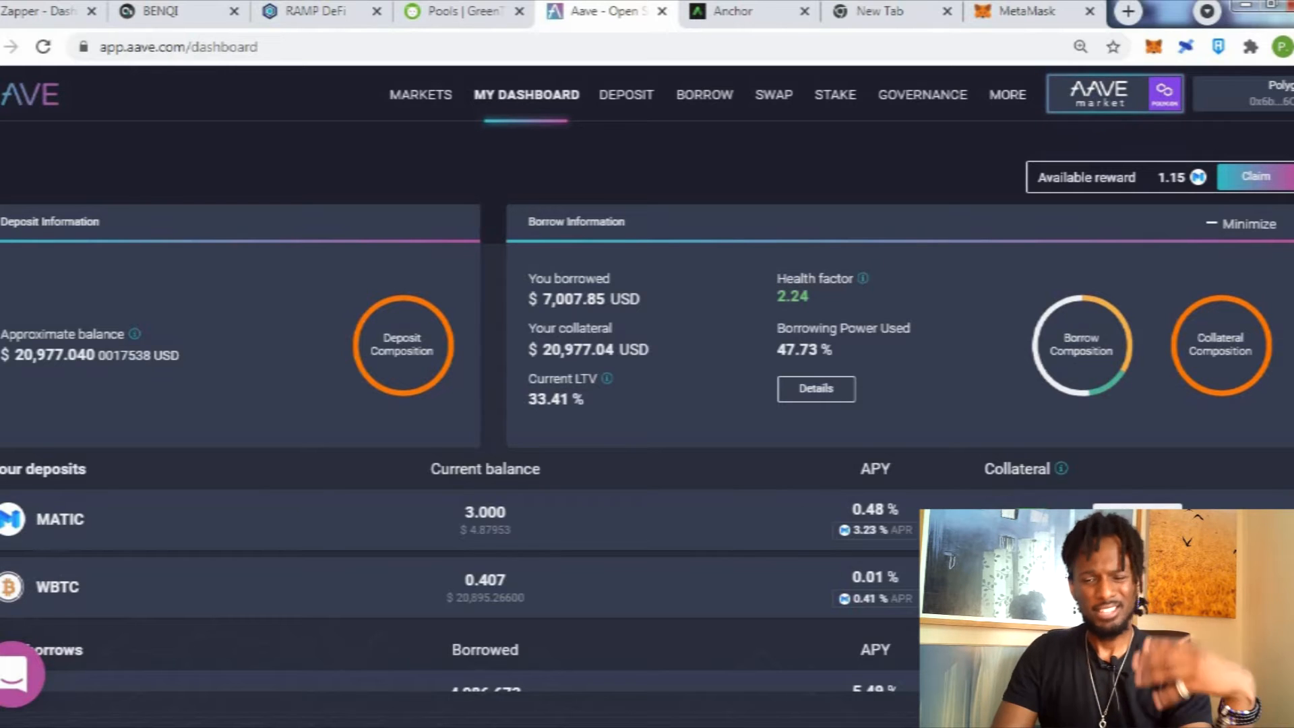
mouse_move(757, 446)
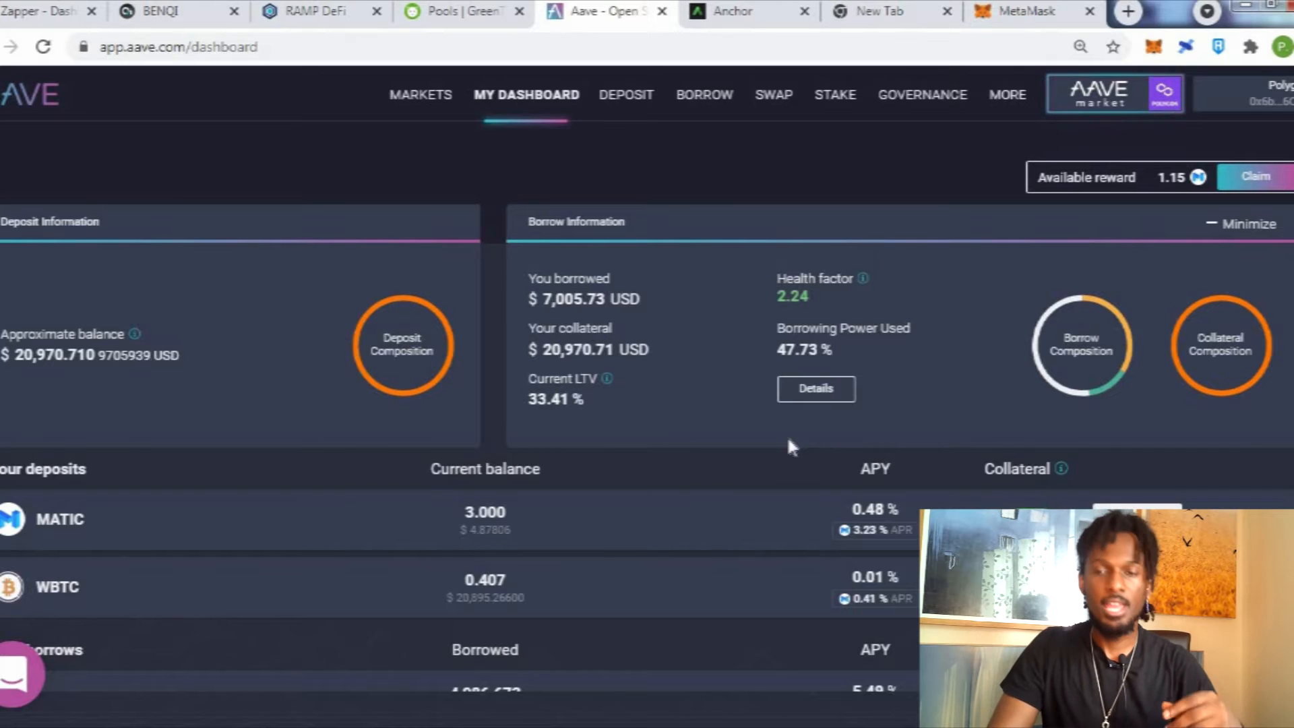
mouse_move(661, 305)
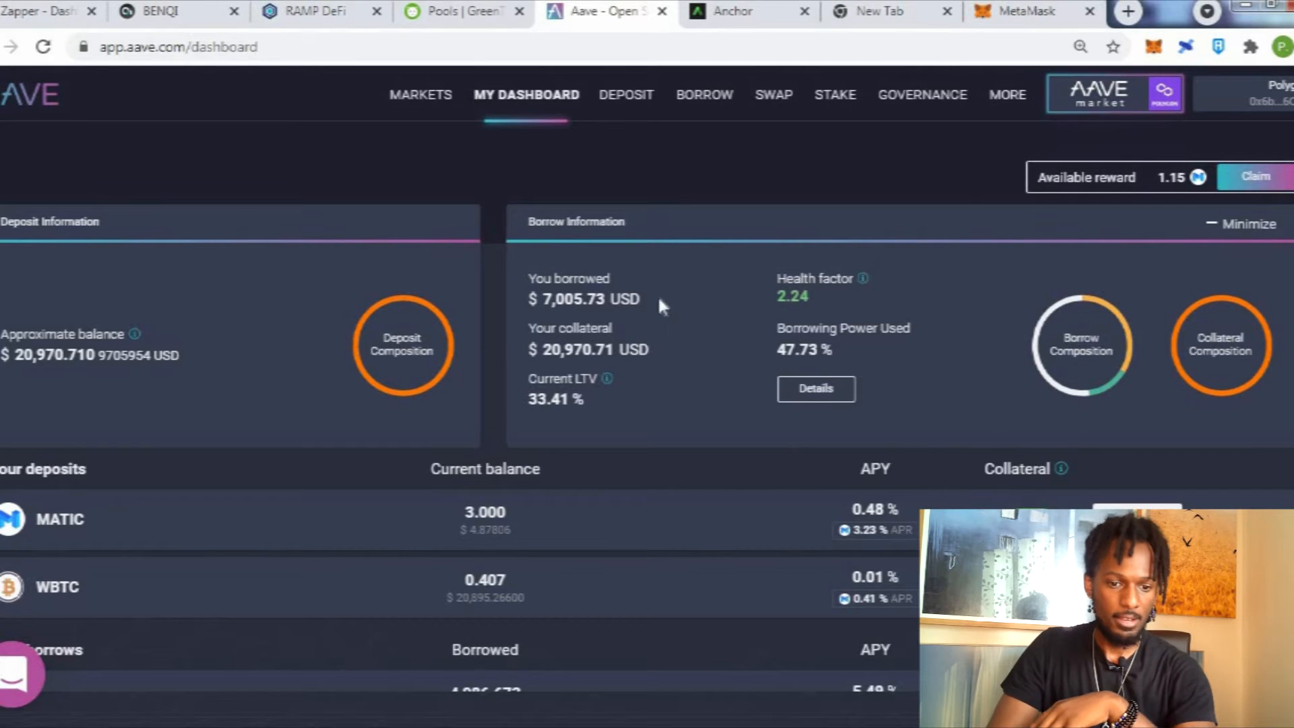
scroll("down", 3)
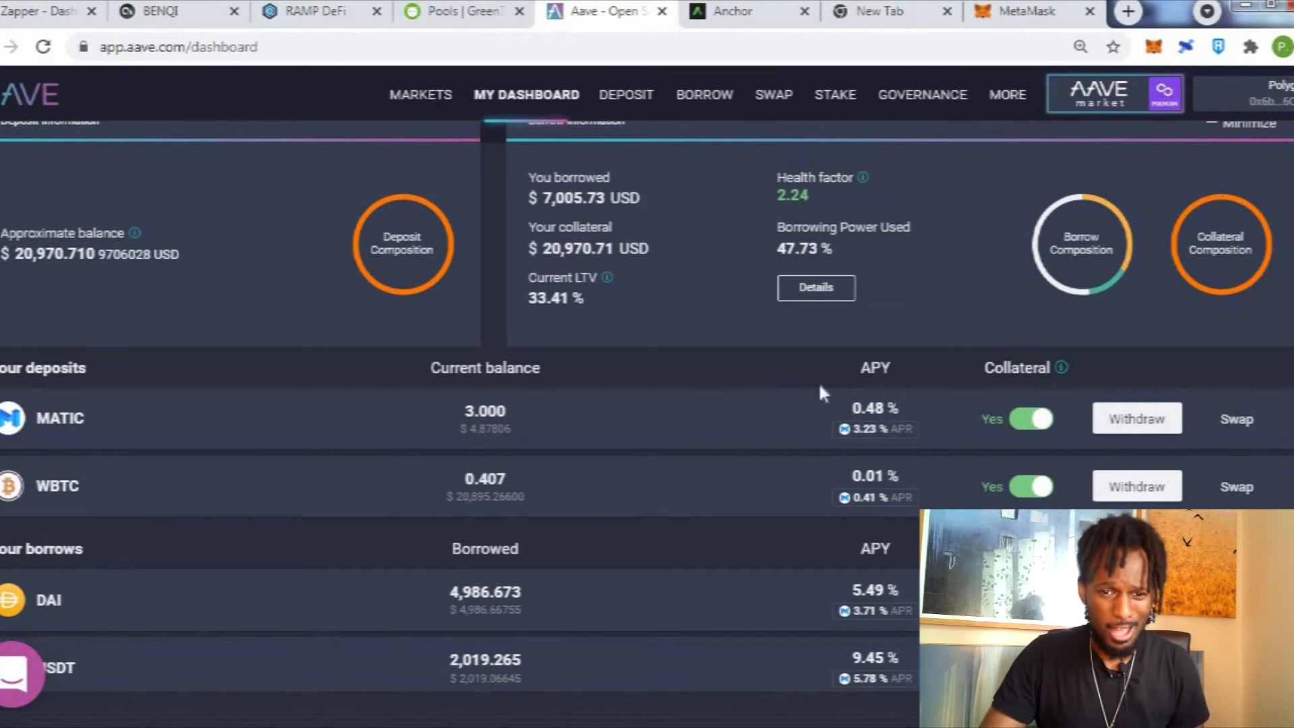
left_click(537, 10)
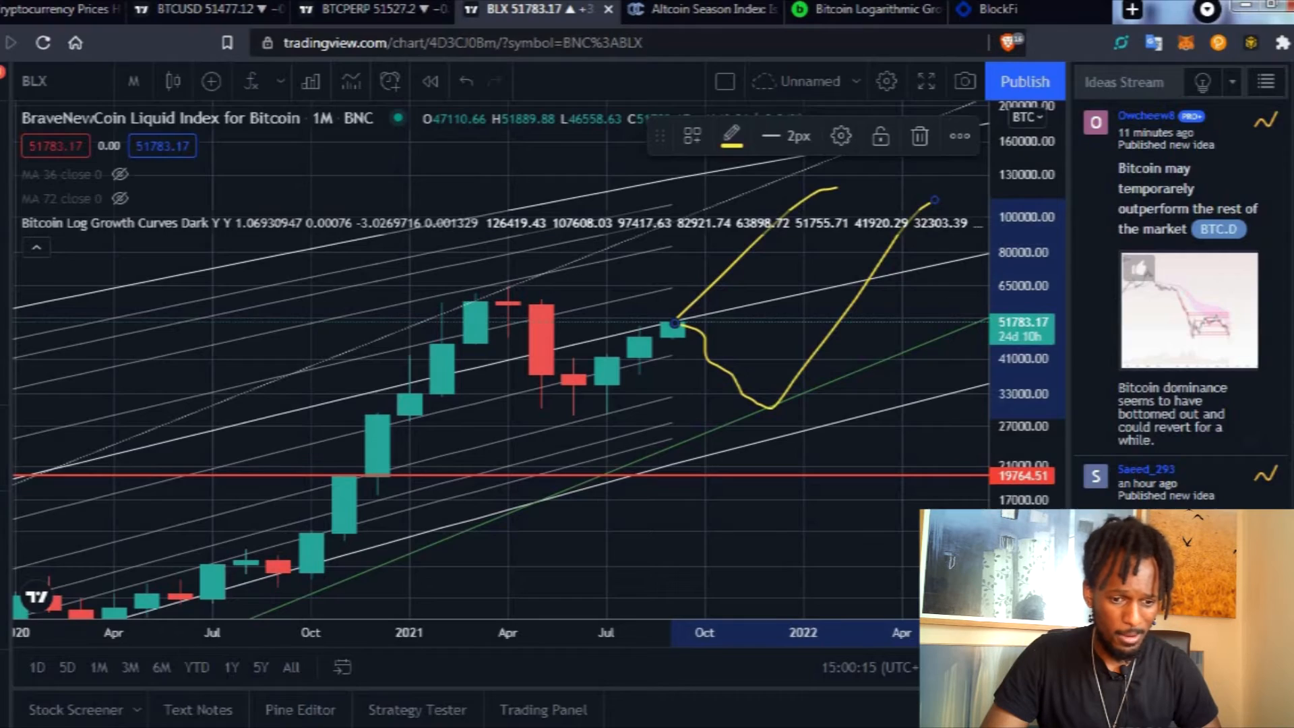
left_click(606, 10)
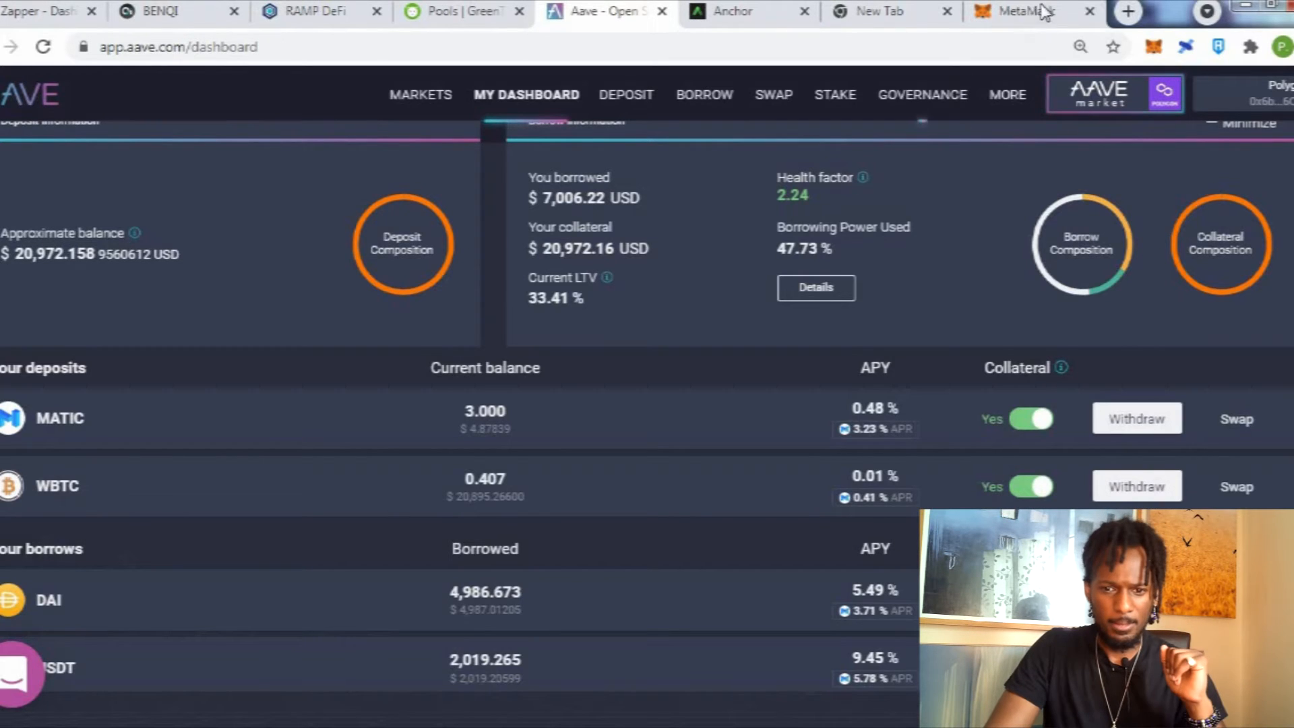
Switch MetaMask from Matic Mainnet to Avalanche Network, then go to the BENQI rewards page.
left_click(1023, 11)
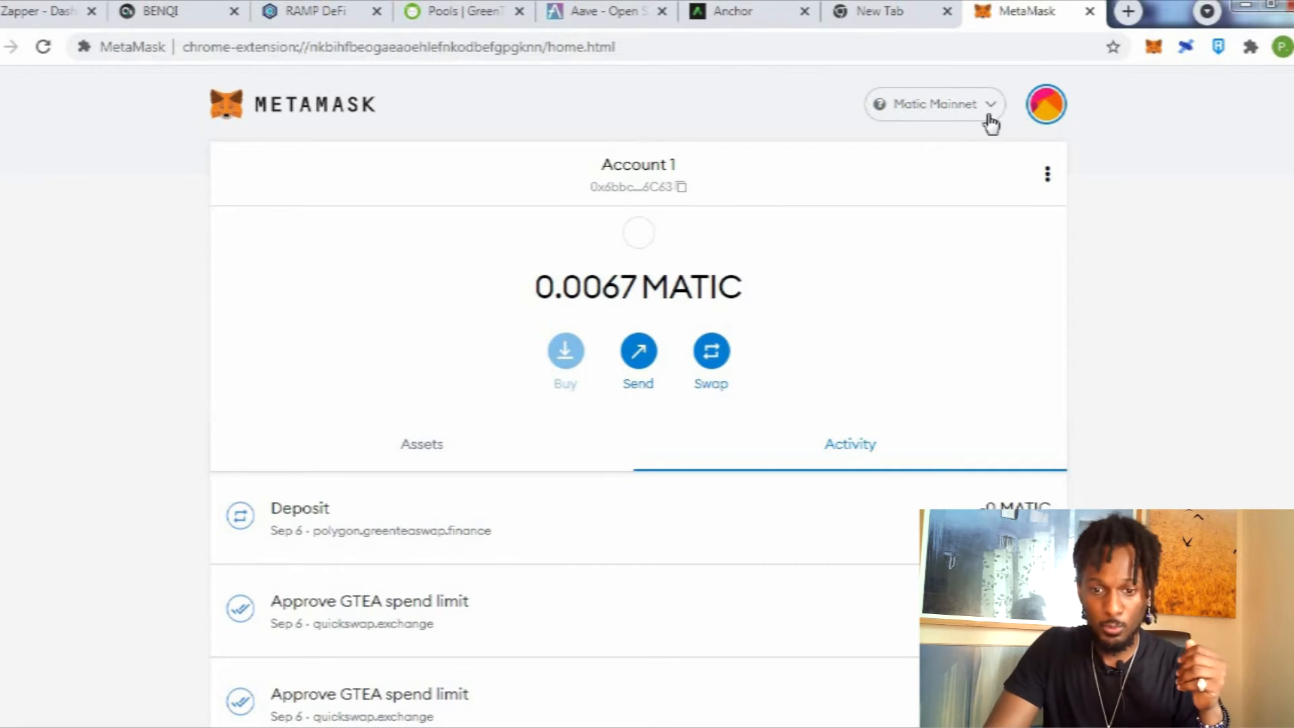
left_click(934, 103)
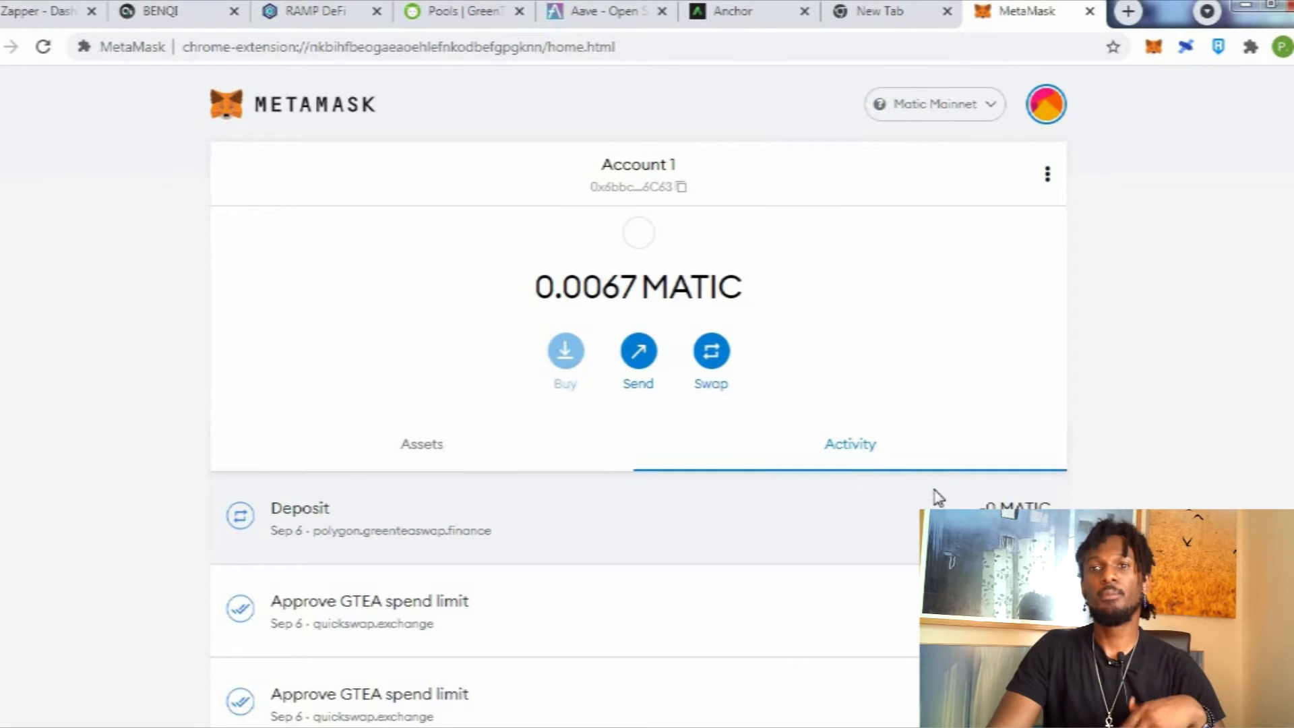
left_click(934, 104)
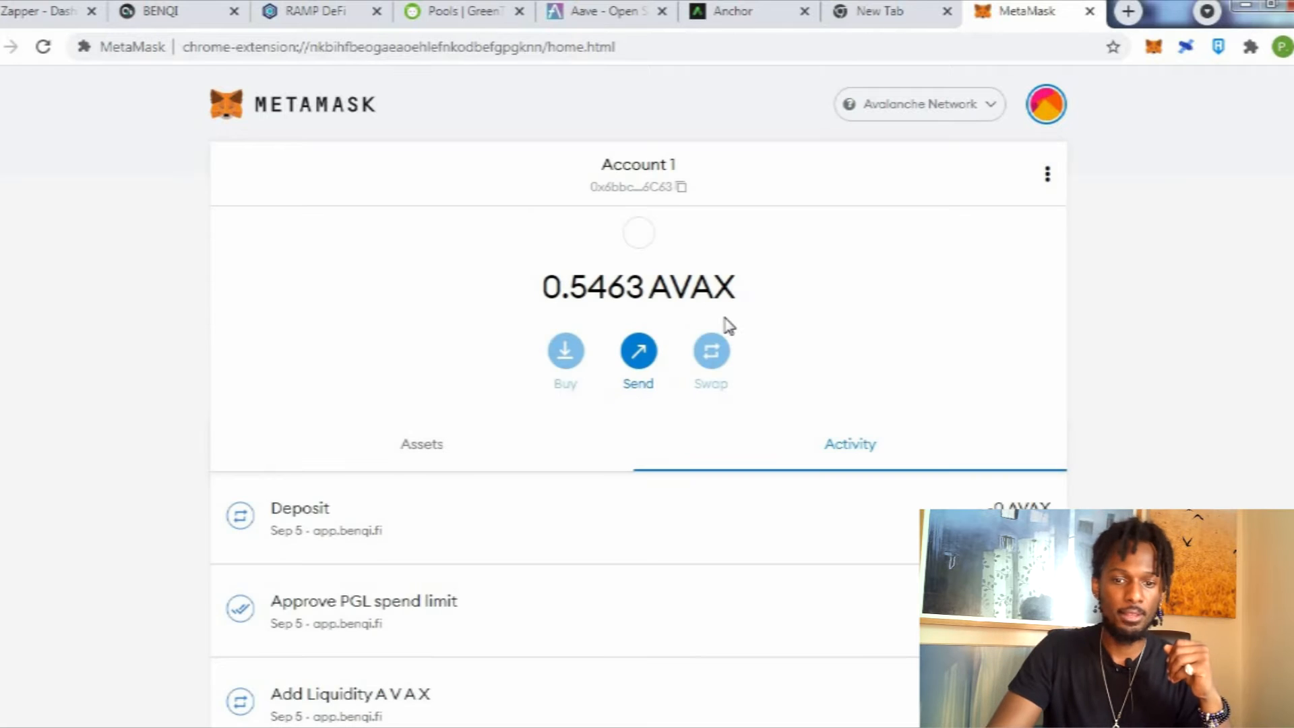
left_click(161, 10)
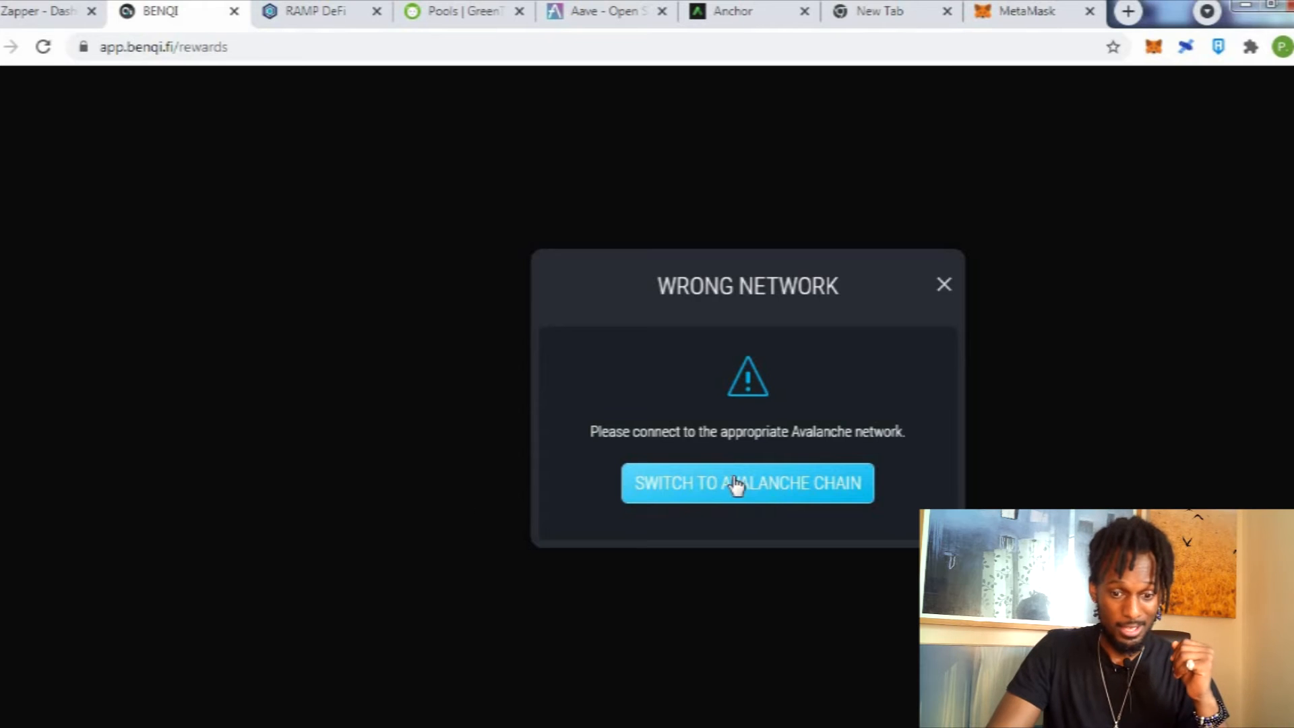
mouse_move(449, 338)
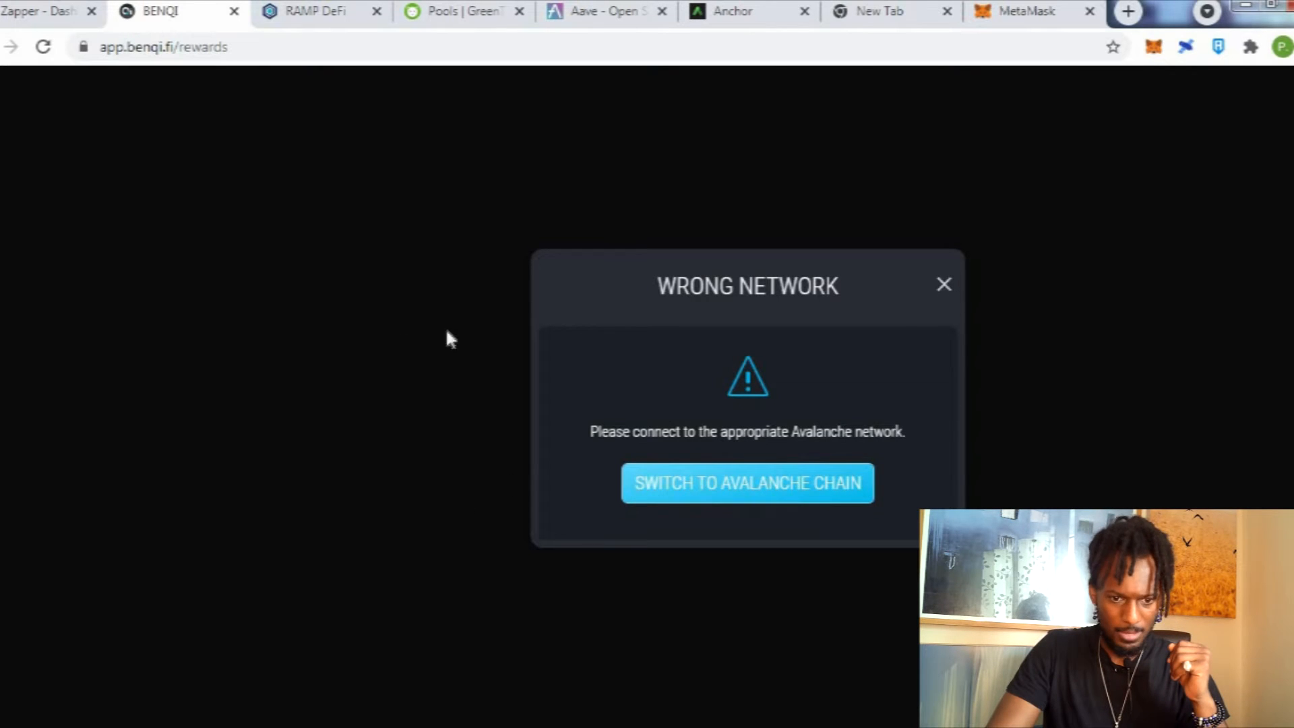
Reload the BENQI rewards page to clear the wrong-network warning.
right_click(450, 339)
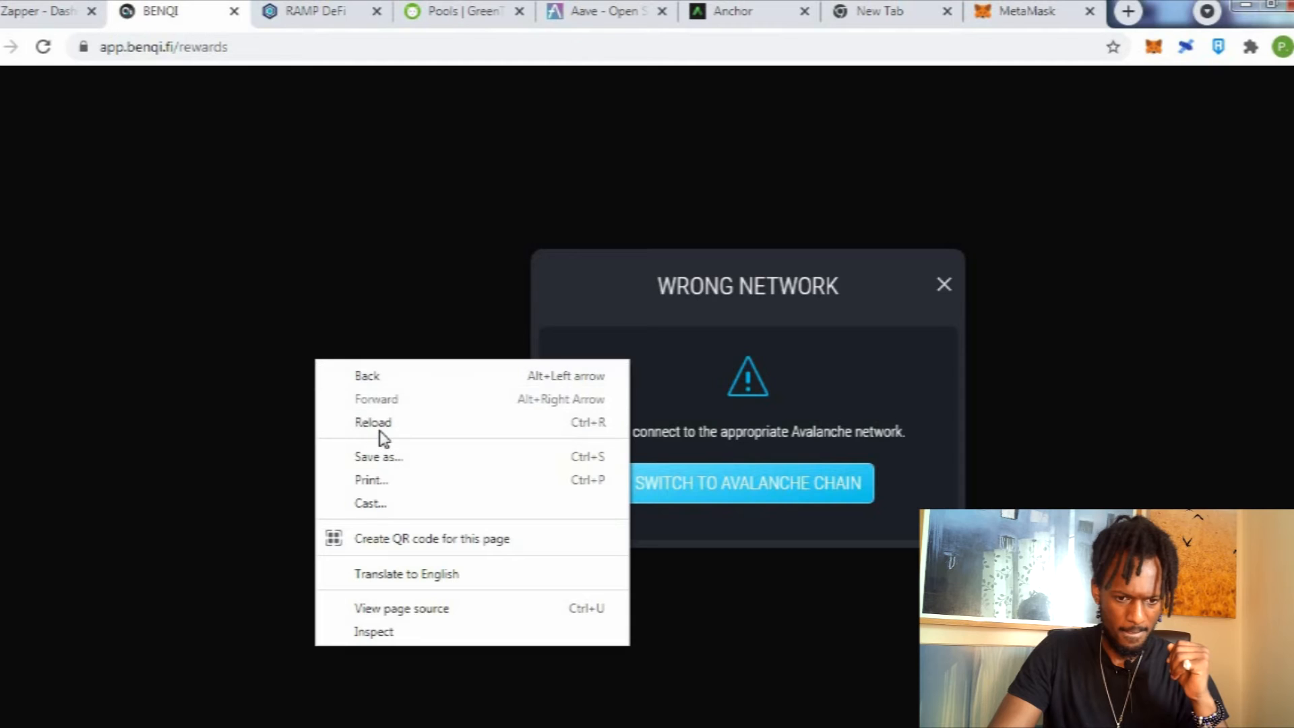
left_click(372, 422)
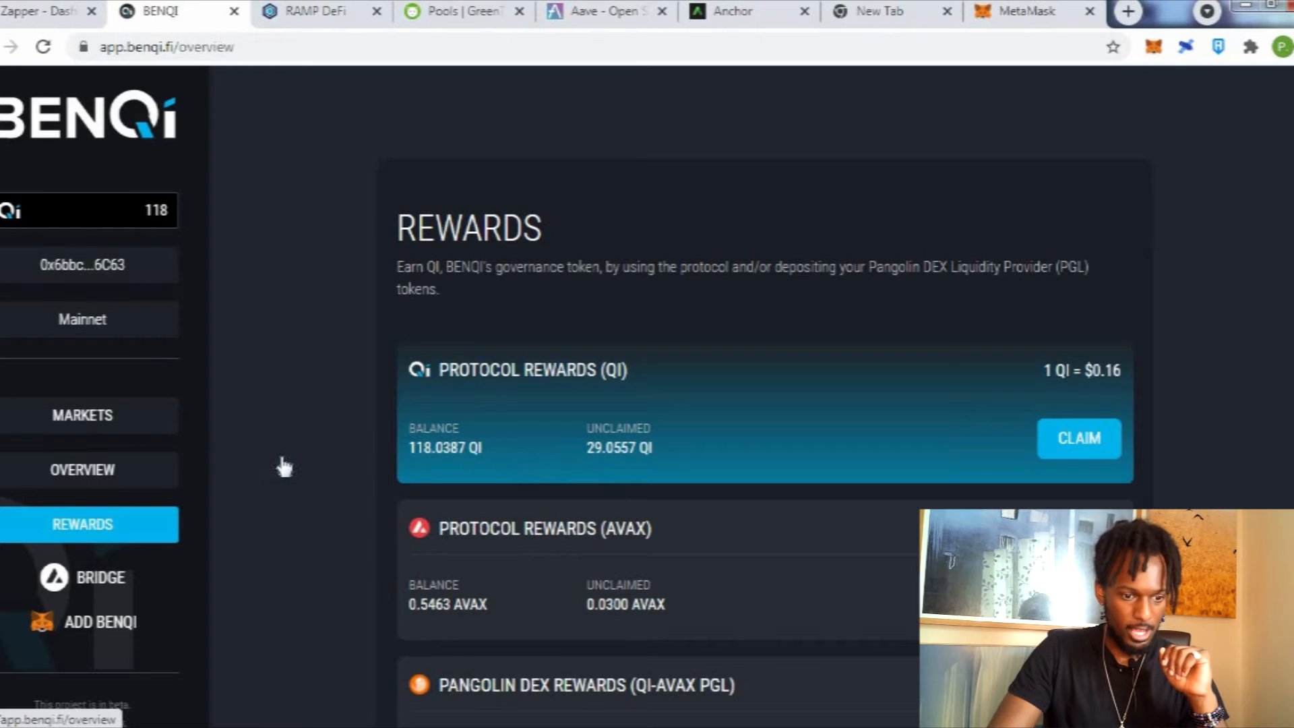
Show the BENQI overview with its per-asset supply and borrow rates table.
left_click(81, 469)
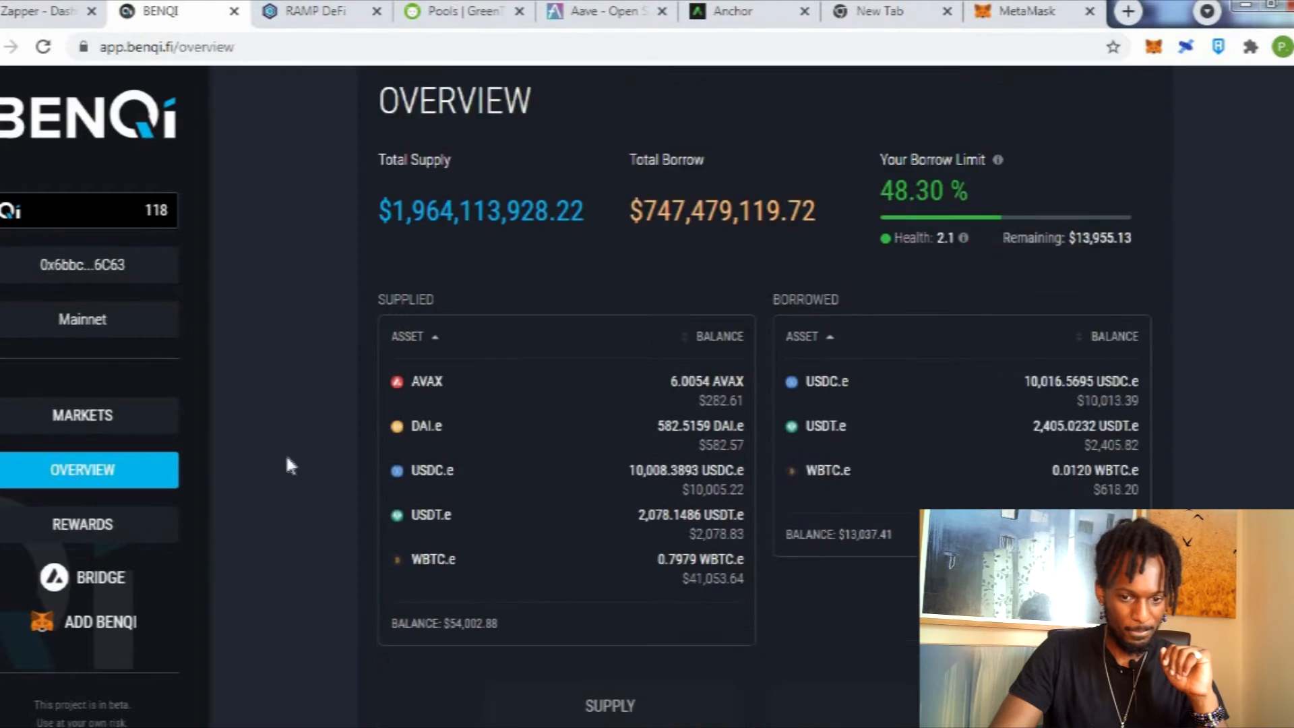
scroll("down", 3)
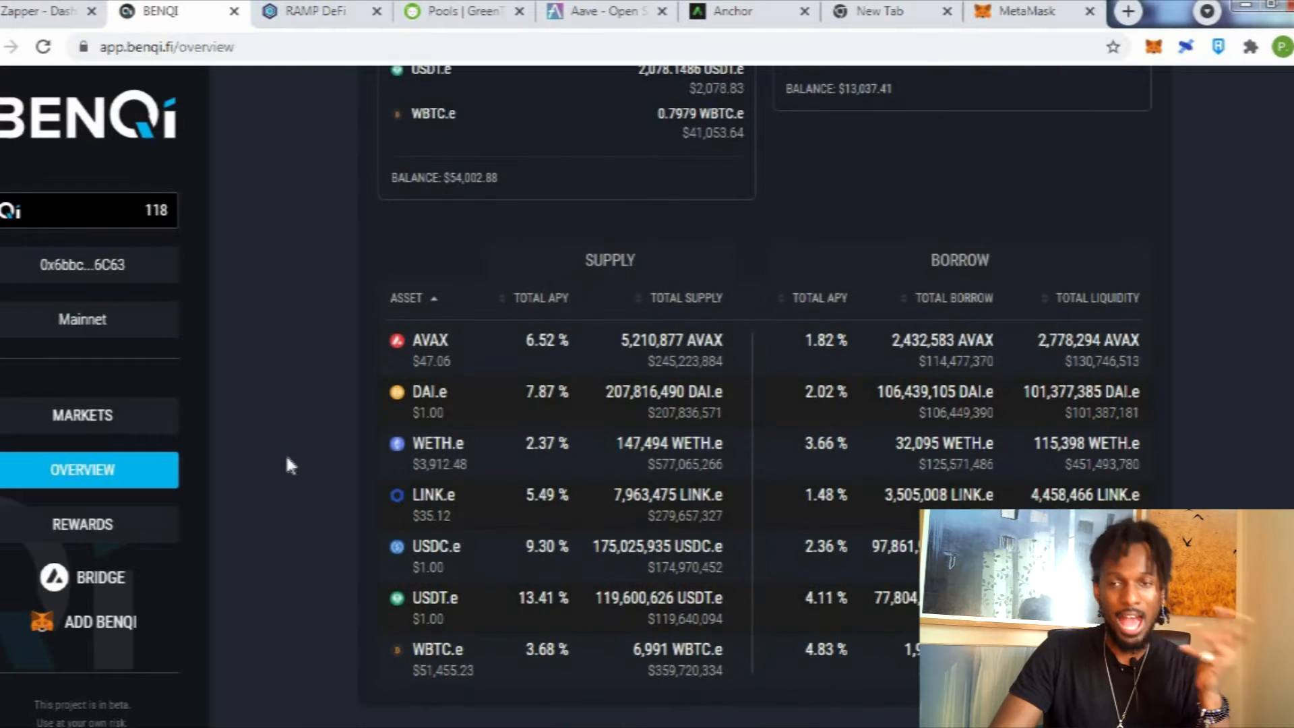
mouse_move(296, 464)
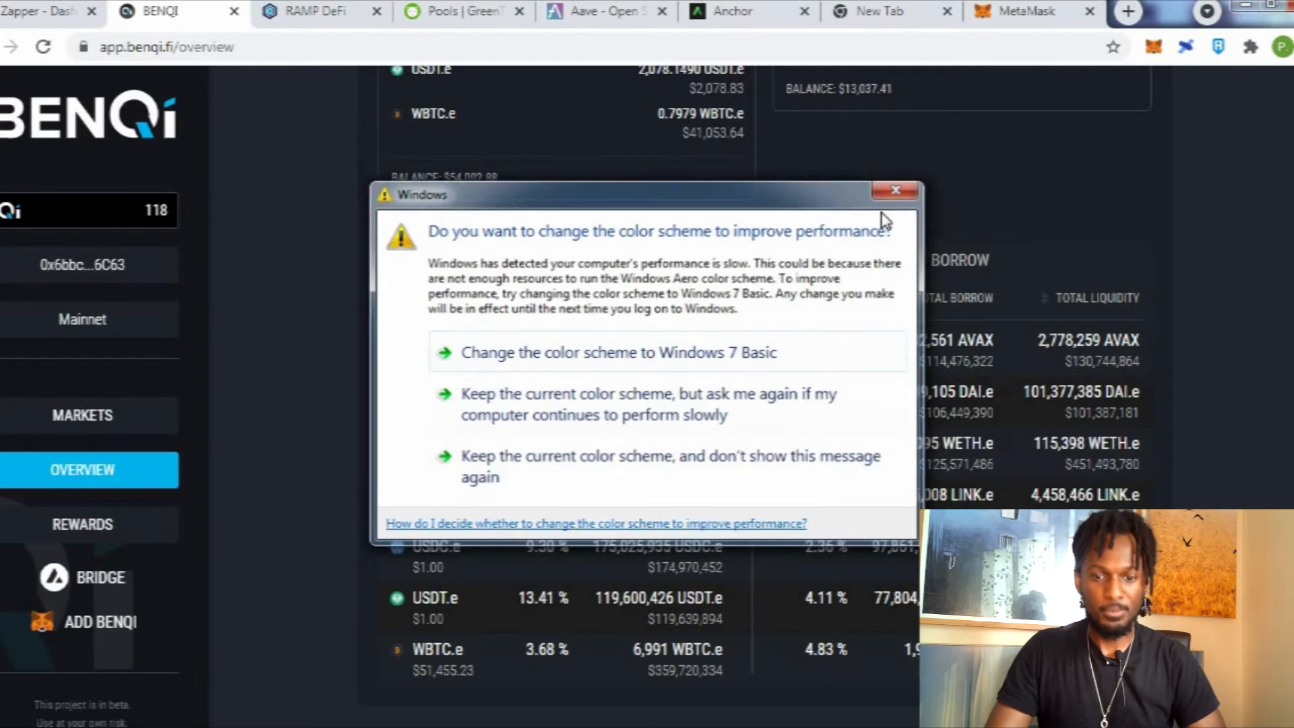
Dismiss the Windows colour-scheme prompt over the BENQI overview.
left_click(894, 190)
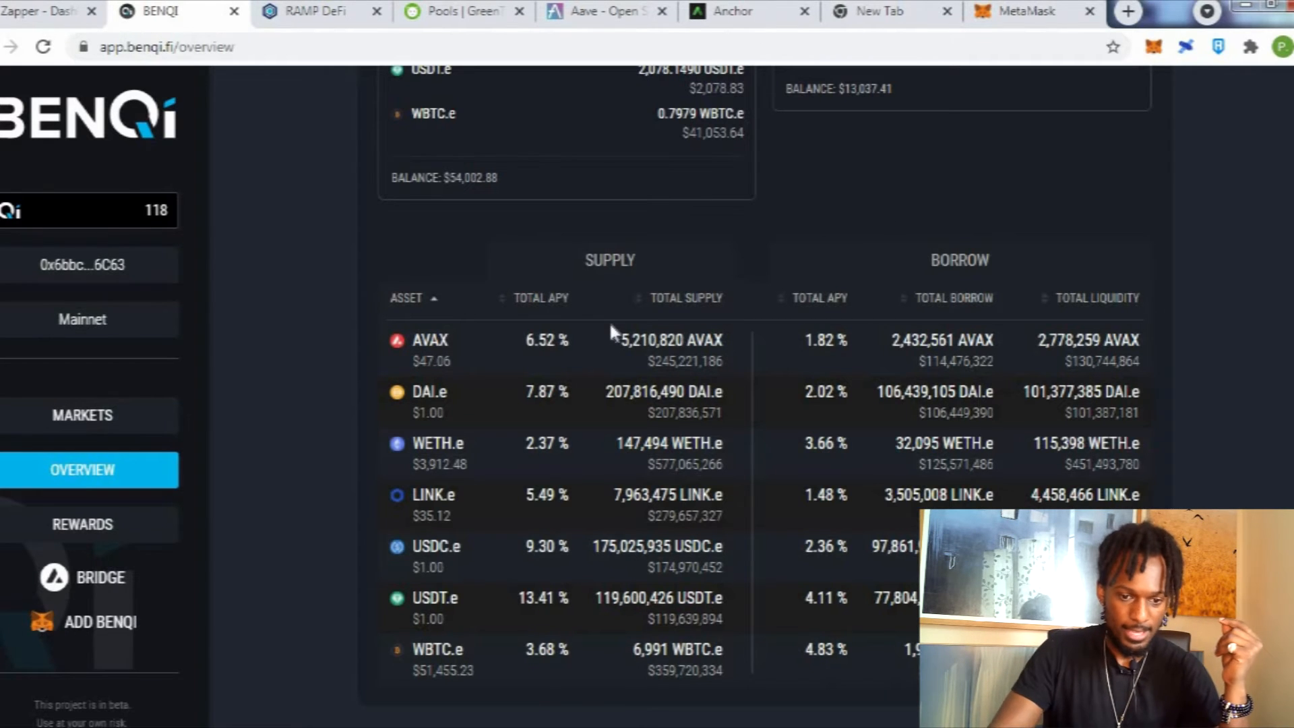
mouse_move(669, 339)
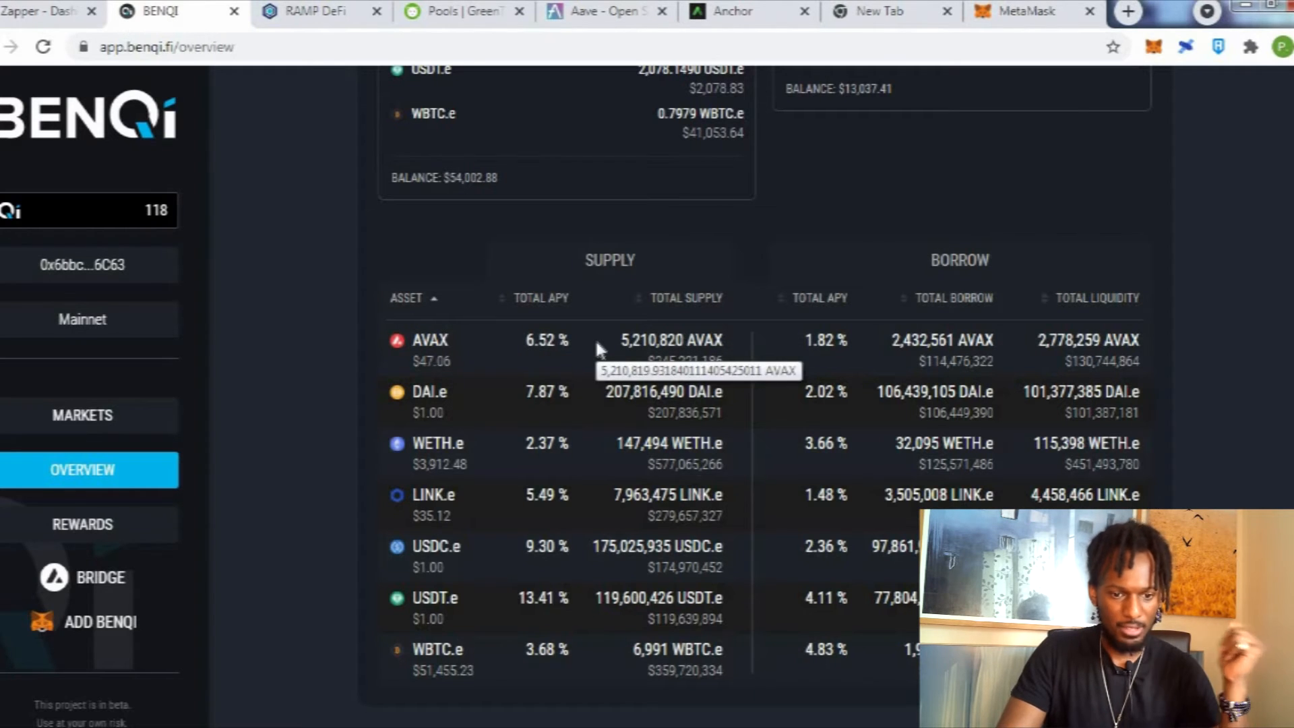
mouse_move(342, 420)
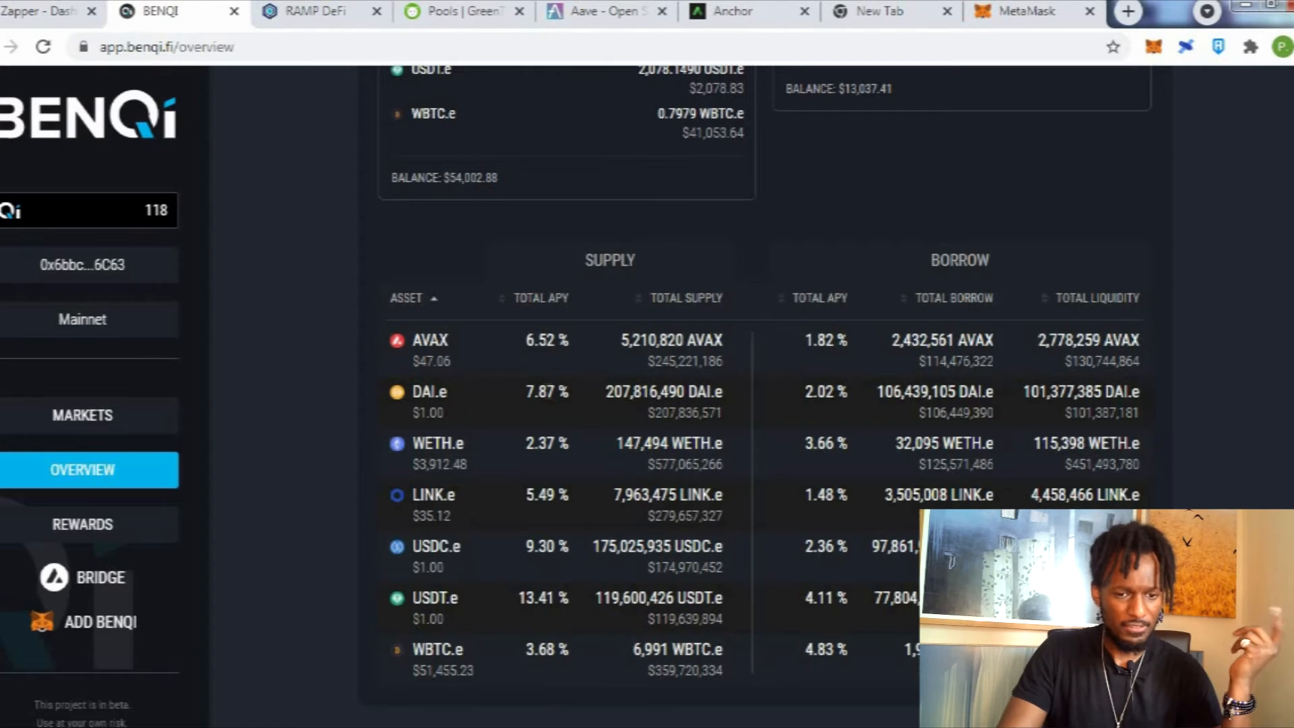
mouse_move(302, 484)
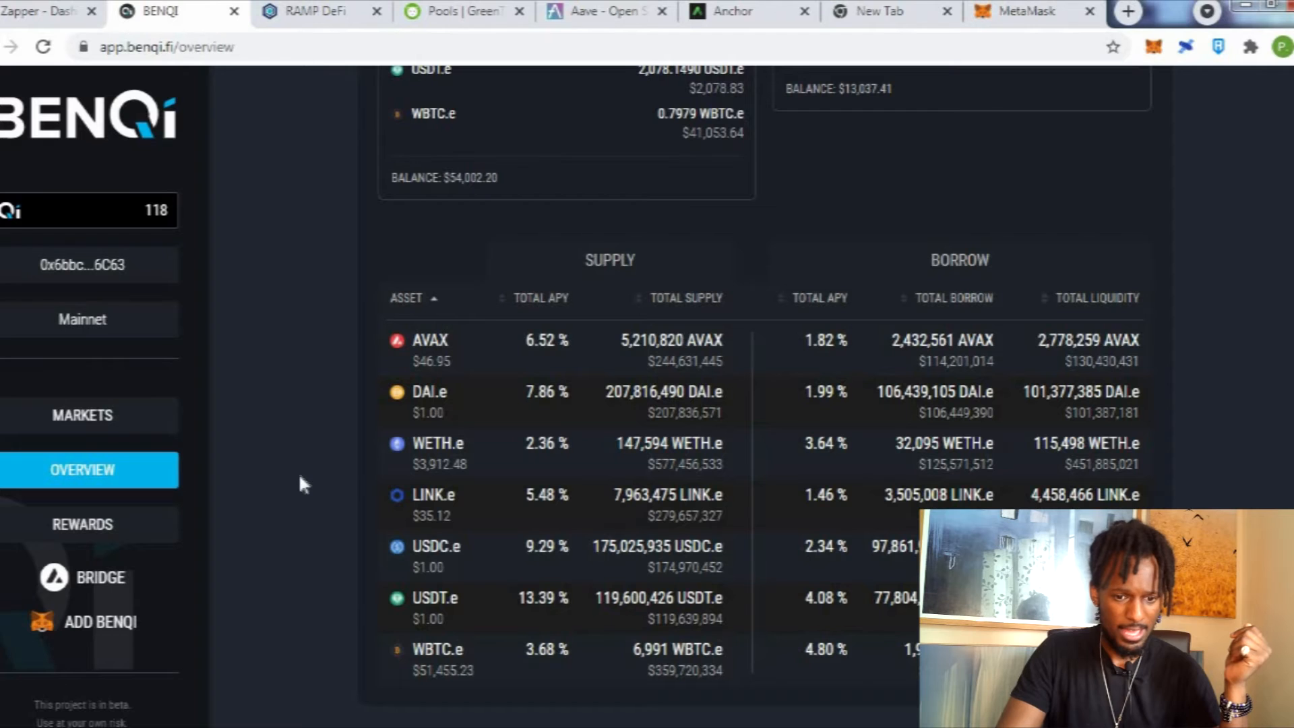
mouse_move(318, 607)
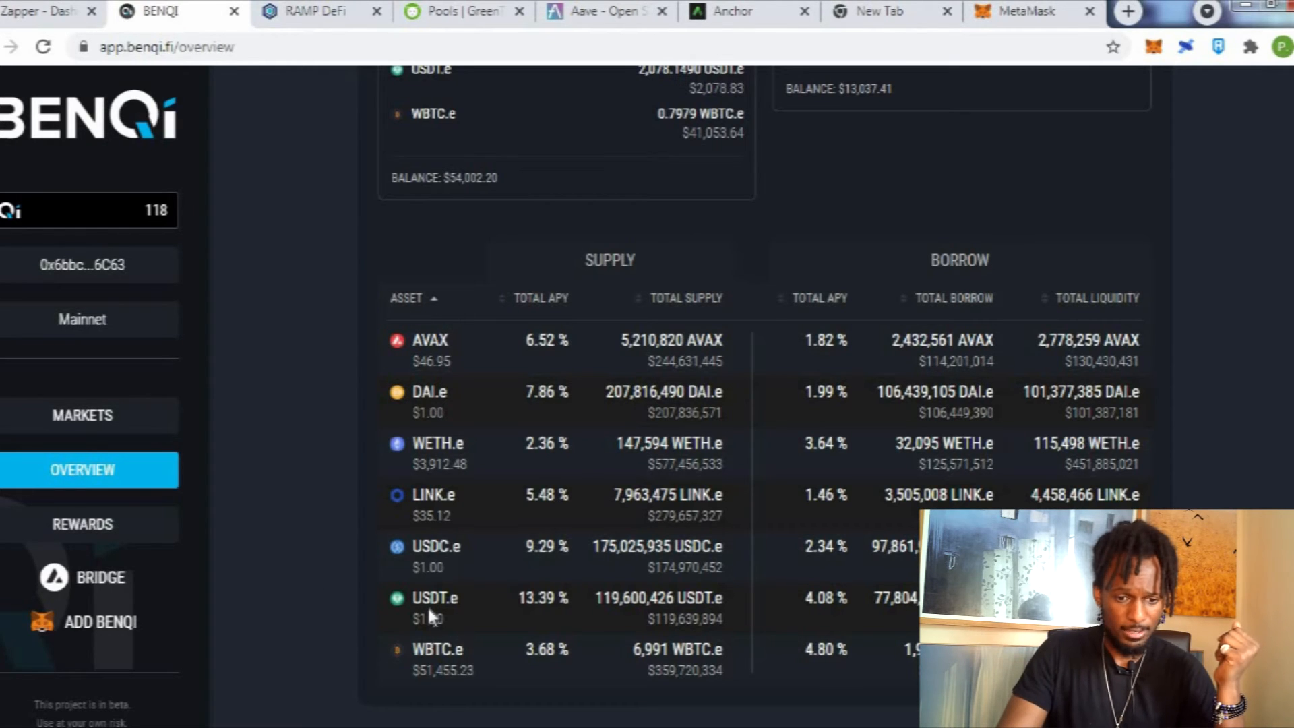
mouse_move(543, 597)
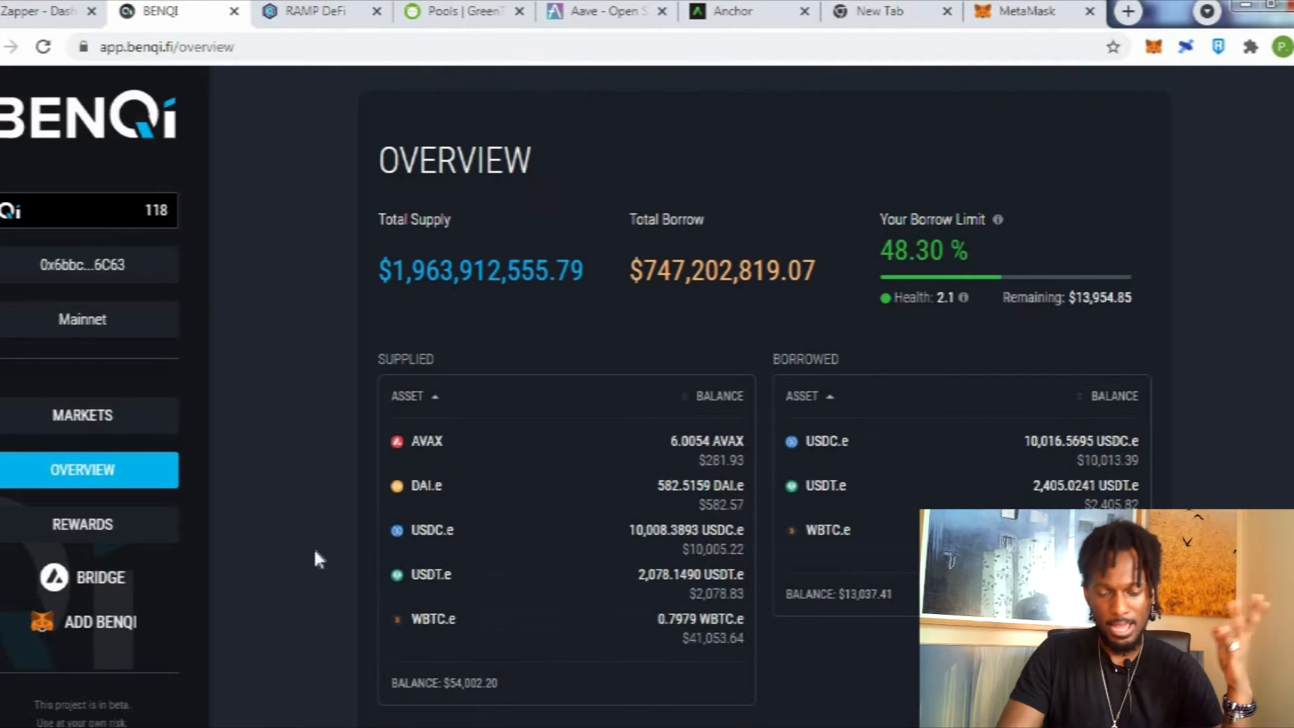
scroll("down", 3)
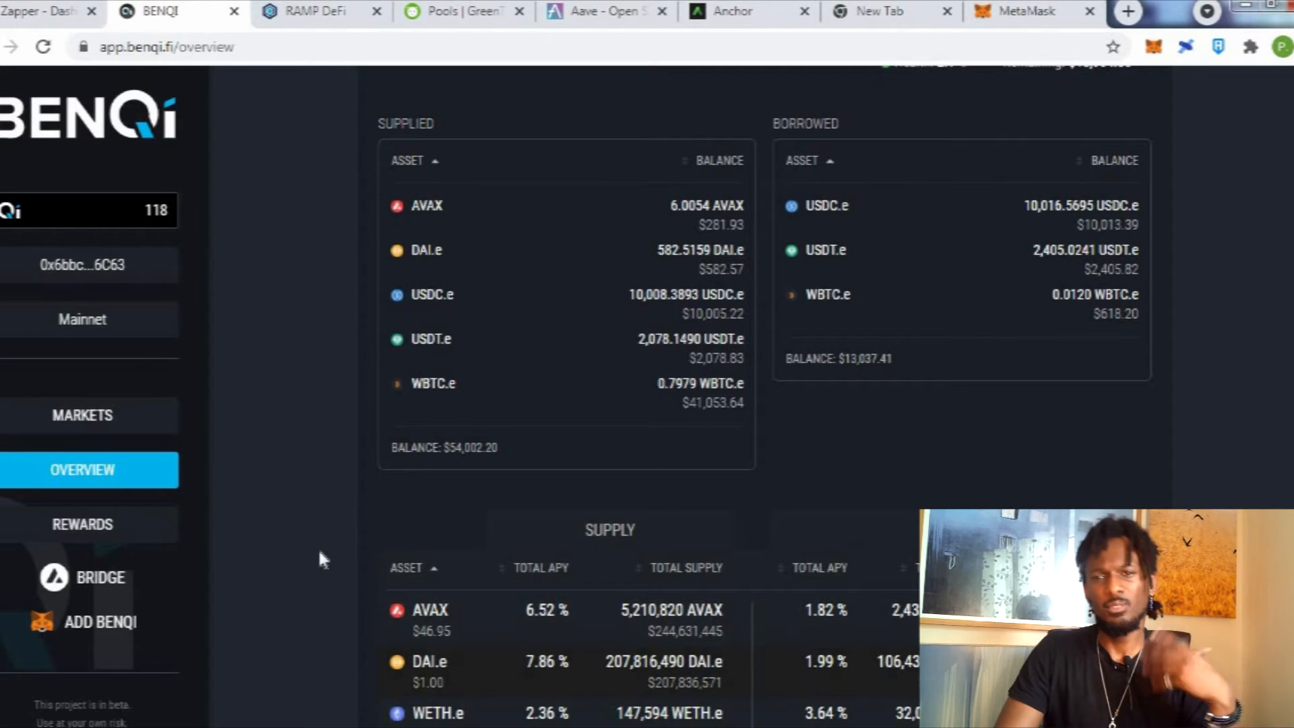
scroll("up", 3)
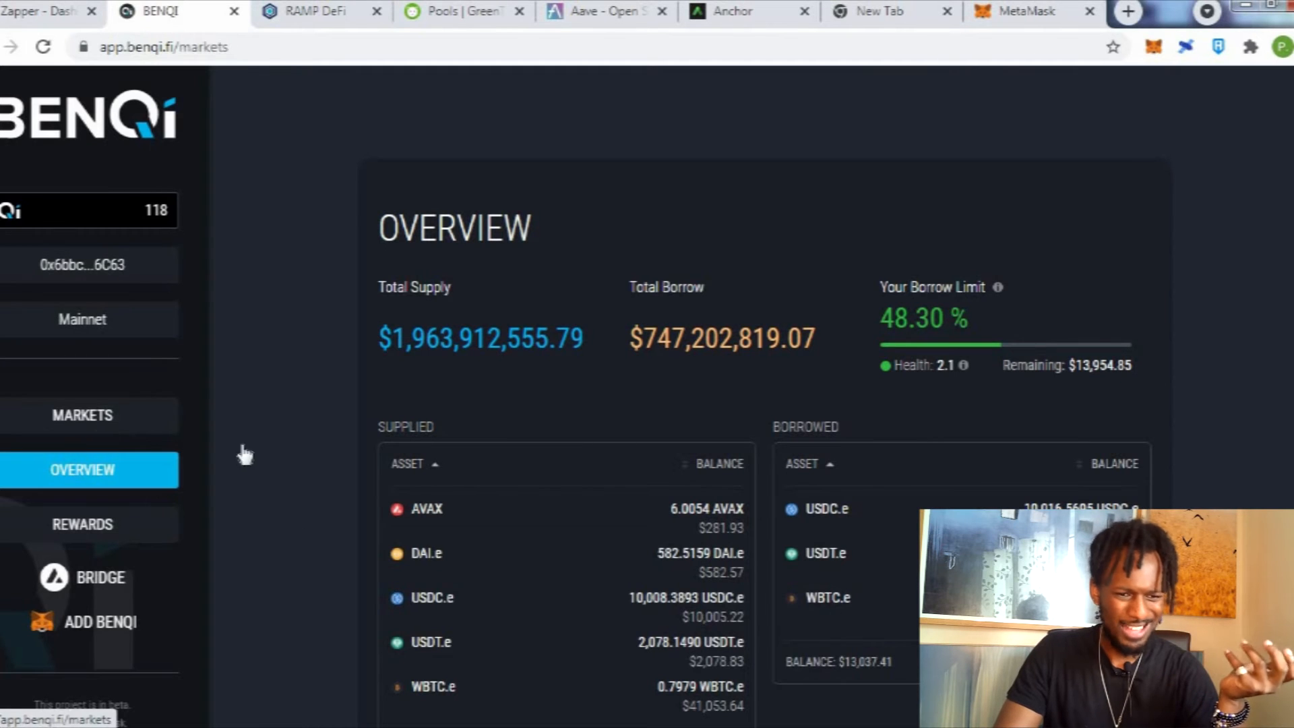
Show the BENQI markets AVAX supply form with 0.5463 AVAX available at 5.82% net APY.
left_click(82, 415)
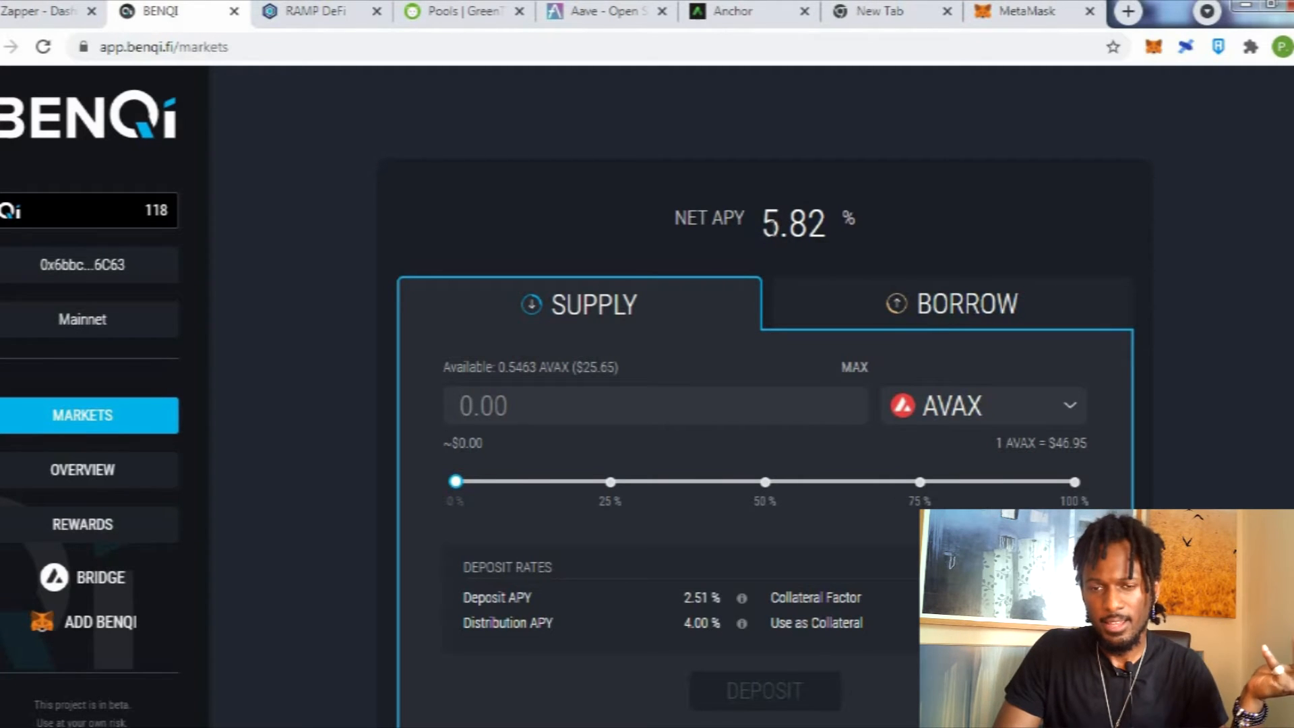
mouse_move(388, 404)
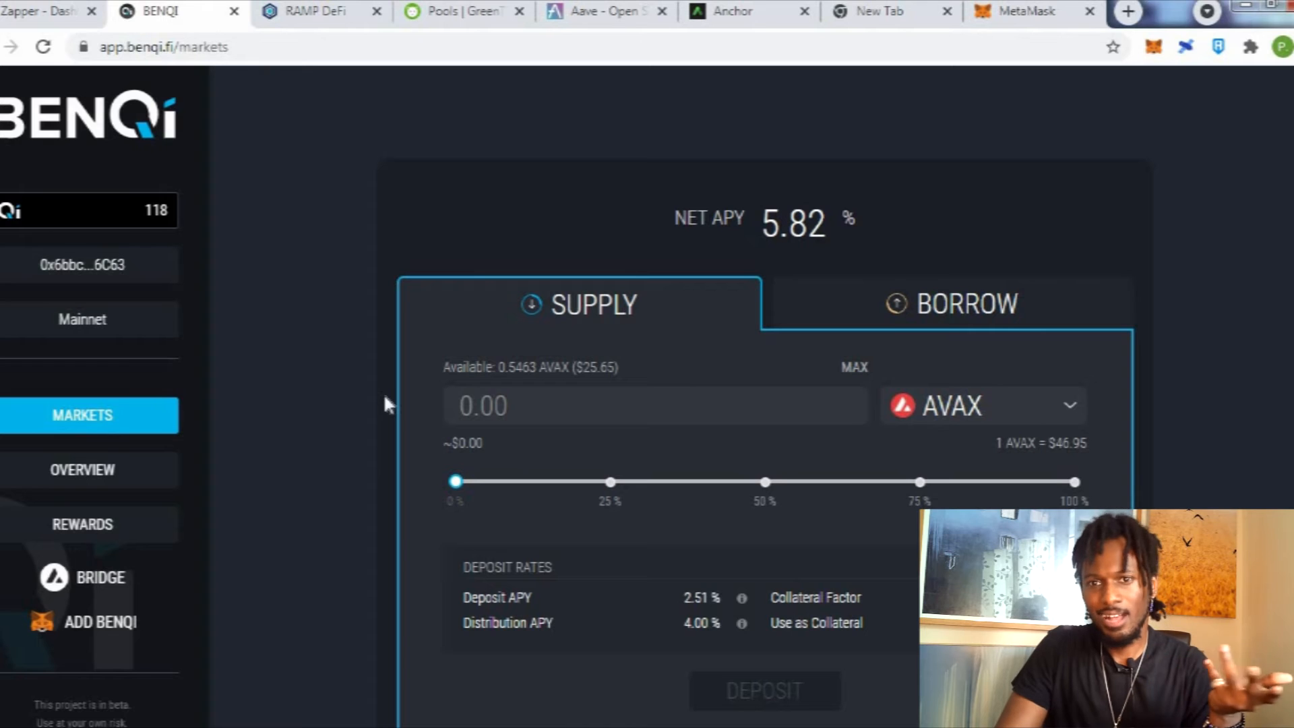
mouse_move(367, 416)
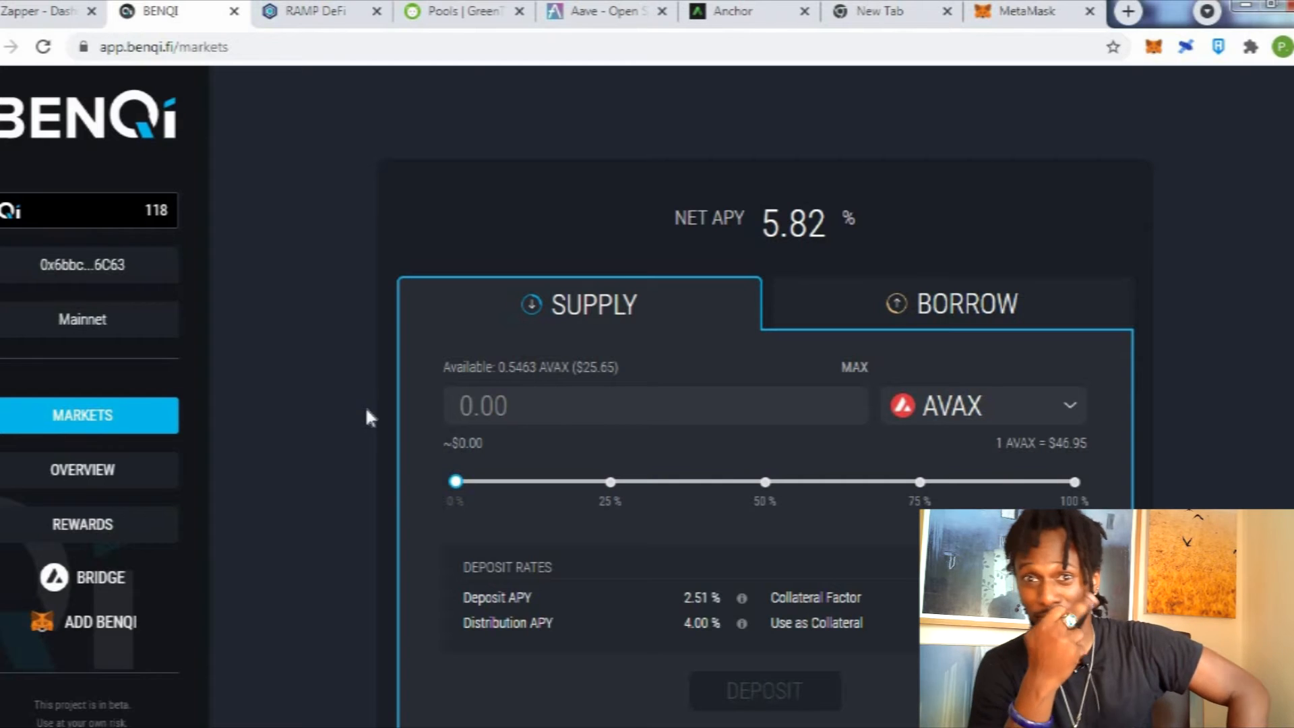
mouse_move(378, 417)
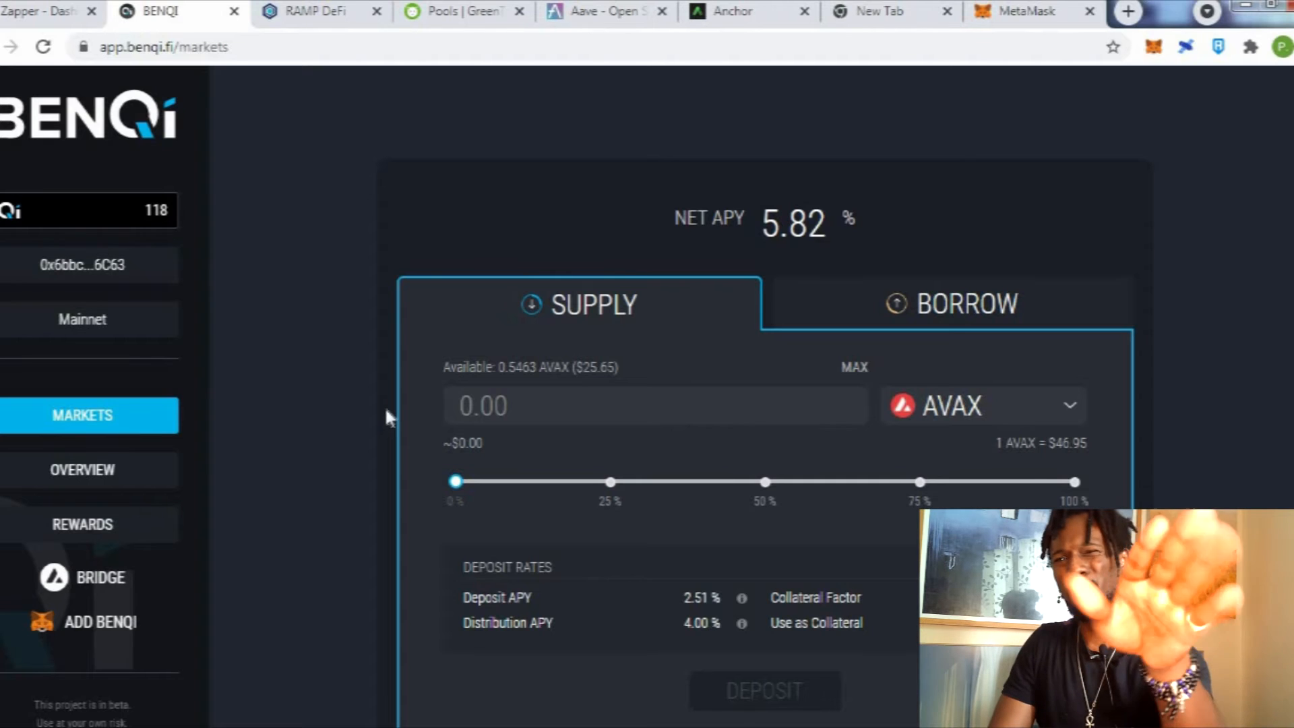
mouse_move(324, 403)
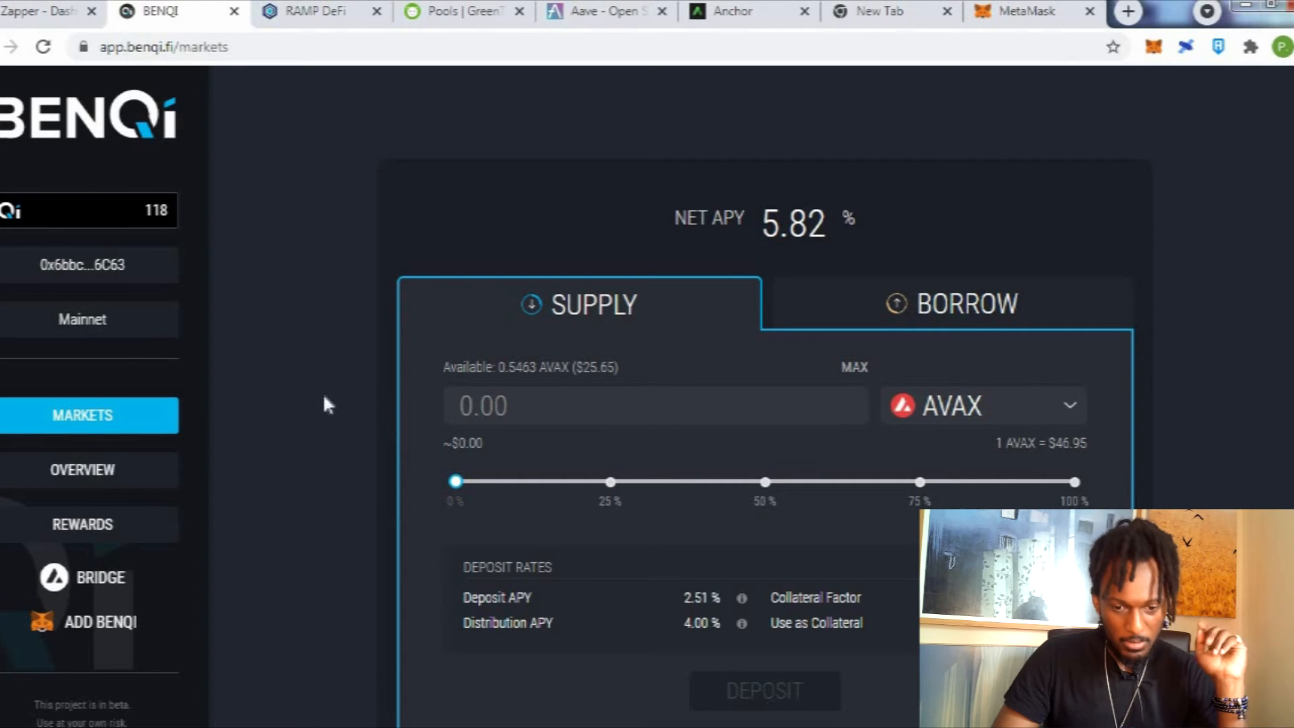
mouse_move(700, 121)
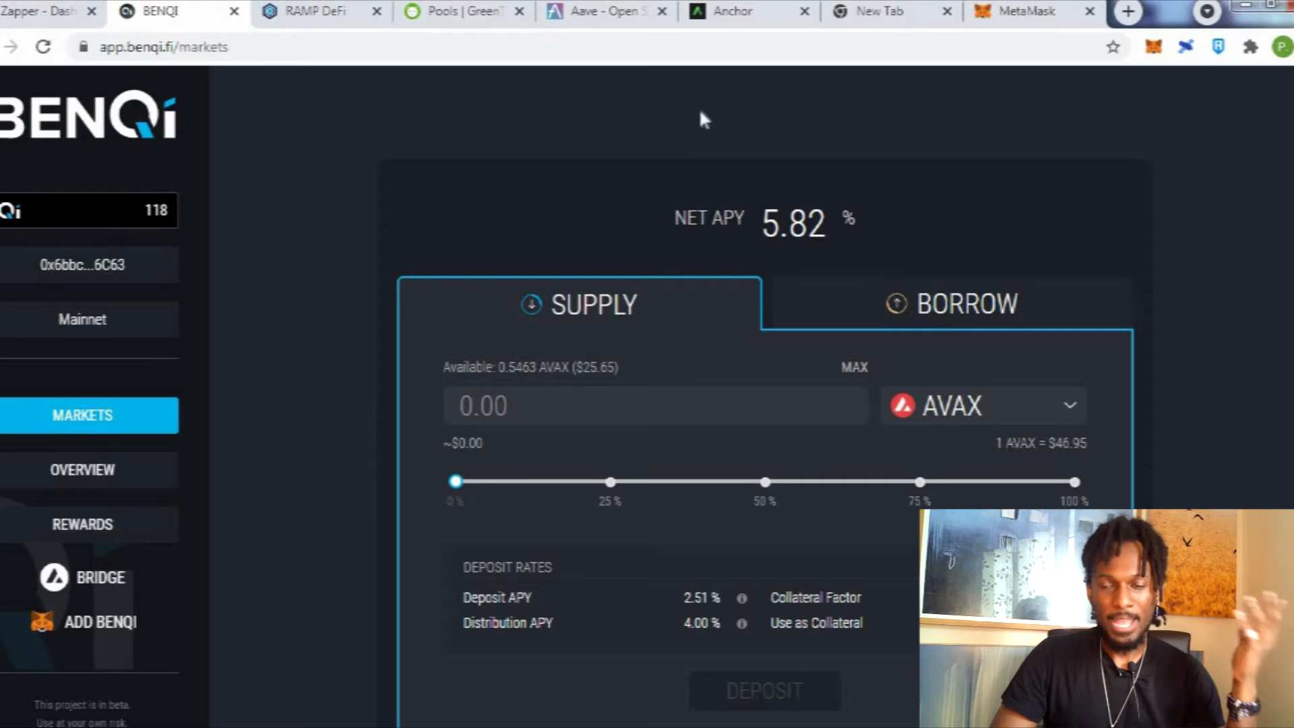
mouse_move(424, 313)
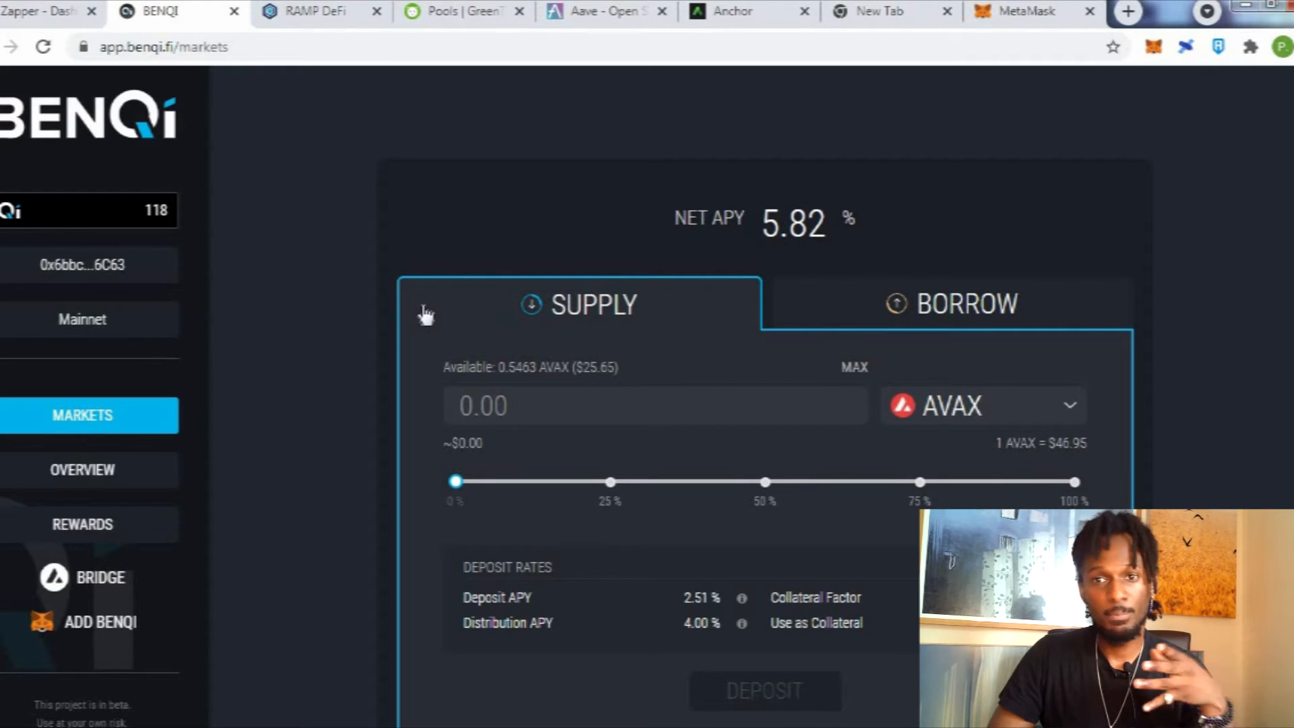
mouse_move(482, 316)
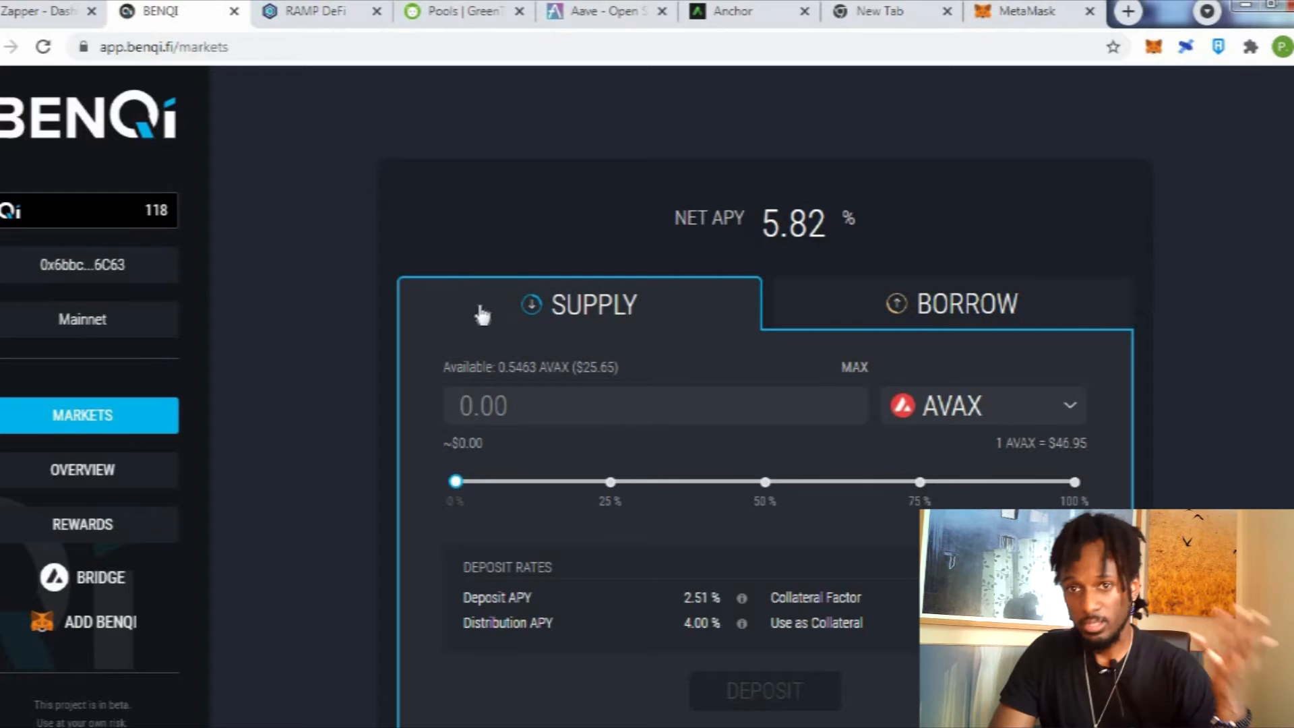
Show Anchor's My Page total value of 4,935.005 UST and 2.285584 ANC claimable rewards.
left_click(747, 11)
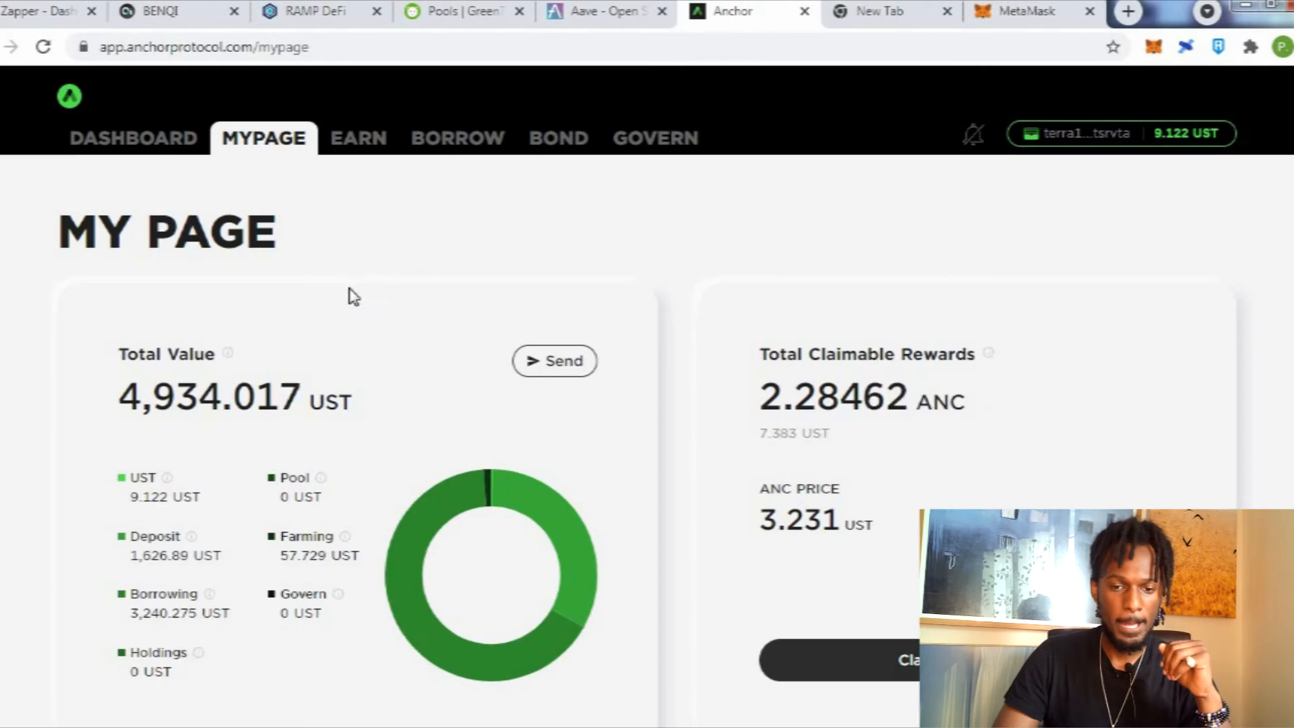
mouse_move(436, 278)
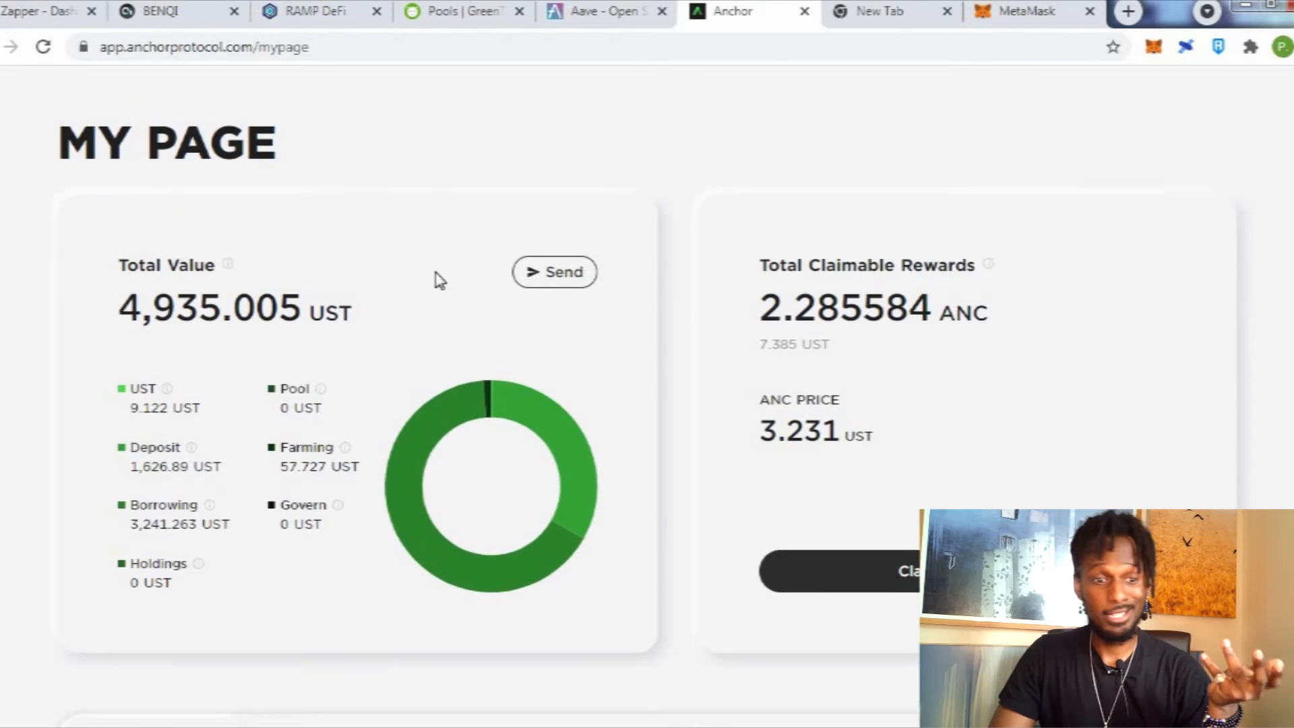
scroll("down", 3)
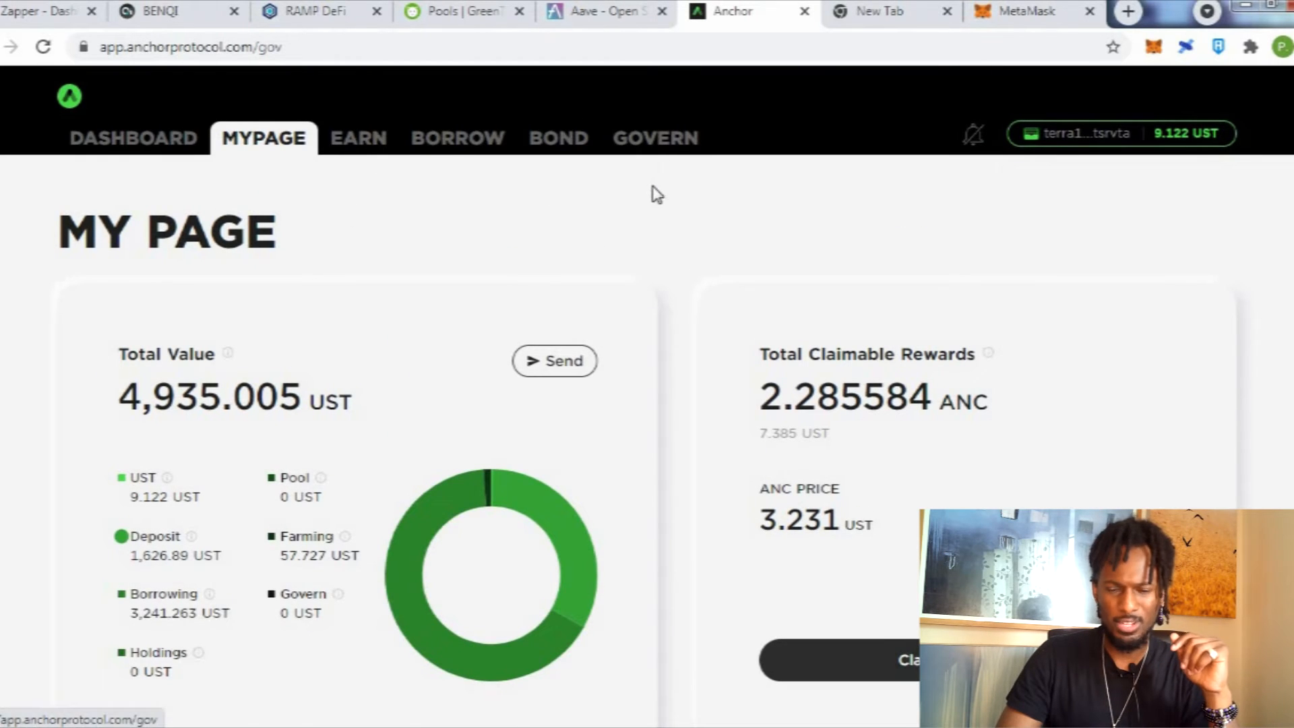
Via Govern, open Borrow showing $4,656.603 collateral, $1,422.404 borrowed, 12.52% APR, 30.54% LTV.
left_click(655, 137)
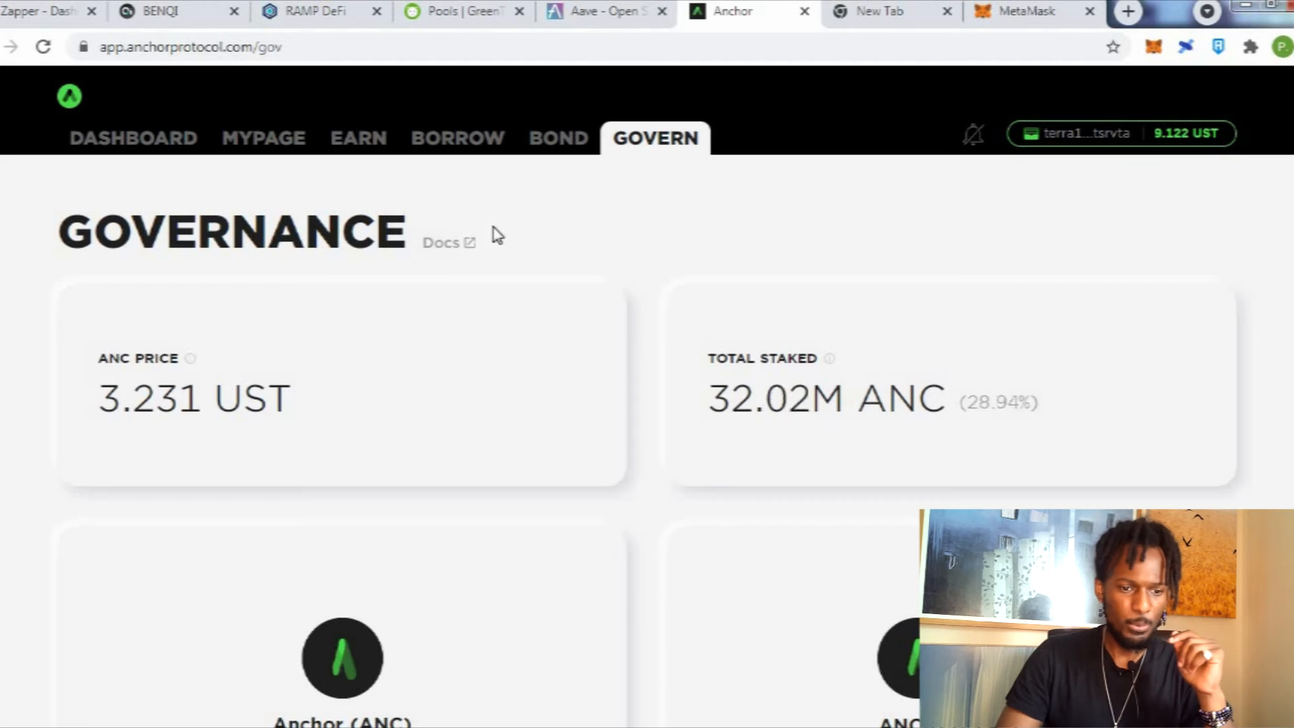
left_click(263, 138)
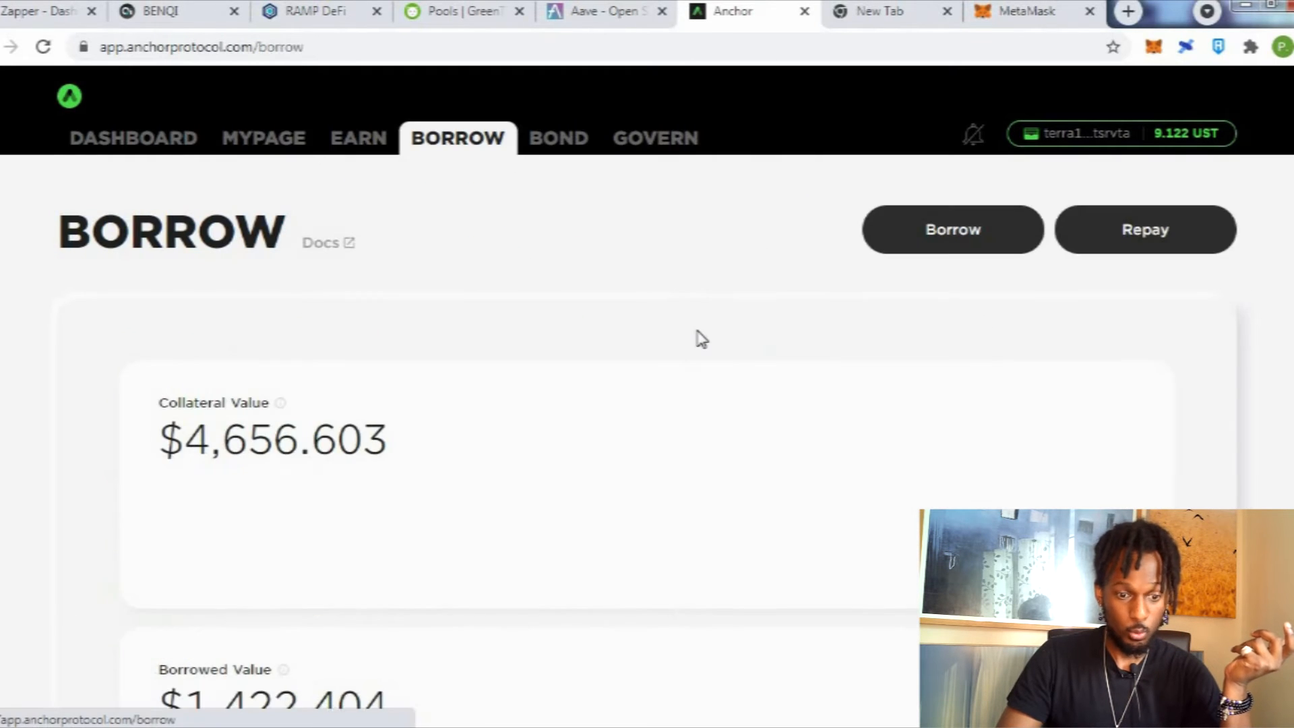
scroll("down", 3)
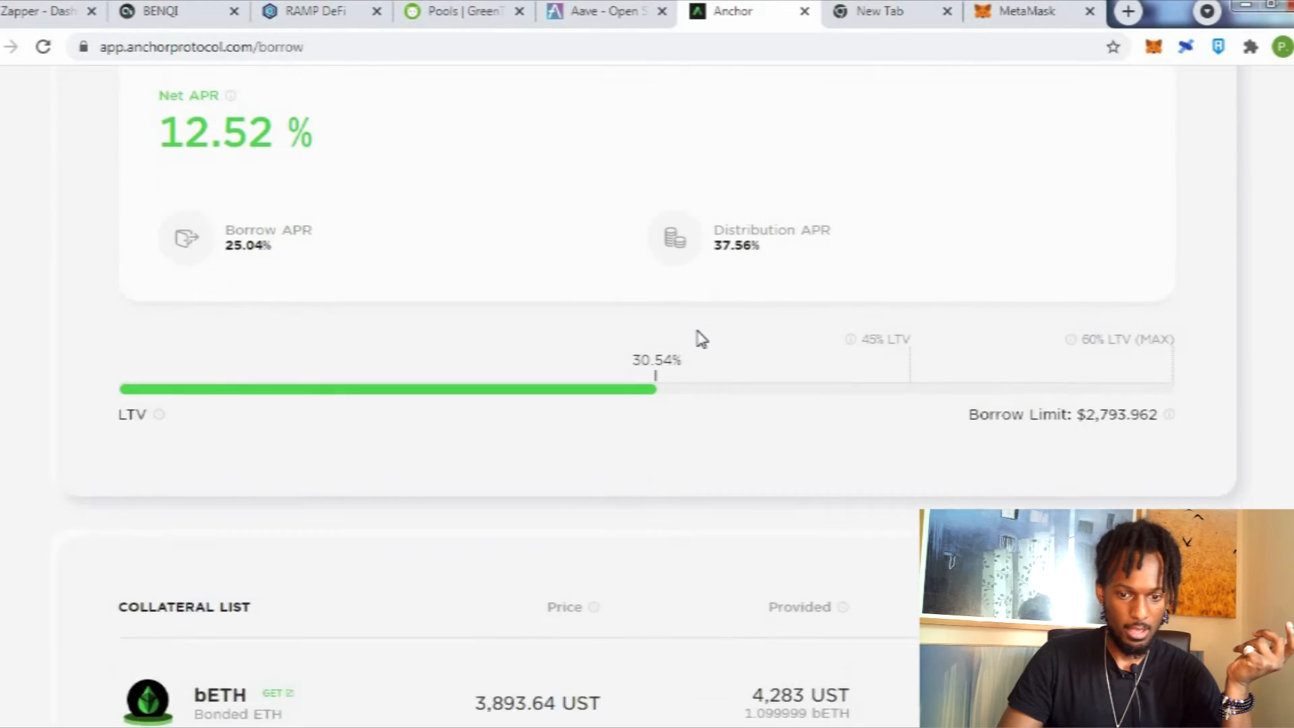
scroll("up", 3)
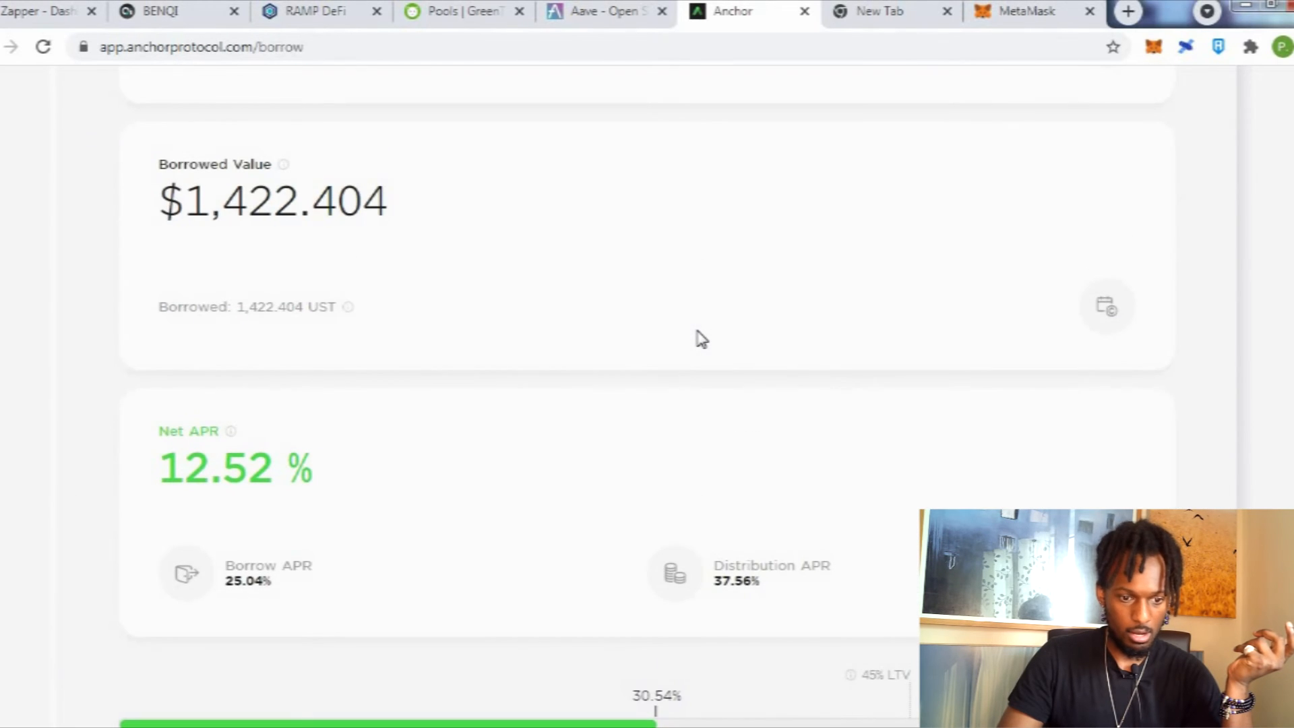
scroll("up", 3)
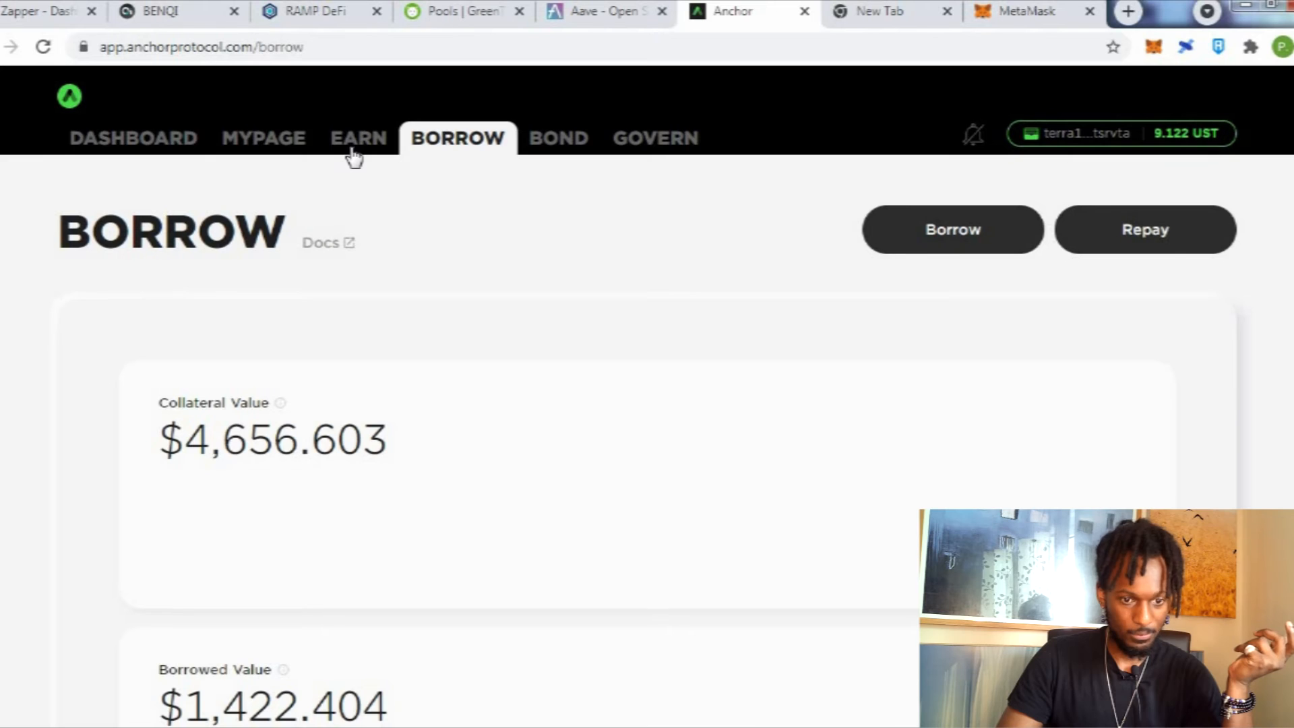
Review the Earn page's 1,626.89 UST total deposit earning 19.54% APY.
left_click(357, 137)
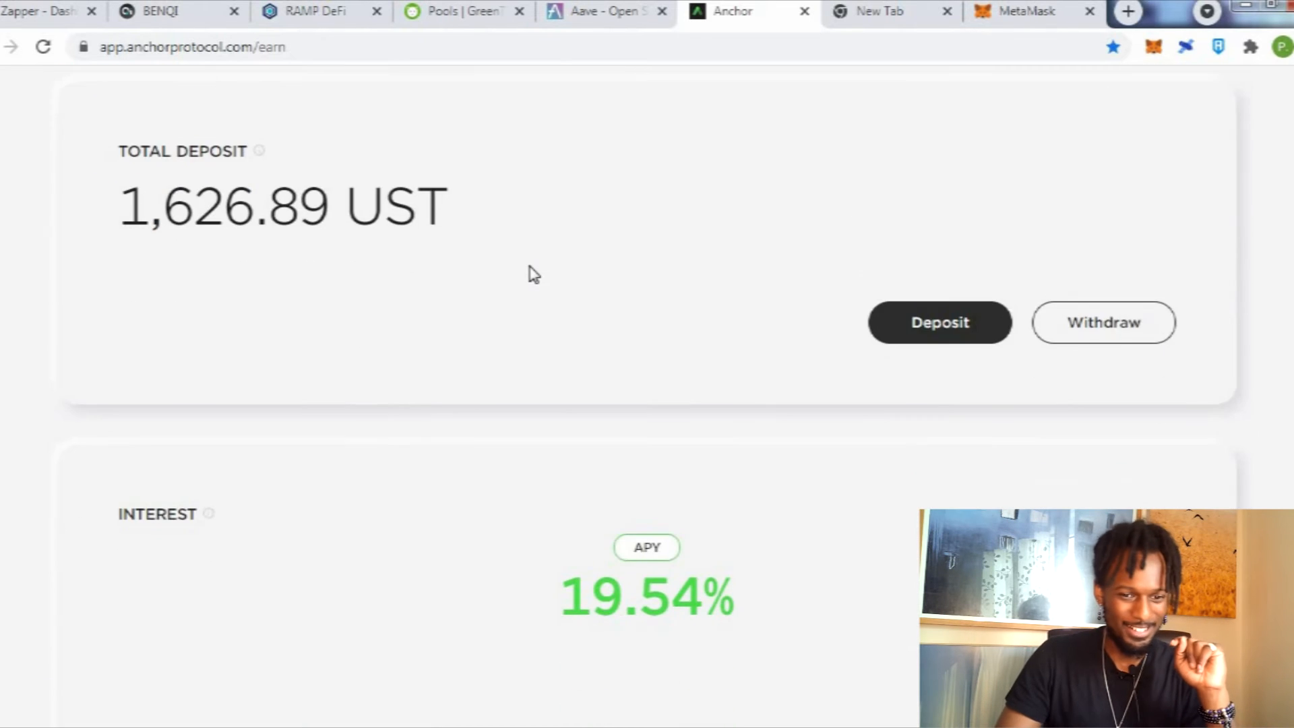
scroll("down", 3)
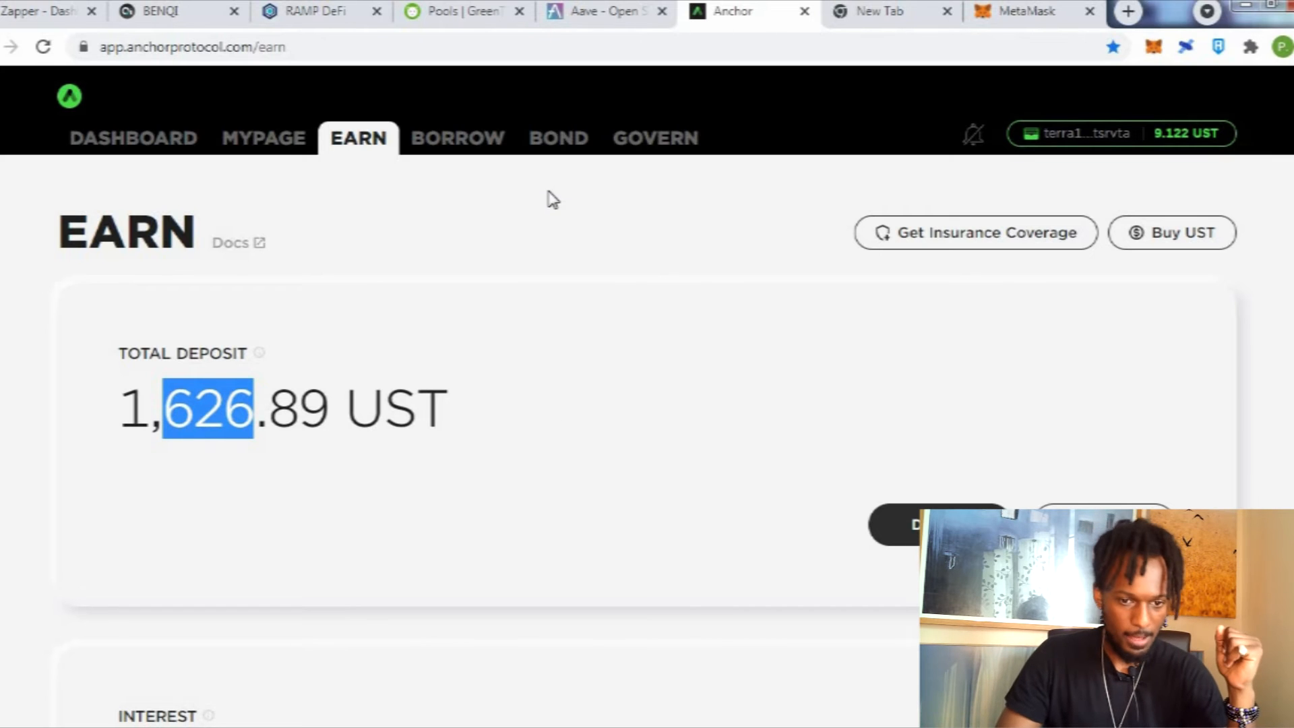
scroll("down", 3)
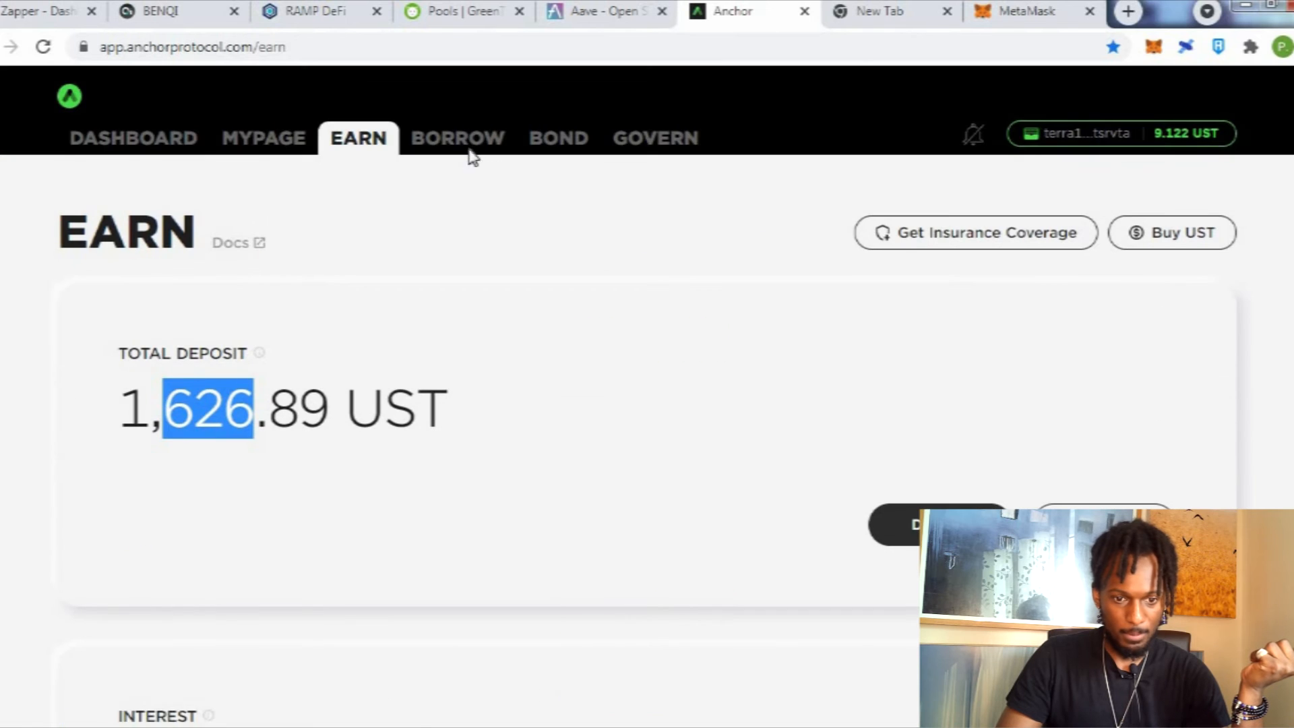
Check the Borrow LTV bar at 30.53% on $4,657.54 collateral, then head to My Page.
left_click(457, 138)
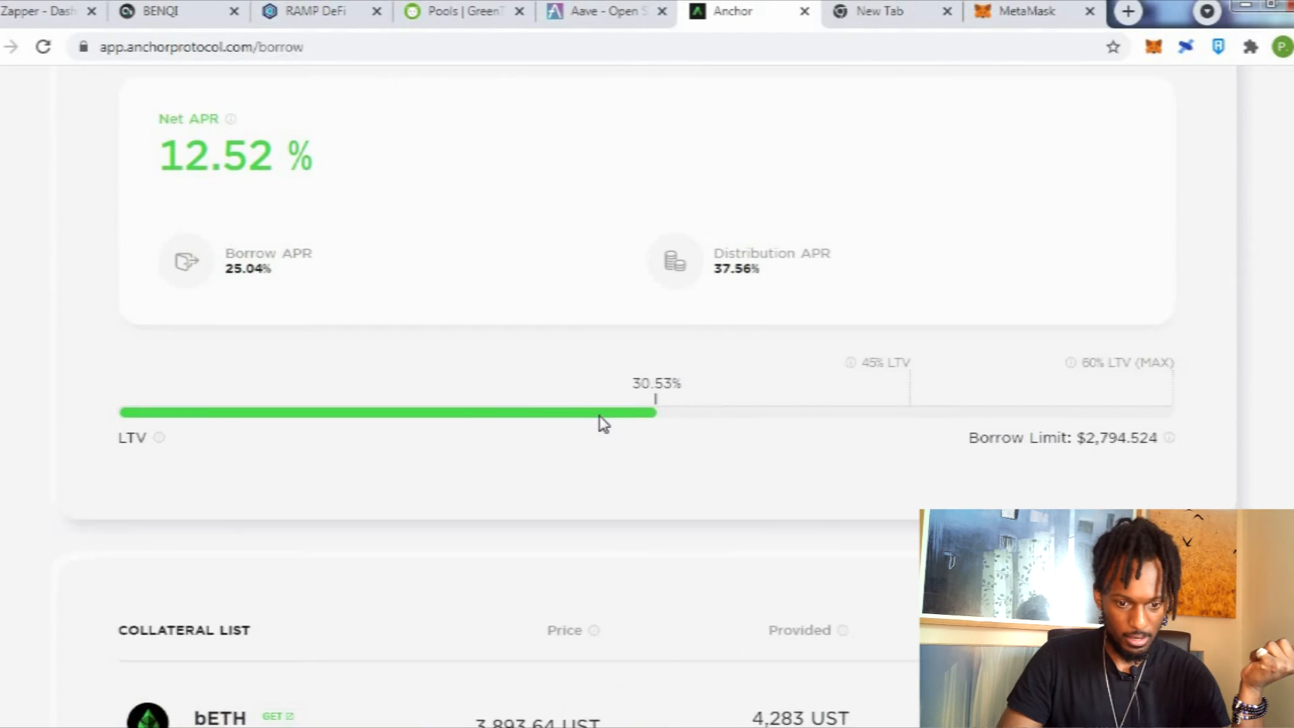
scroll("down", 3)
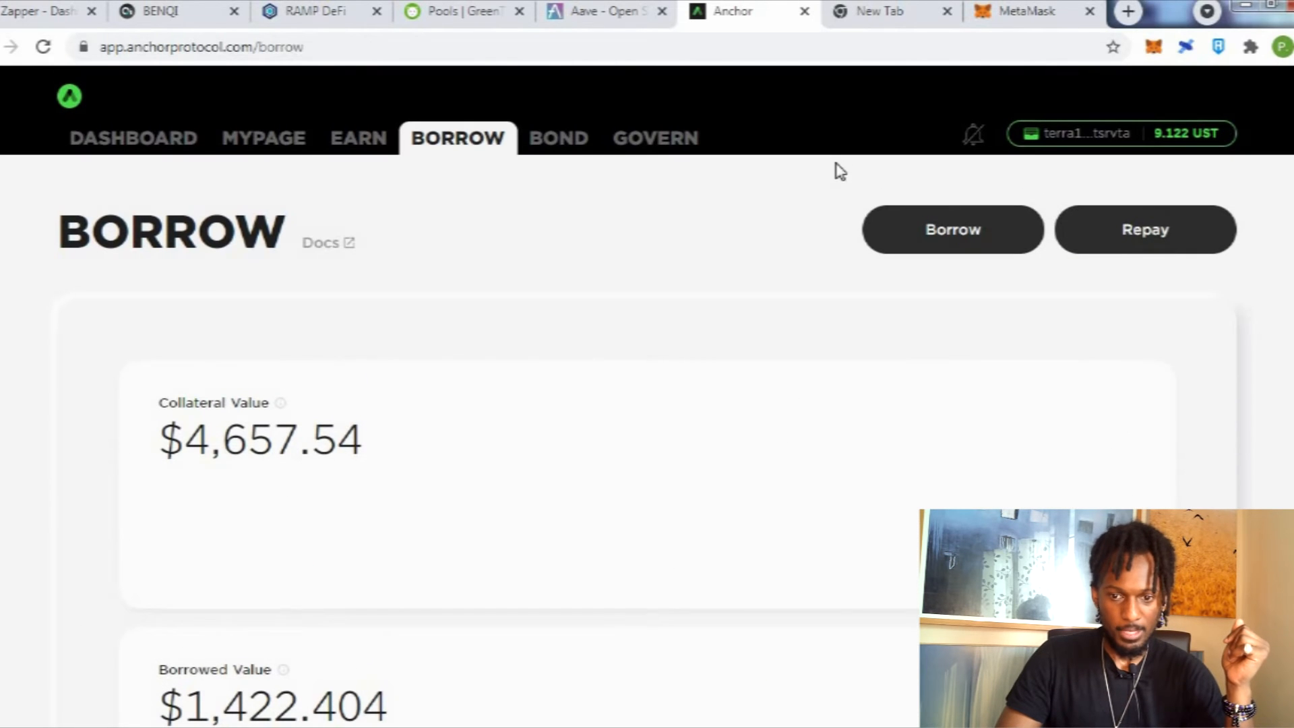
mouse_move(276, 148)
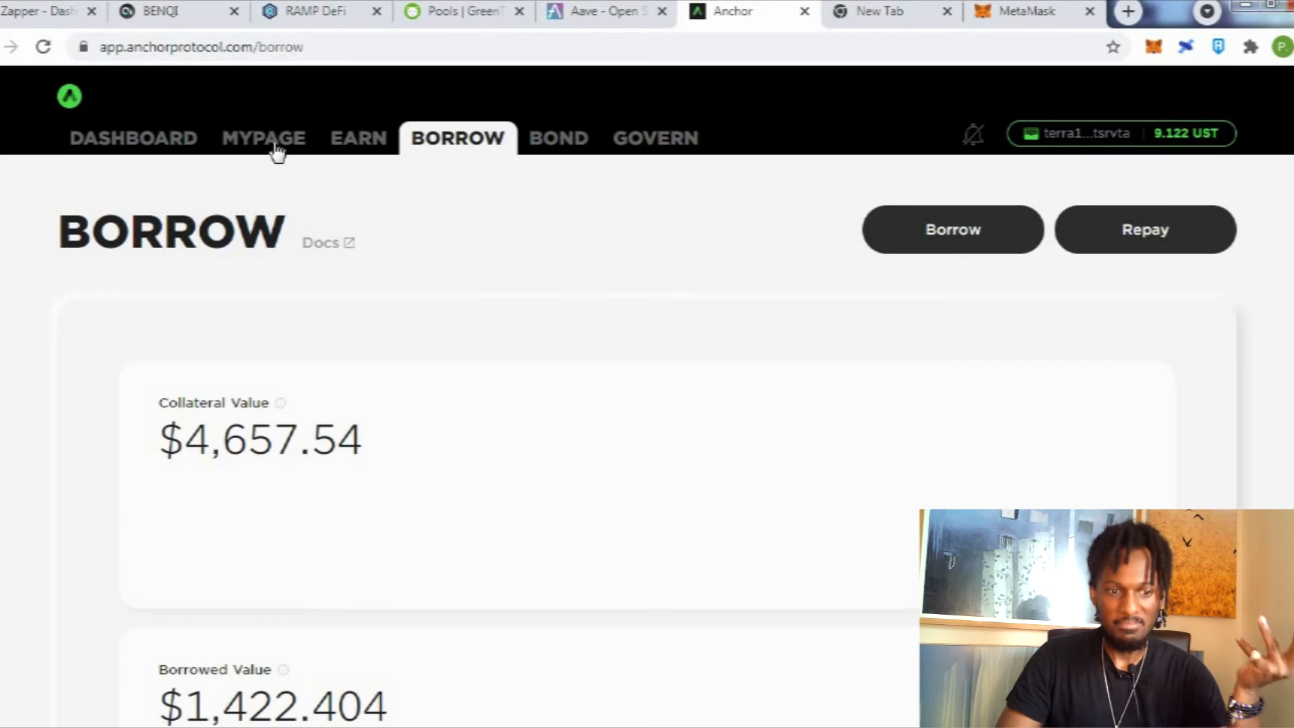
left_click(264, 138)
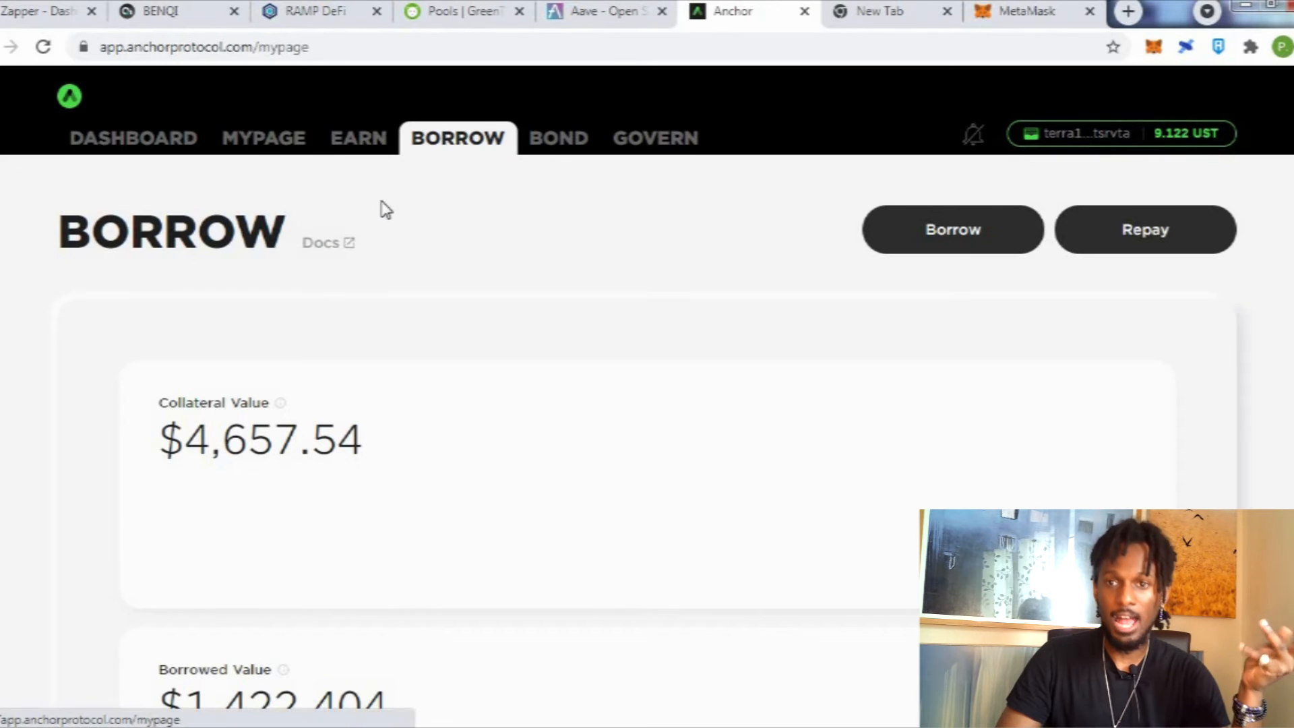
Review My Page: 4,936.026 UST total value, 2.285881 ANC claimable, ANC-UST LP at 41.59% APR.
left_click(264, 138)
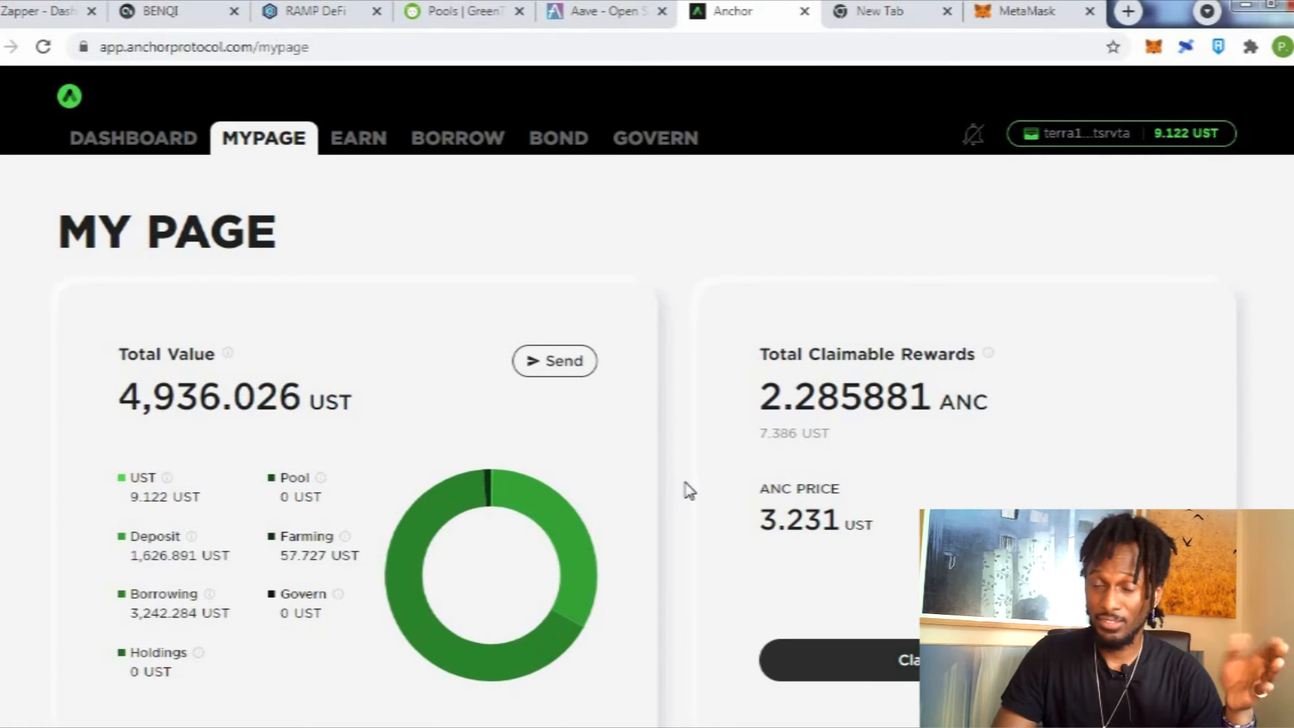
scroll("down", 3)
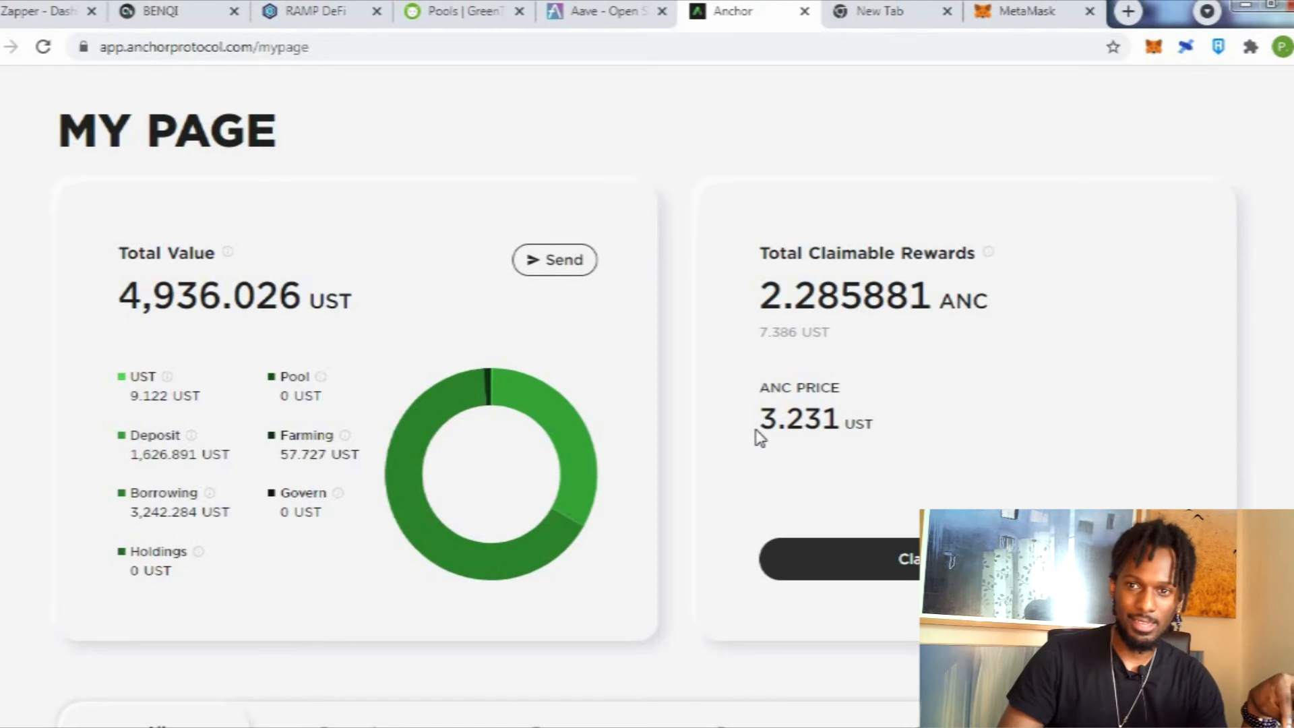
scroll("down", 3)
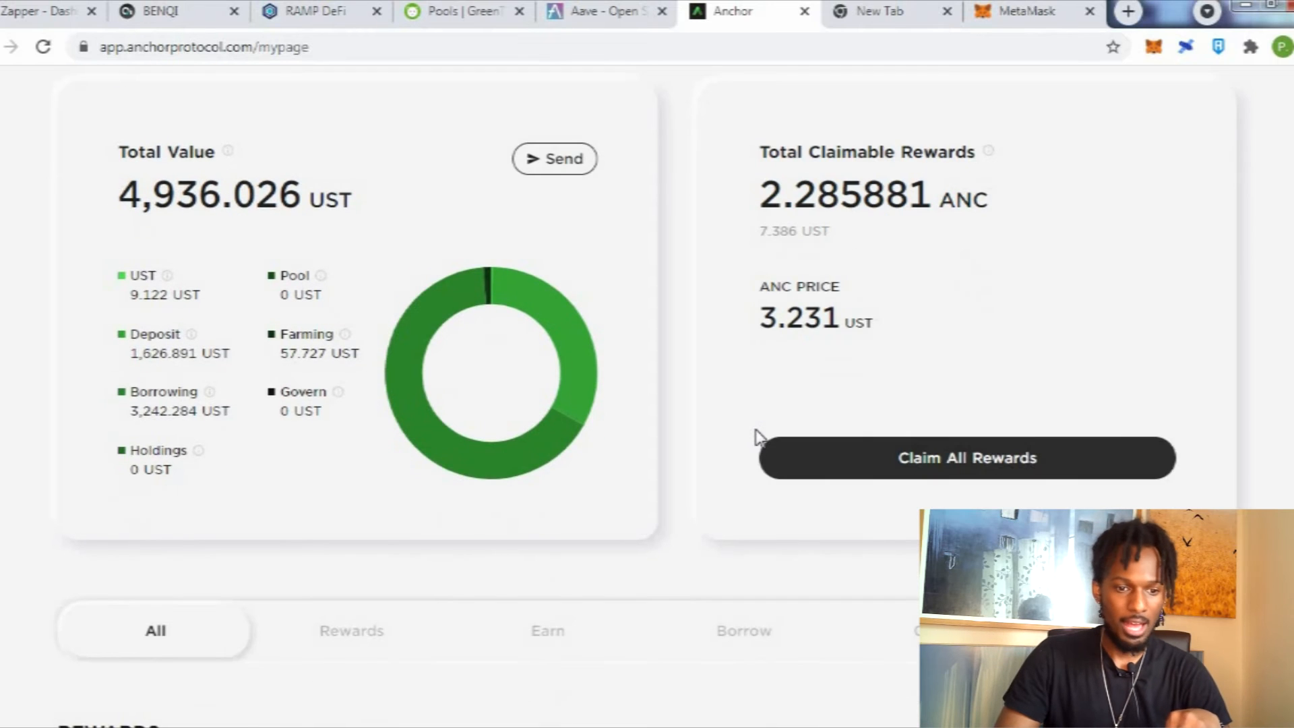
scroll("down", 3)
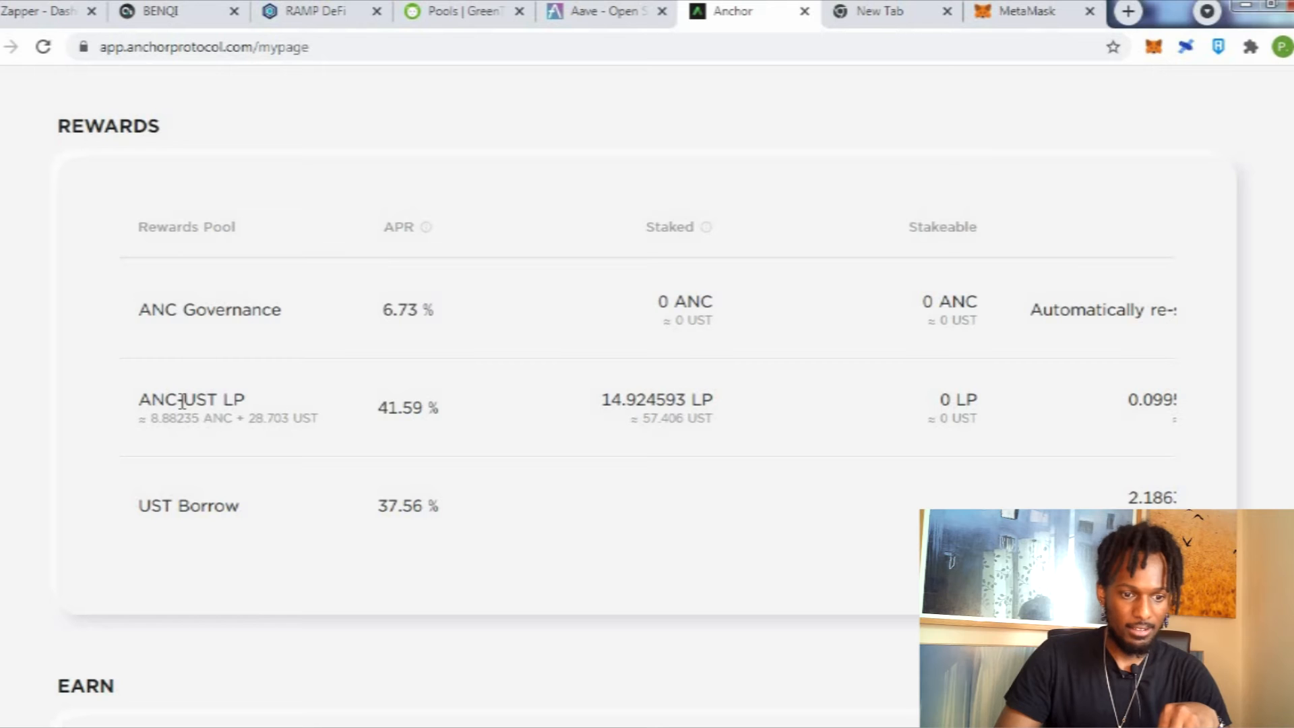
mouse_move(247, 411)
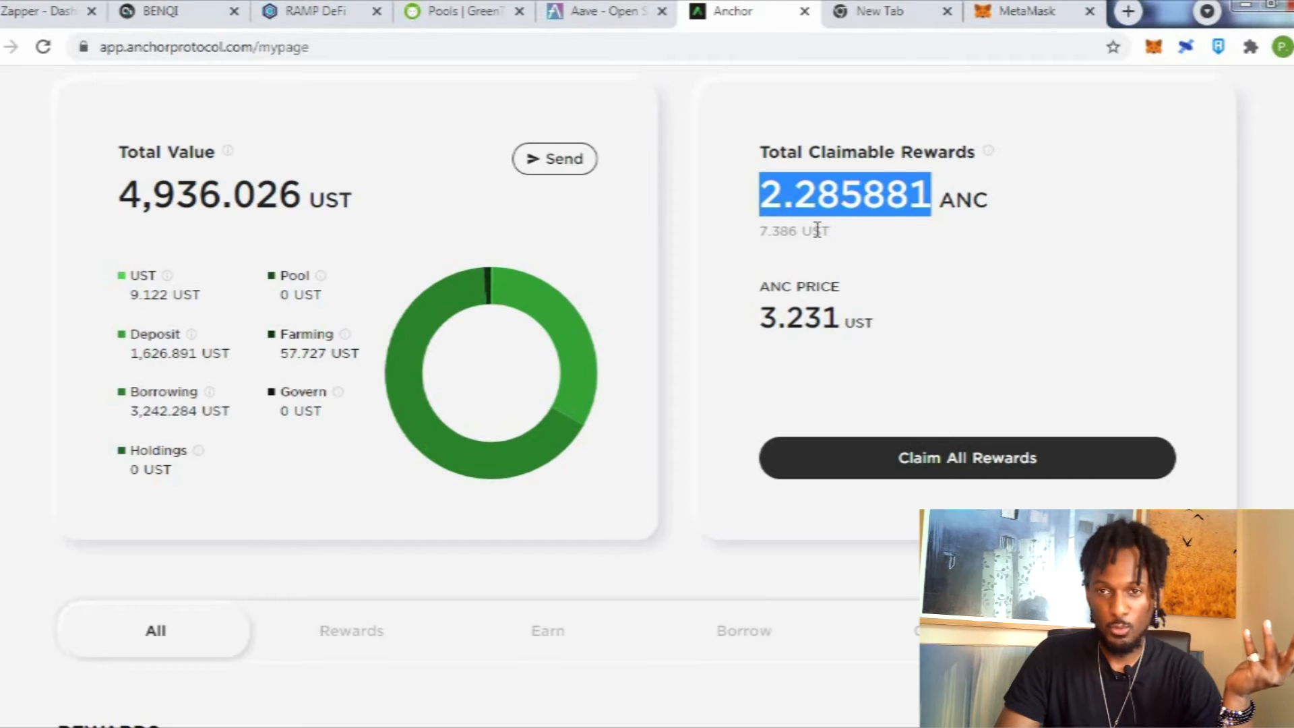
mouse_move(949, 393)
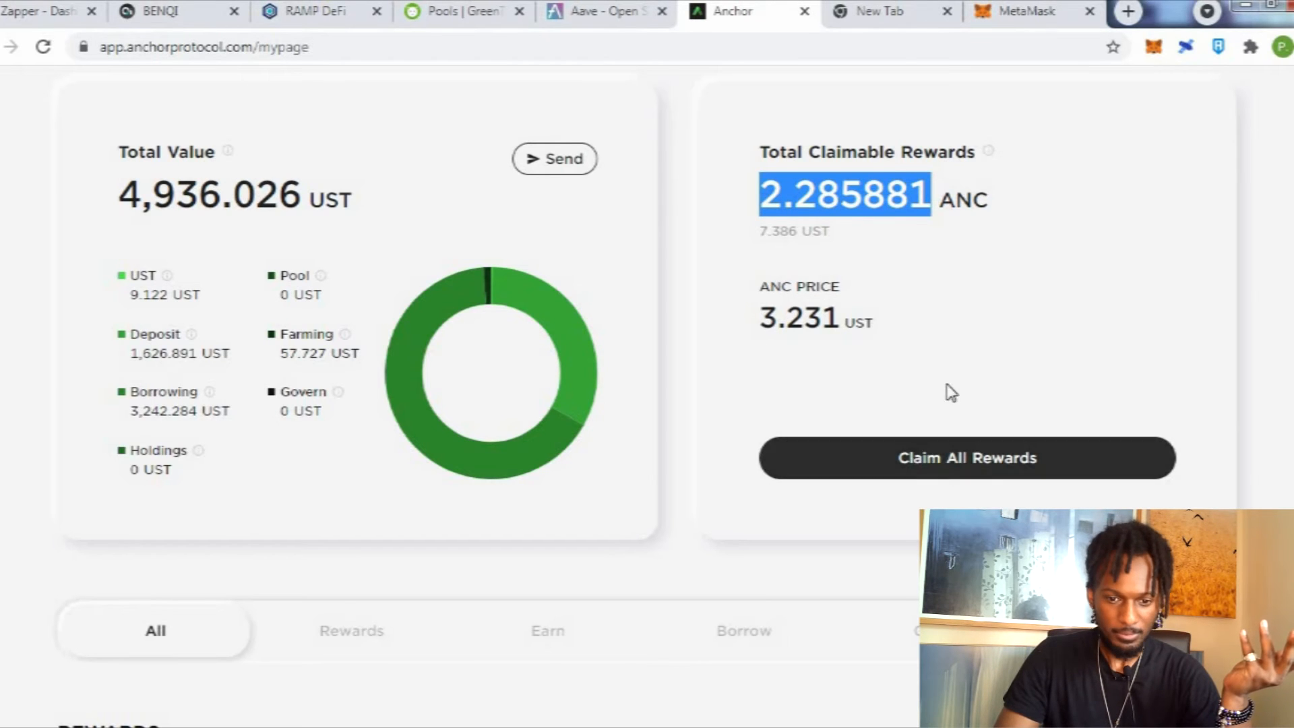
Claim about 2.286 ANC rewards via Terra Station, leaving 0.000036 ANC claimable.
left_click(966, 458)
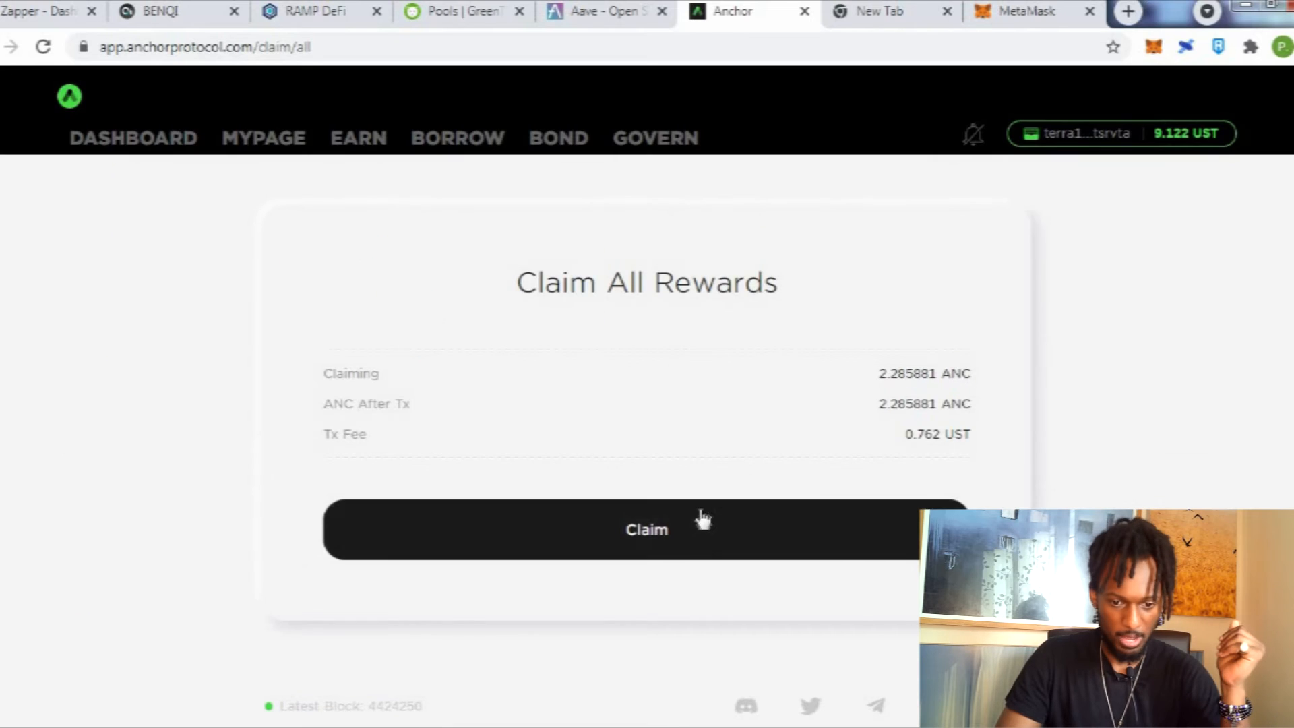
left_click(647, 529)
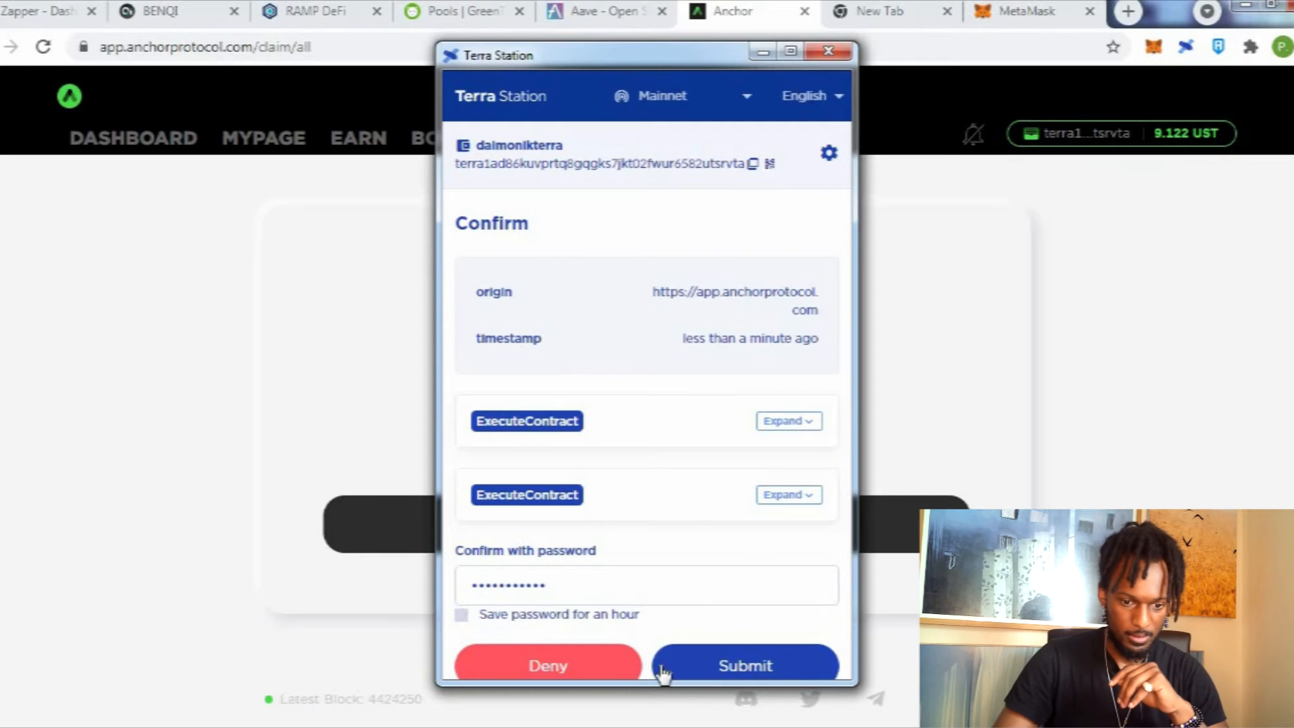
left_click(743, 665)
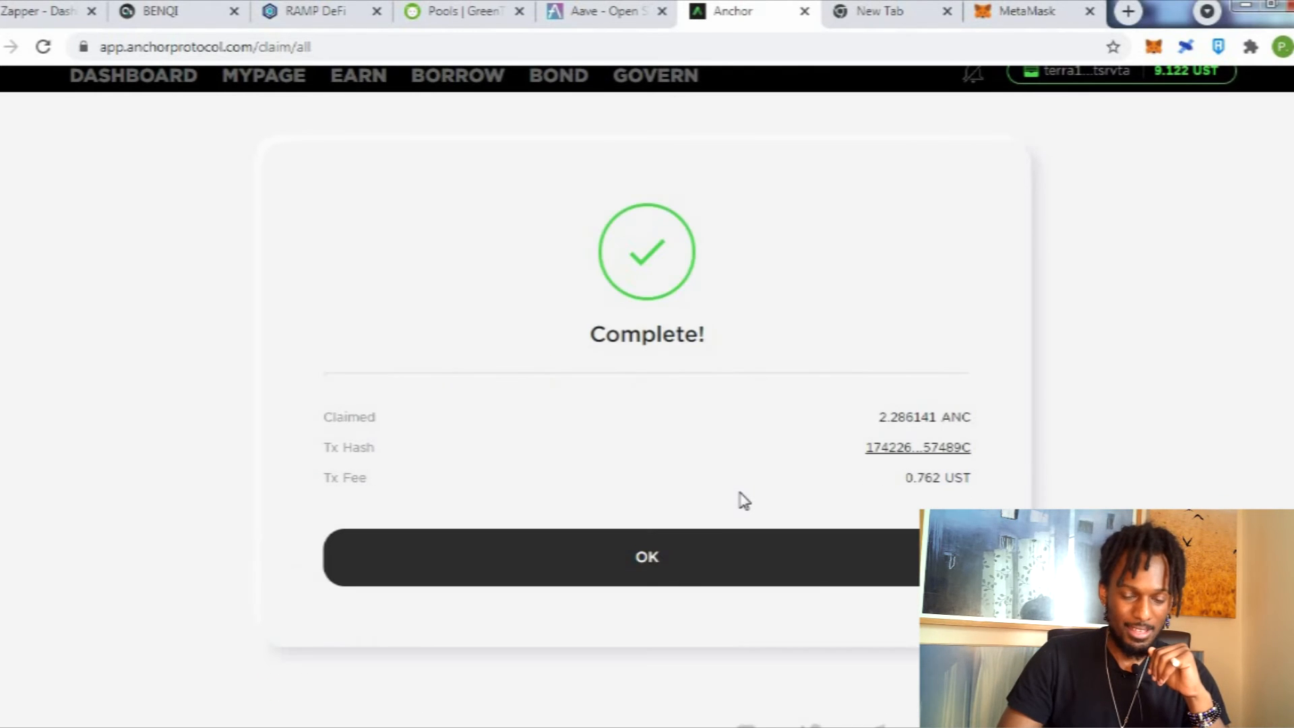
left_click(646, 556)
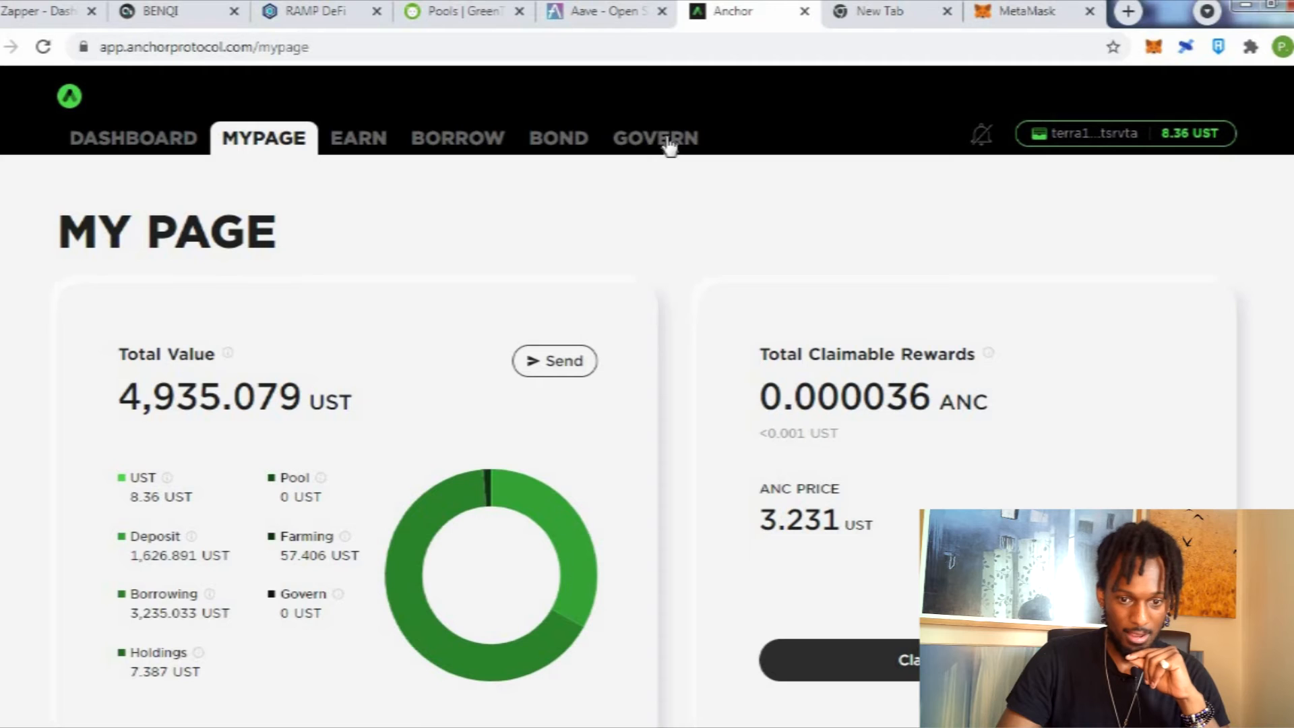
From Govern, fill the ANC-UST LP provide form with the full 2.286141 ANC, needing 7.387 UST.
left_click(655, 137)
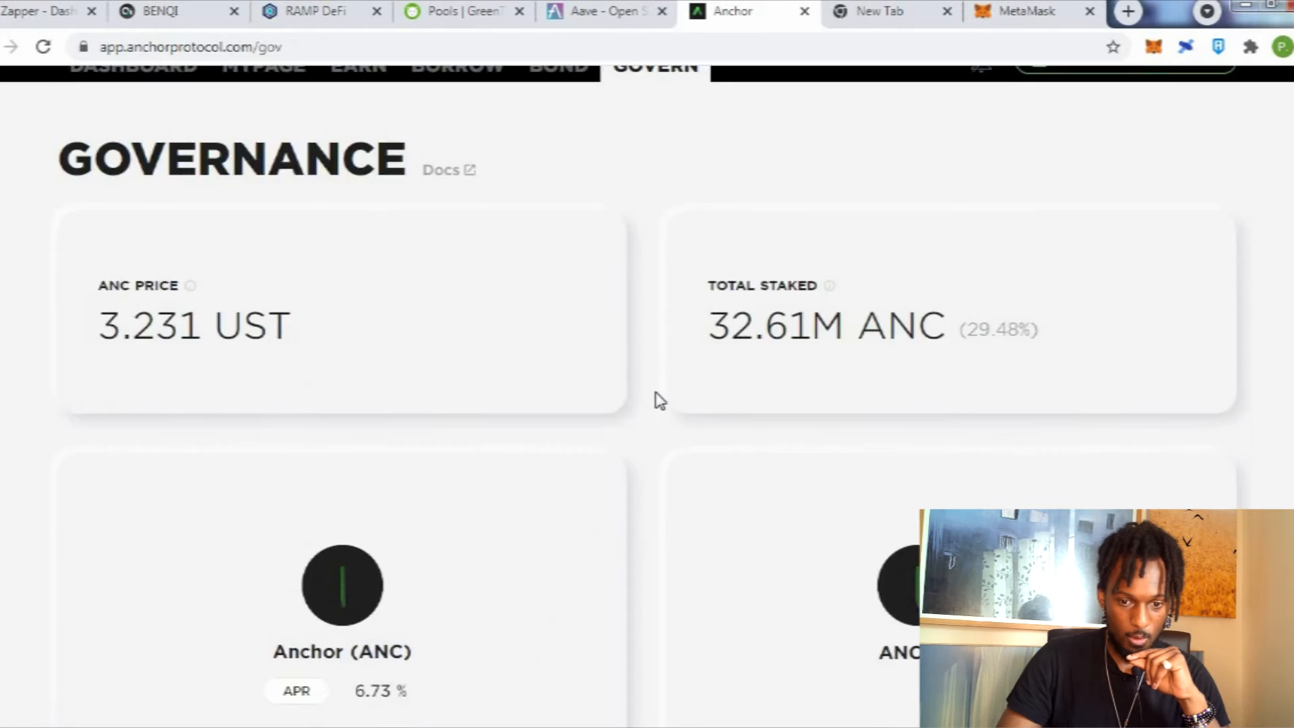
scroll("down", 3)
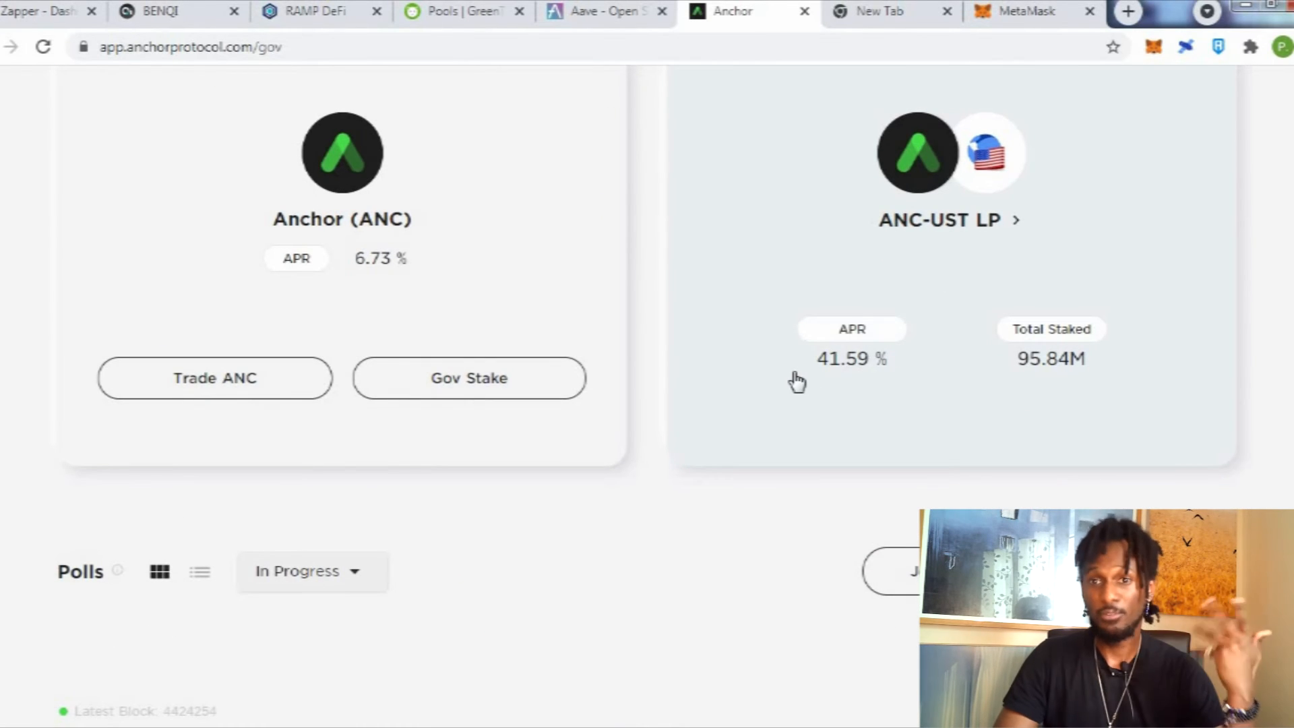
left_click(938, 219)
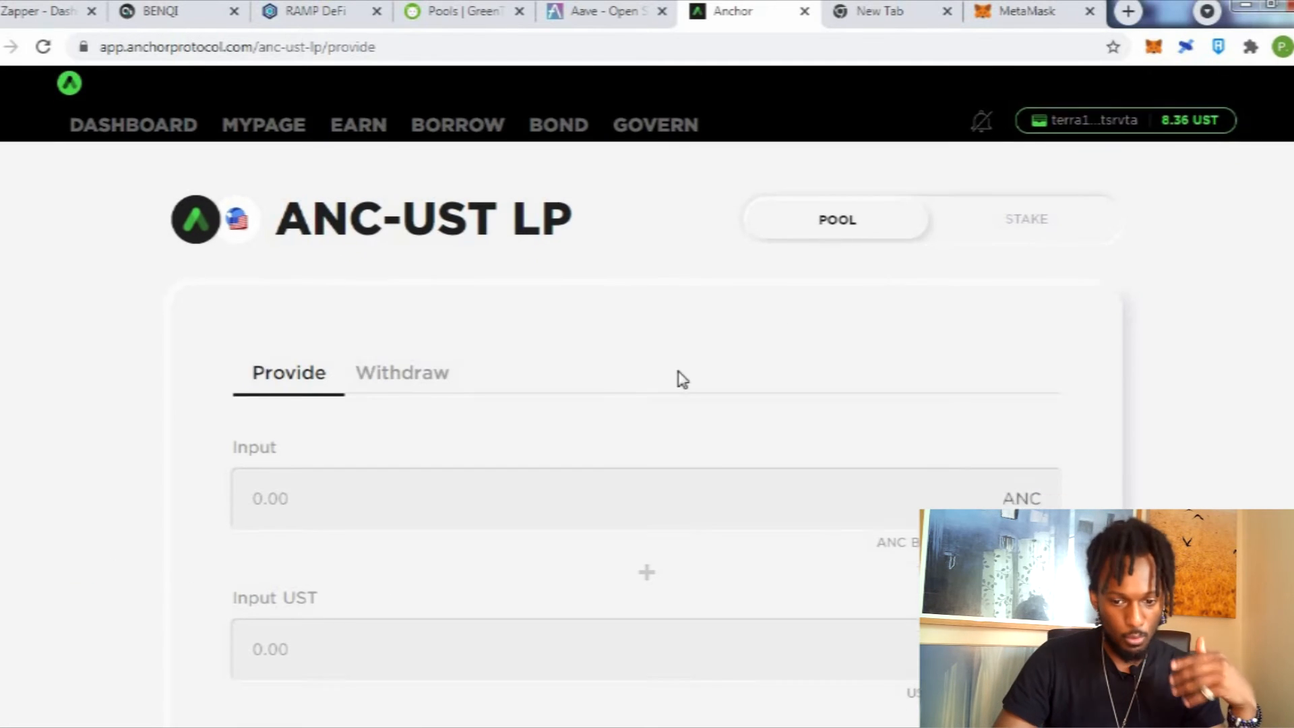
left_click(1015, 353)
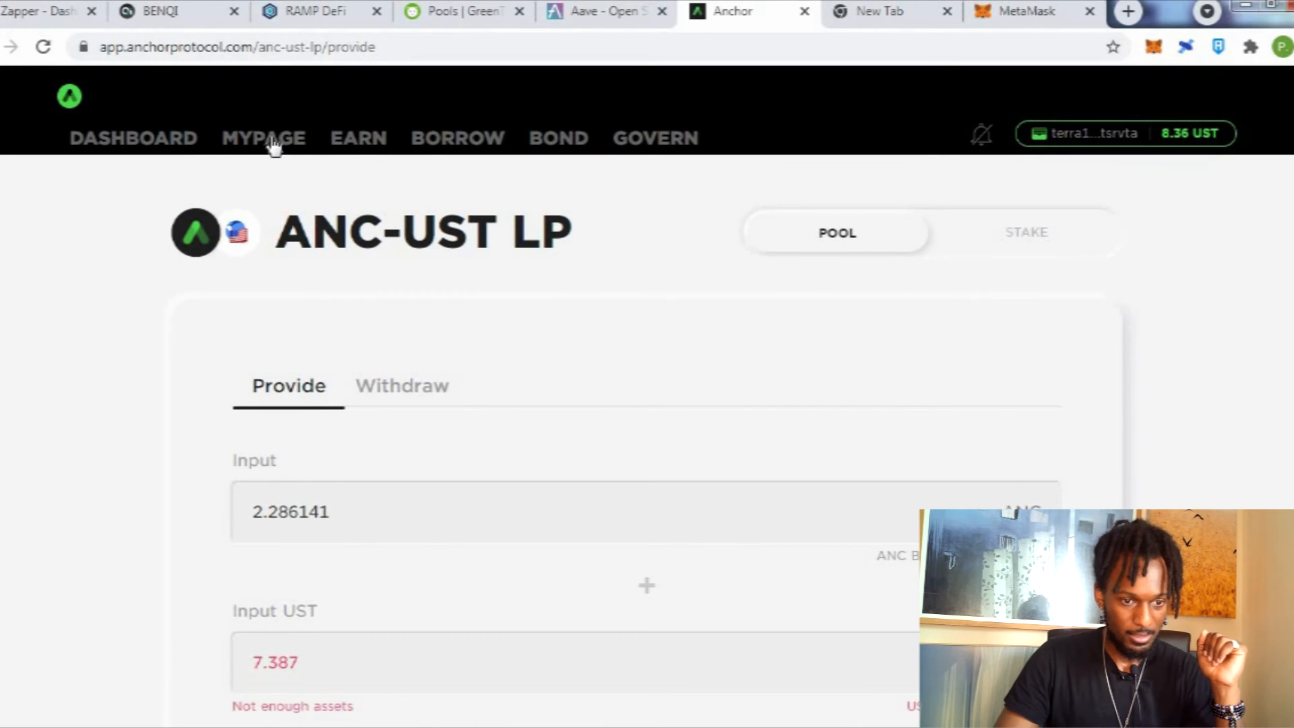
Withdraw 9.945 UST from the Earn deposit via Terra Station, leaving 1,616.891 UST deposited.
left_click(264, 138)
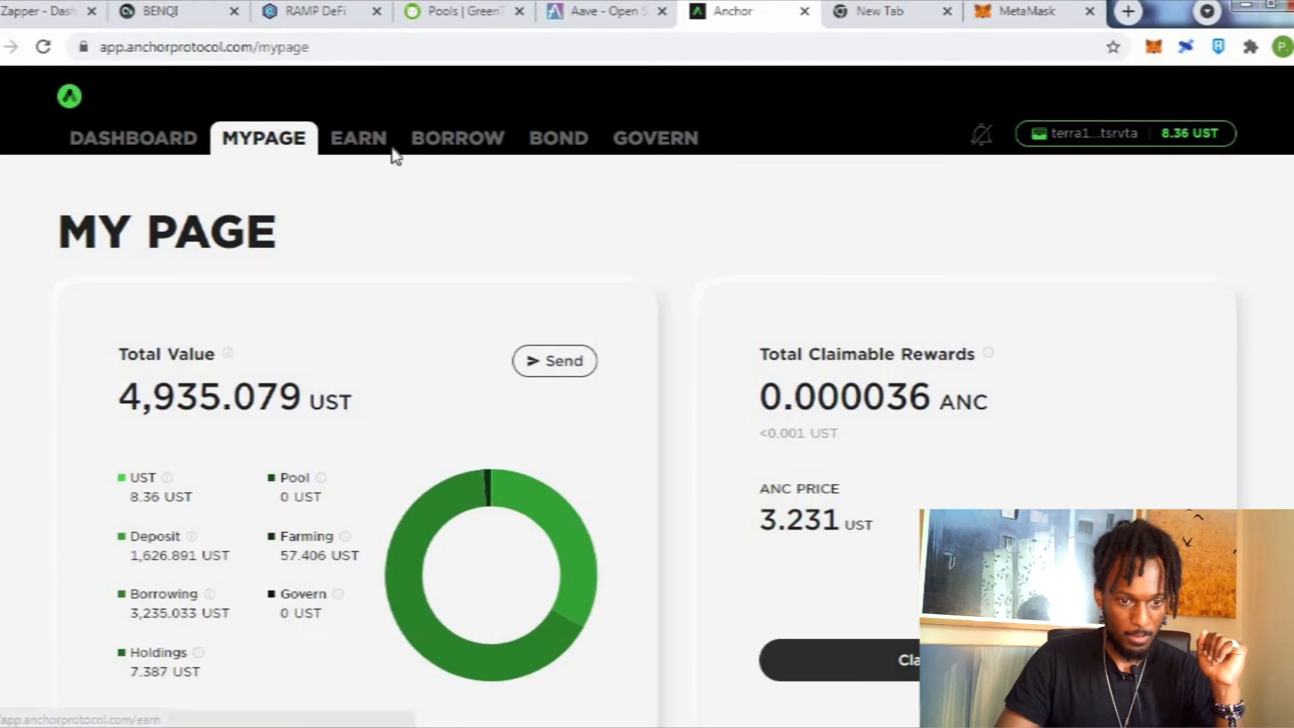
left_click(357, 137)
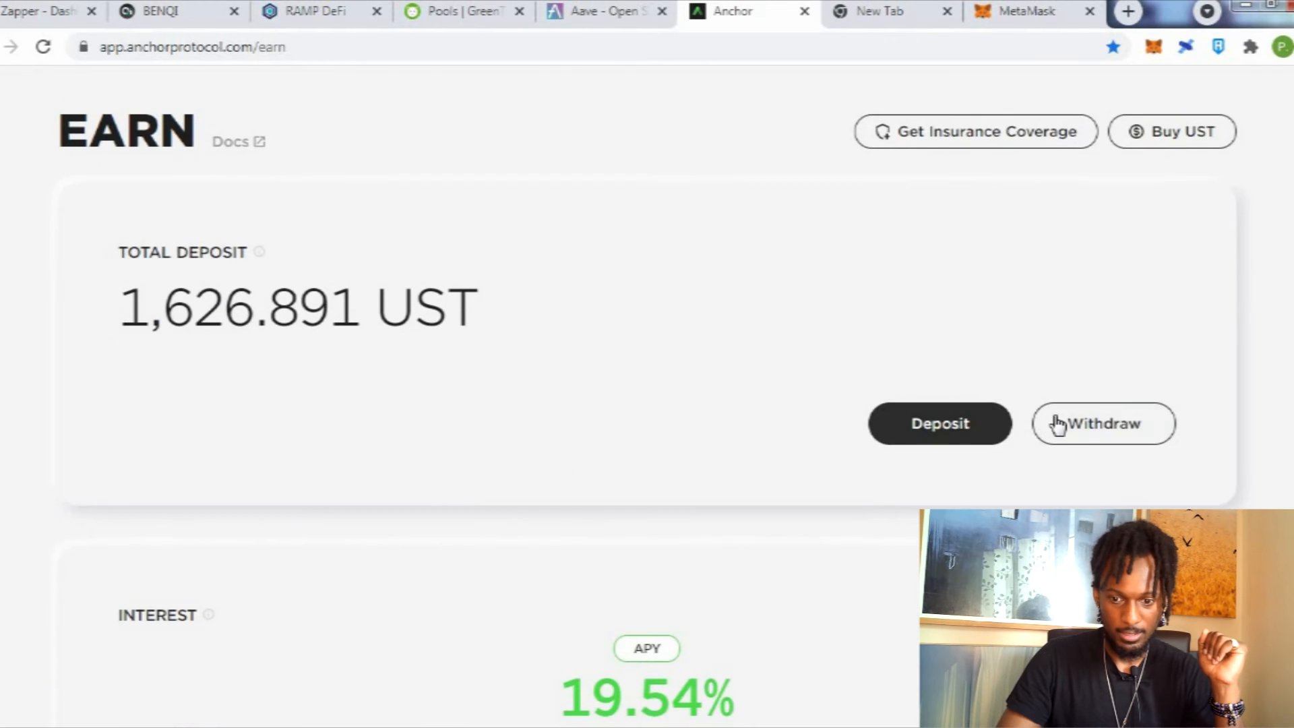
left_click(1102, 423)
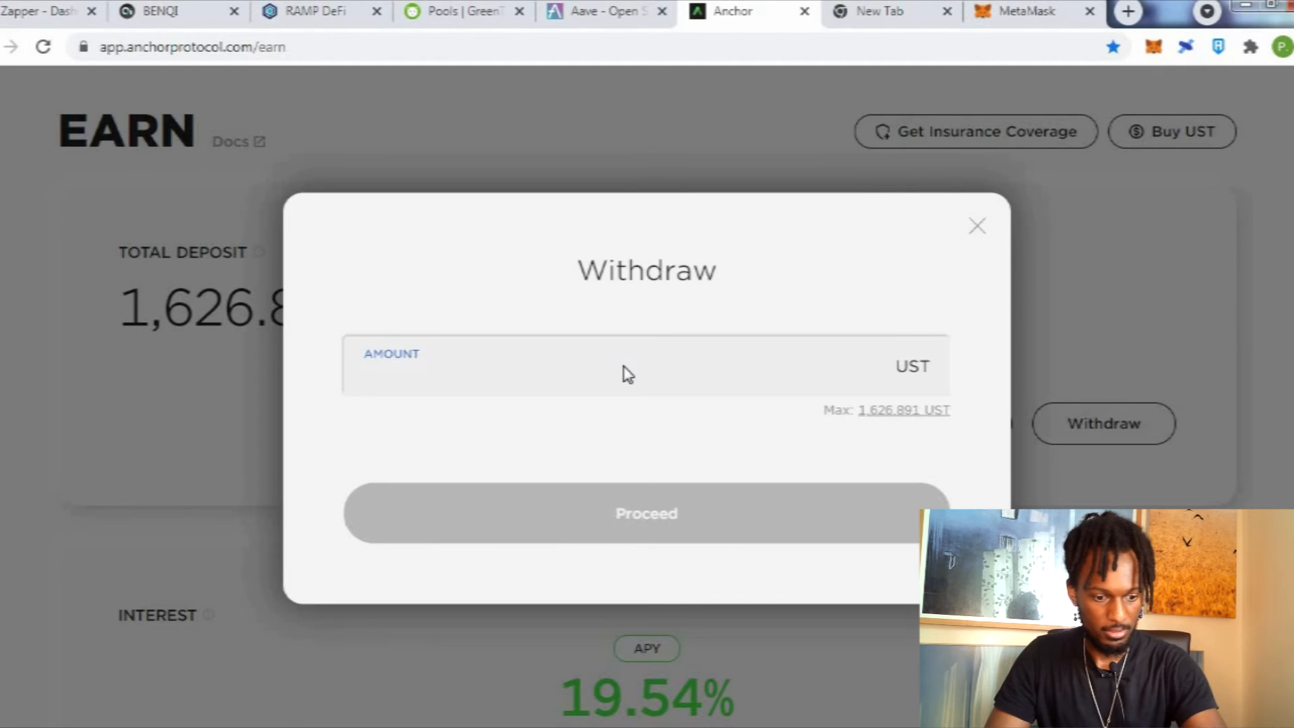
left_click(646, 513)
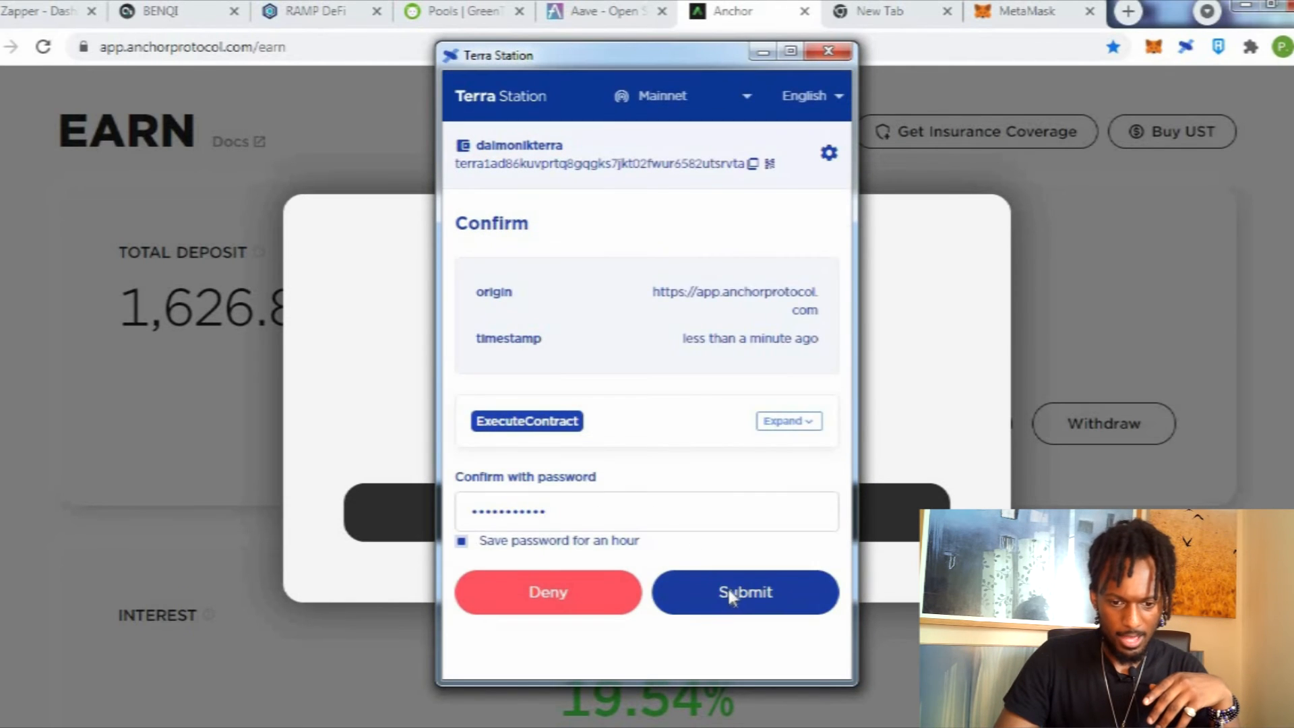
left_click(744, 592)
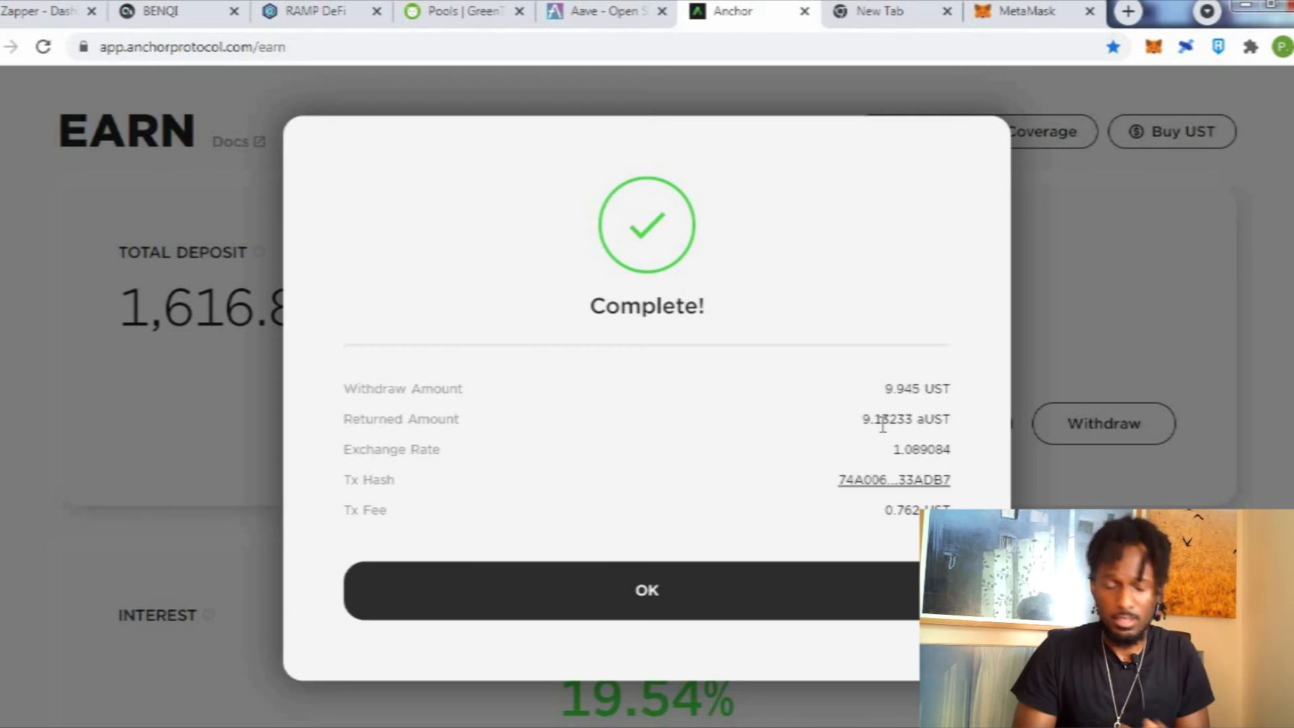
left_click(646, 589)
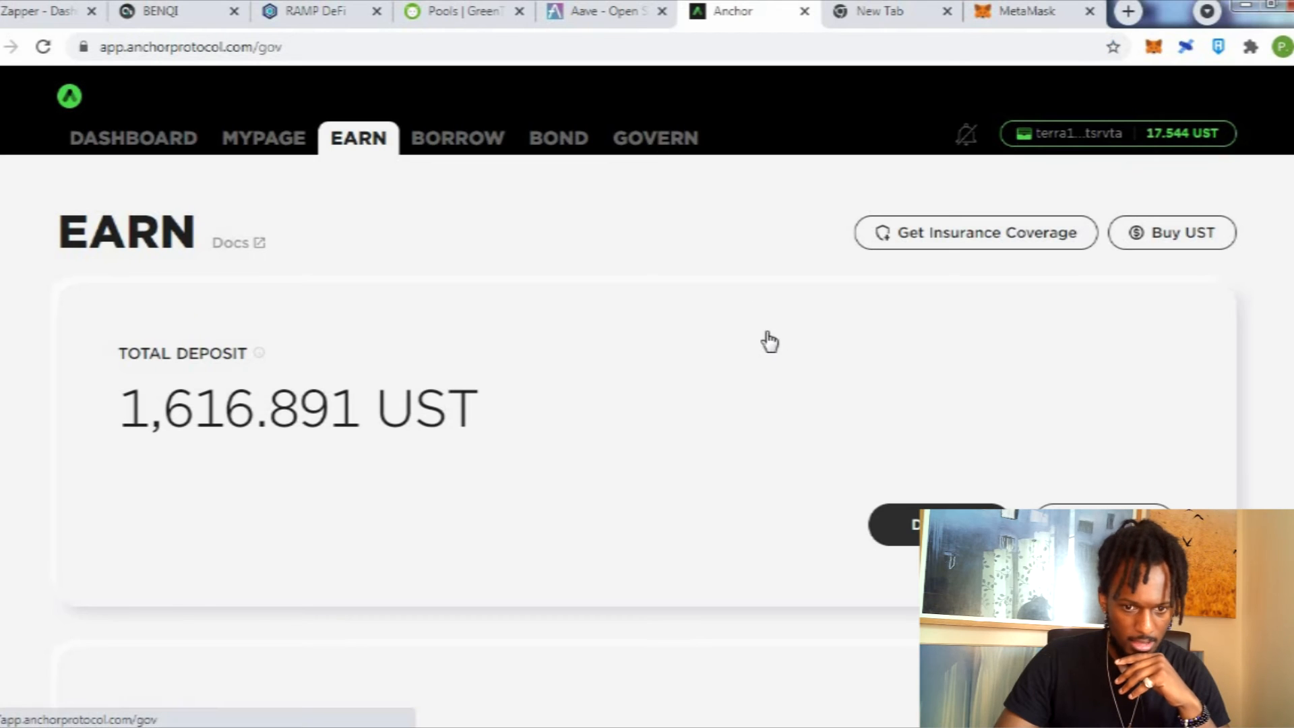
Provide 2.286141 ANC plus 7.387 UST to the pool, receiving 3.840983 ANC-UST LP.
left_click(655, 137)
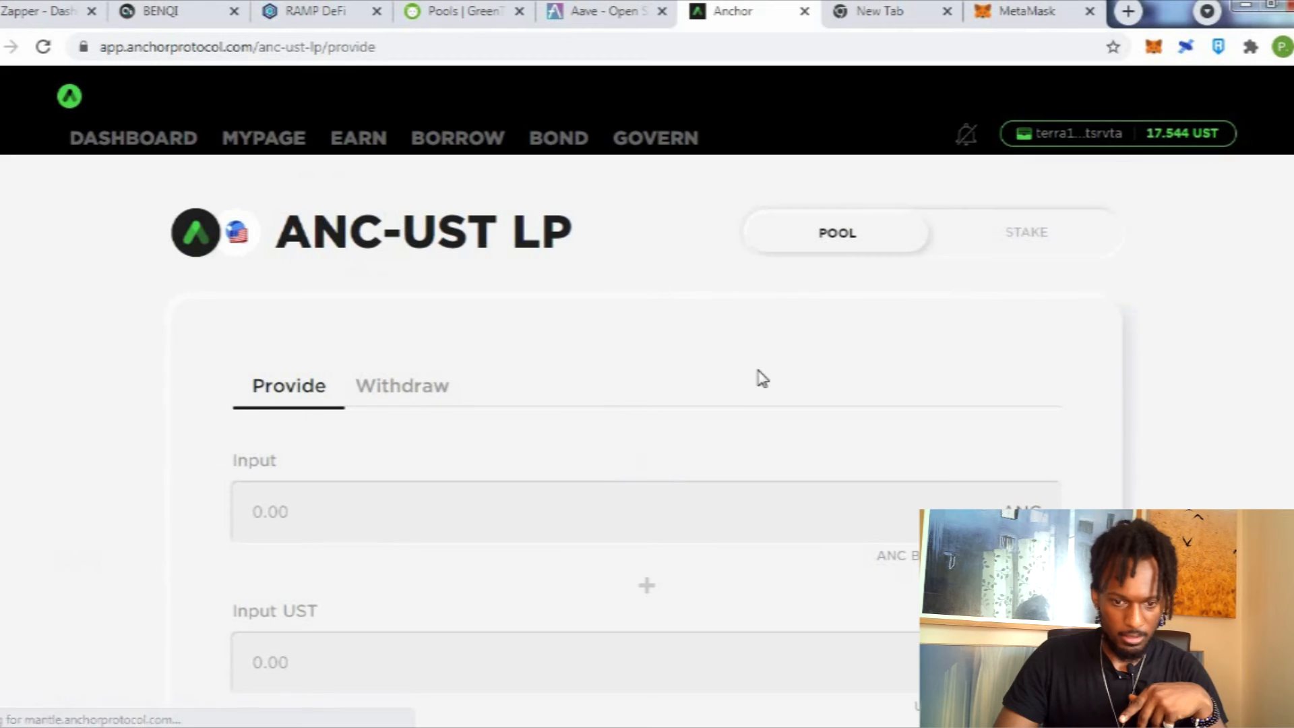
scroll("down", 3)
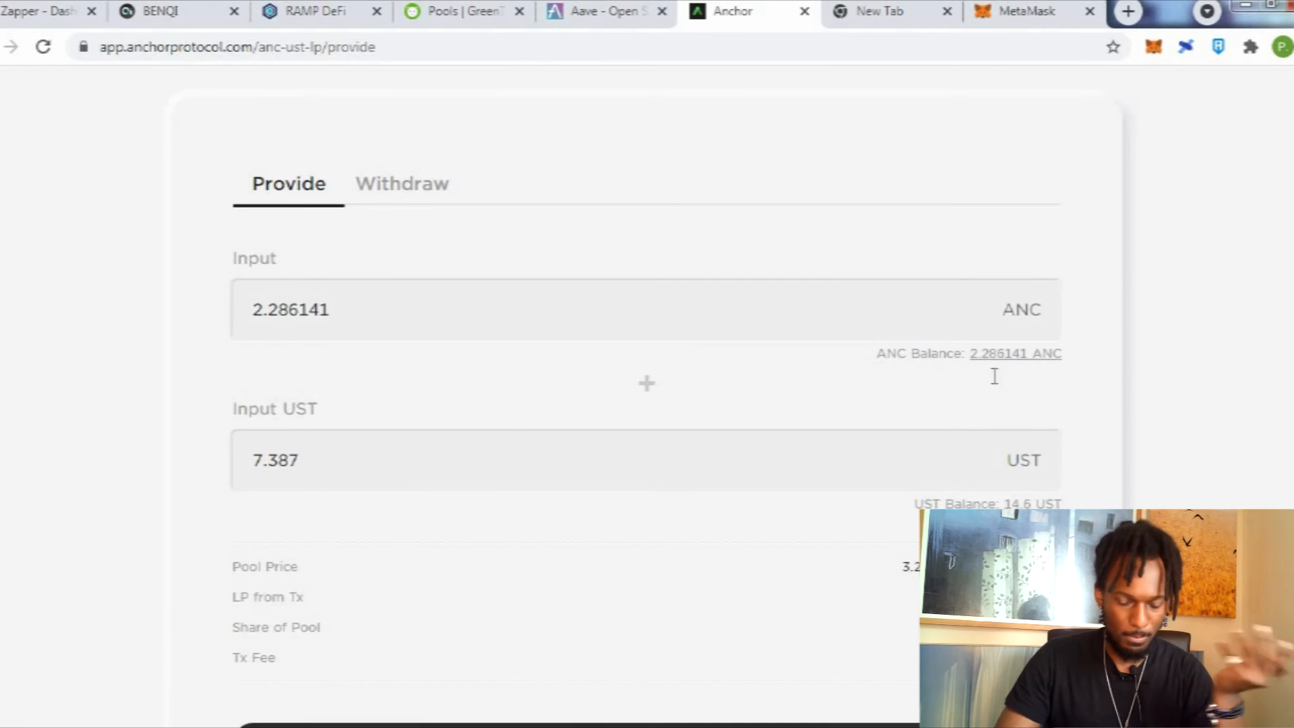
left_click(647, 471)
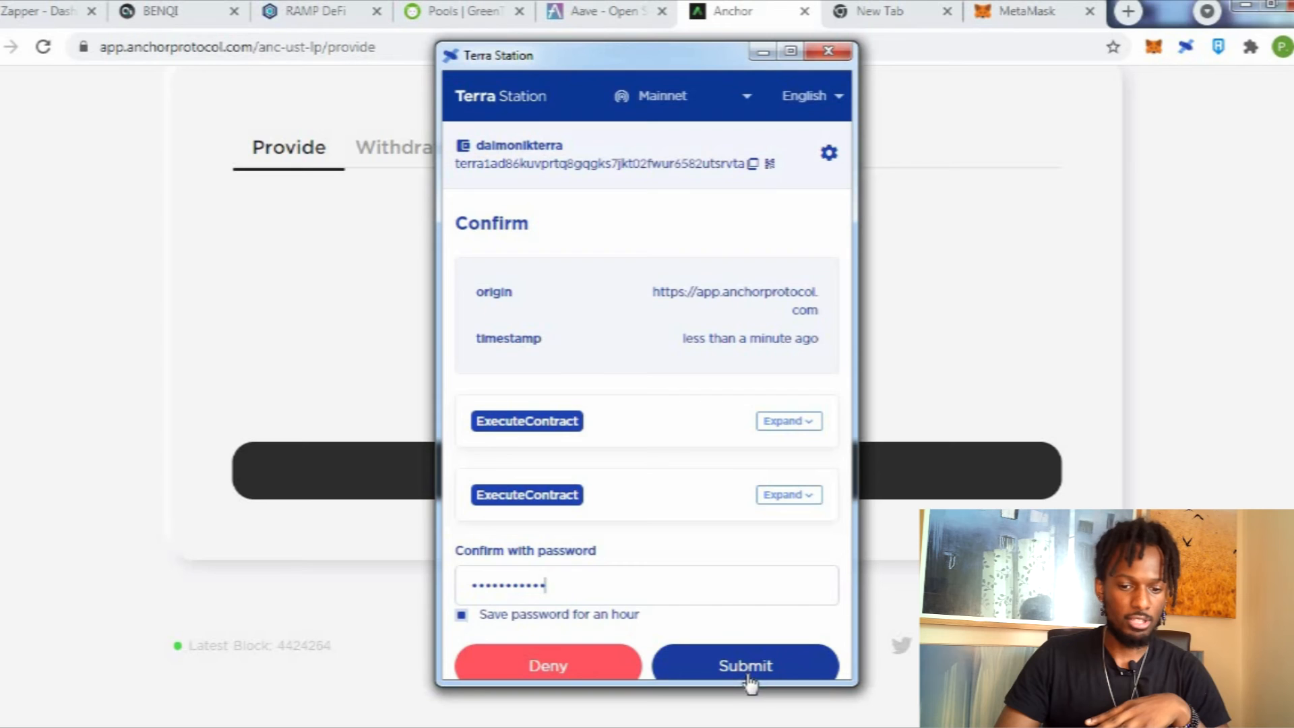
left_click(743, 665)
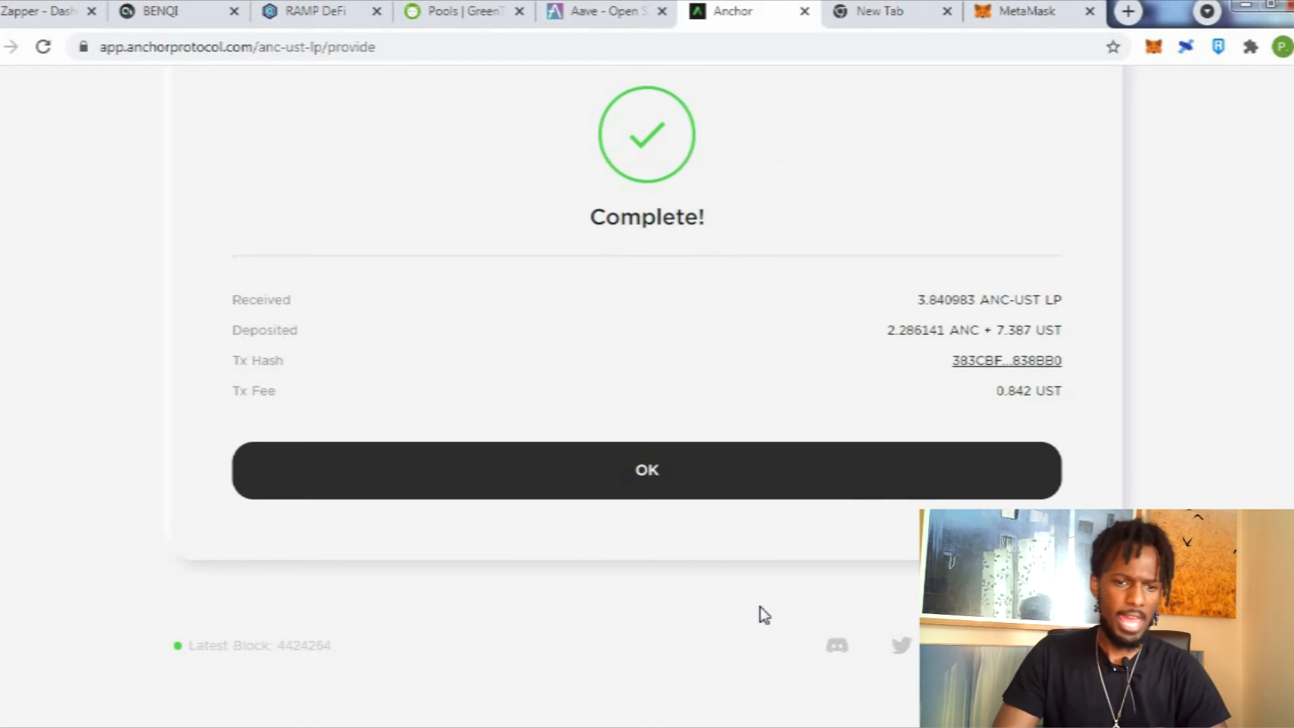
left_click(646, 469)
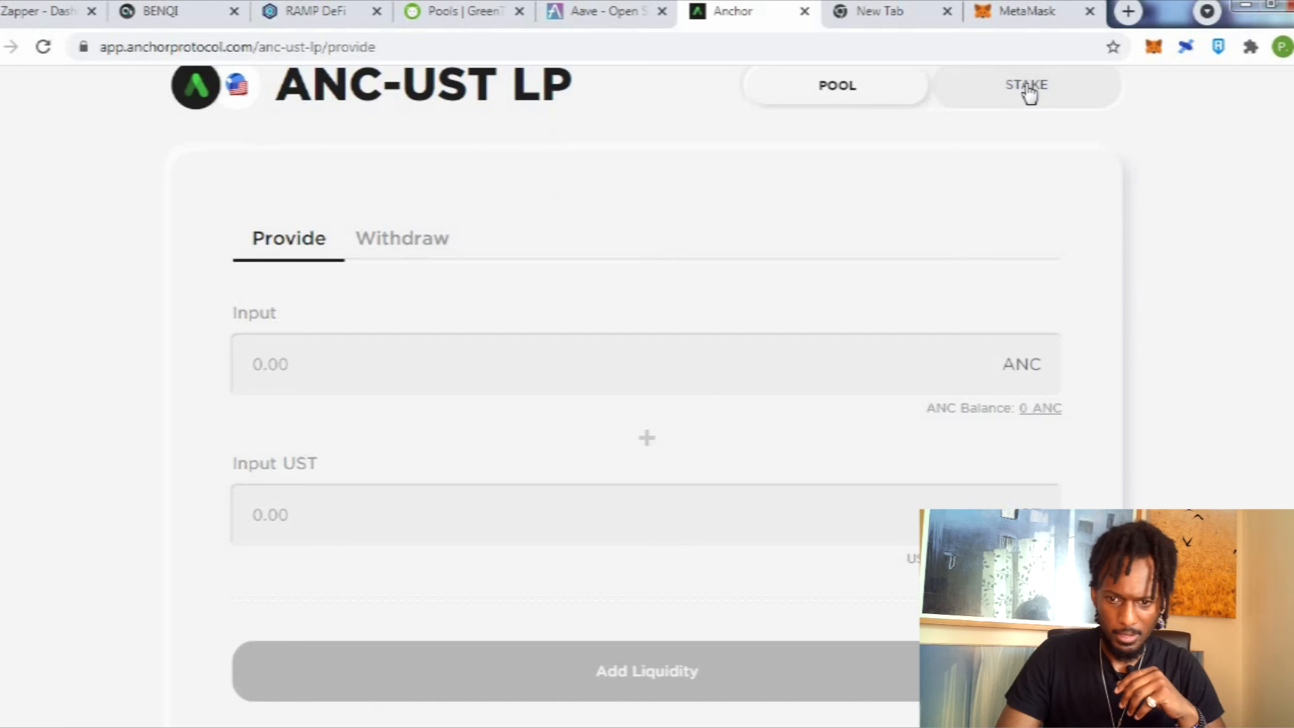
Stake the 3.840983 ANC-UST LP tokens, bringing total staked to 18.765576 LP.
left_click(1025, 85)
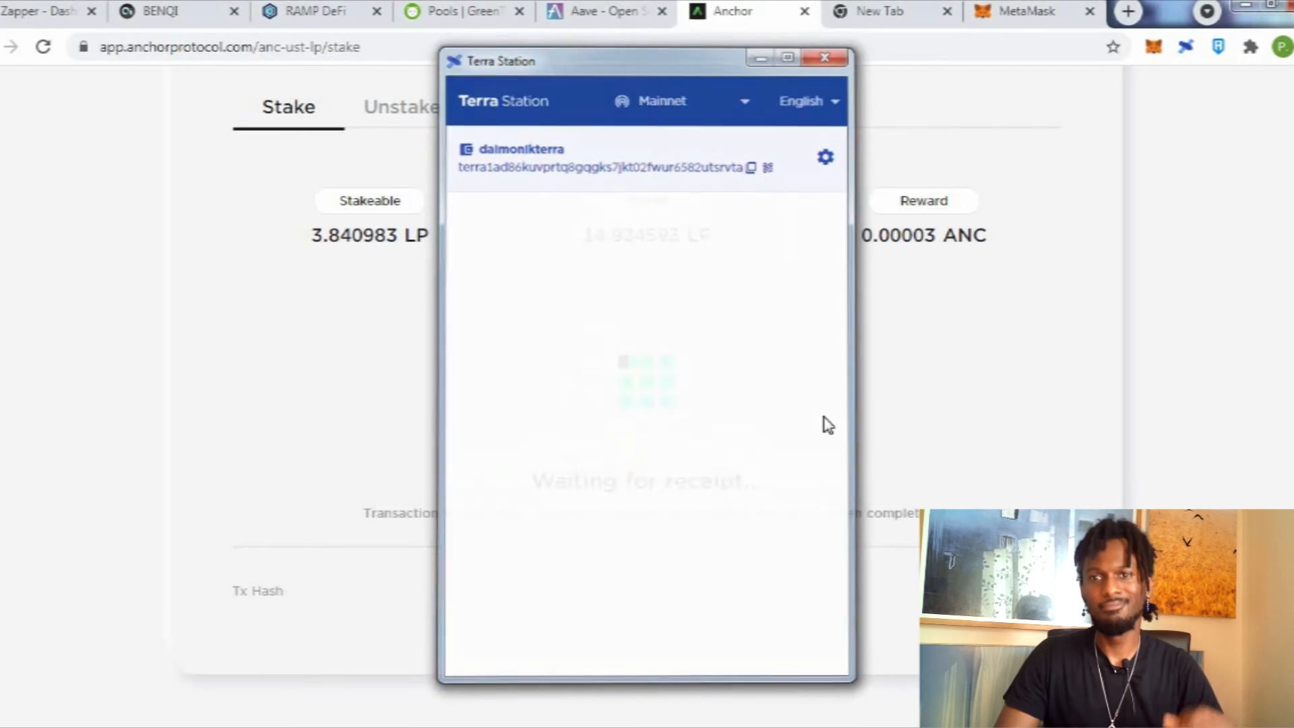
left_click(824, 56)
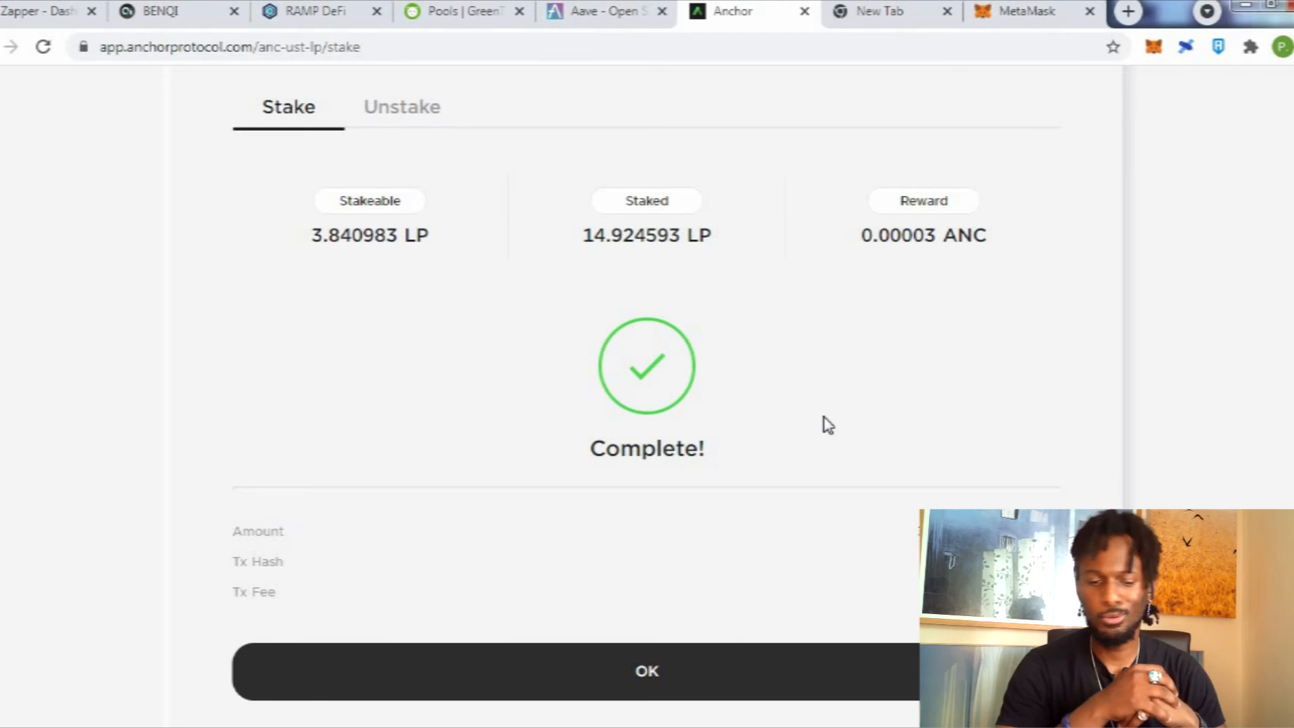
left_click(646, 670)
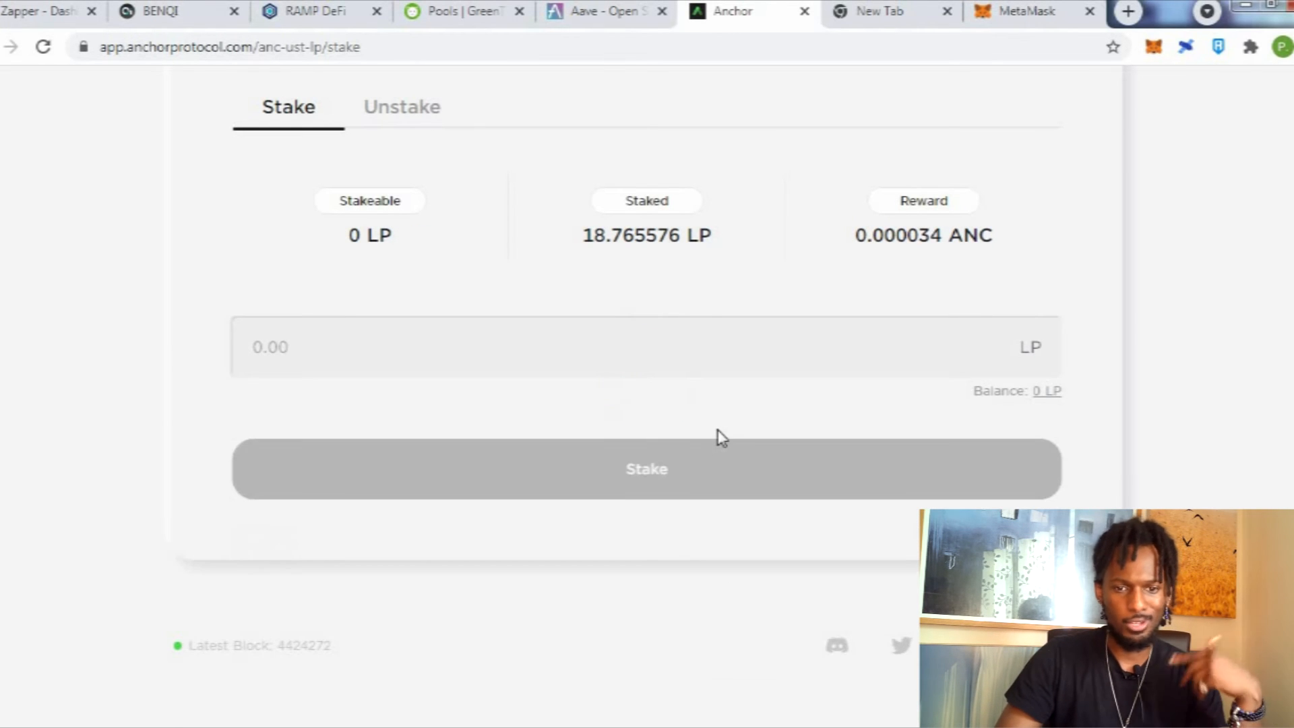
mouse_move(747, 404)
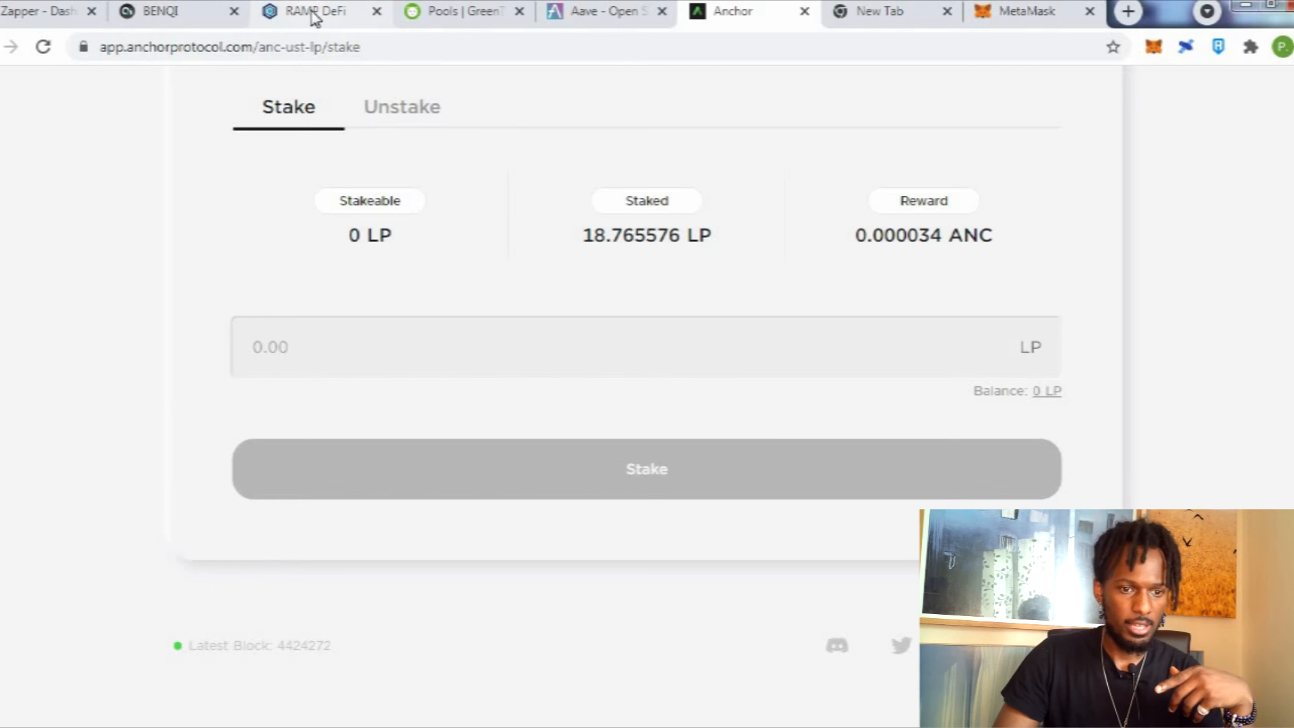
Check MetaMask's 0.5463 AVAX balance, BENQI markets, then RAMP DeFi's Polygon mint page.
left_click(1023, 10)
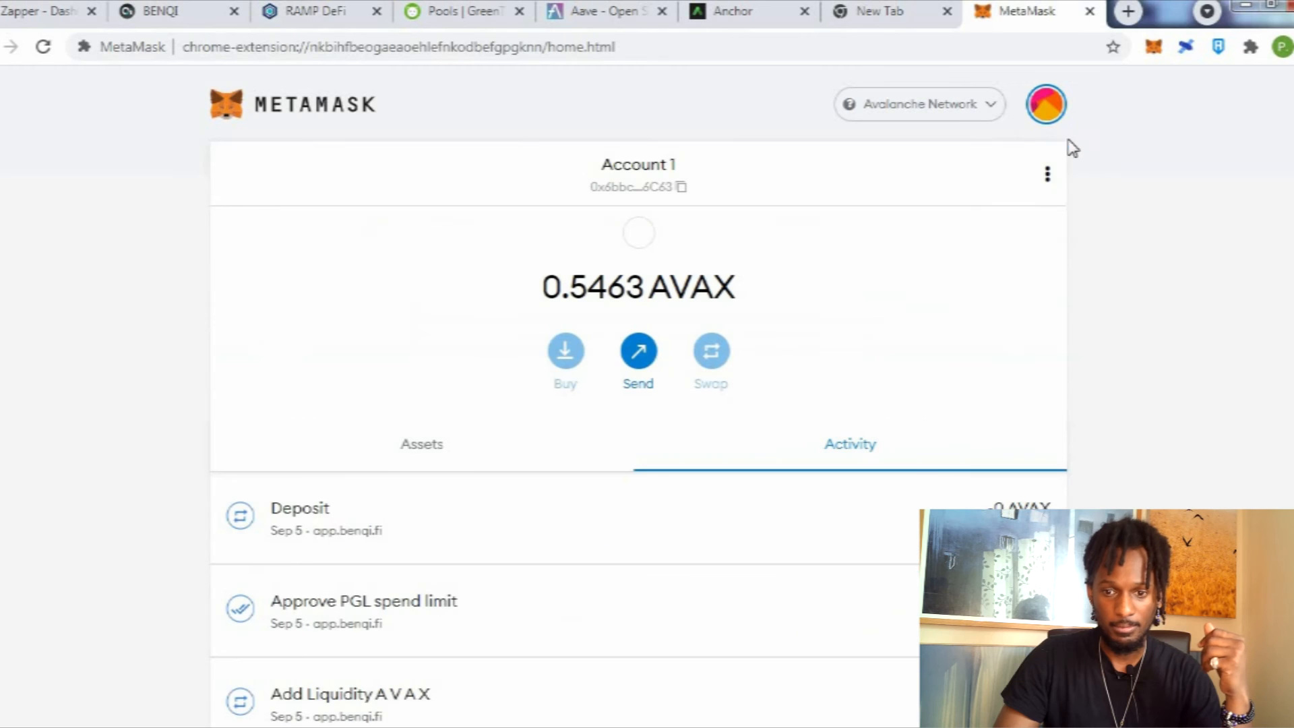
left_click(918, 104)
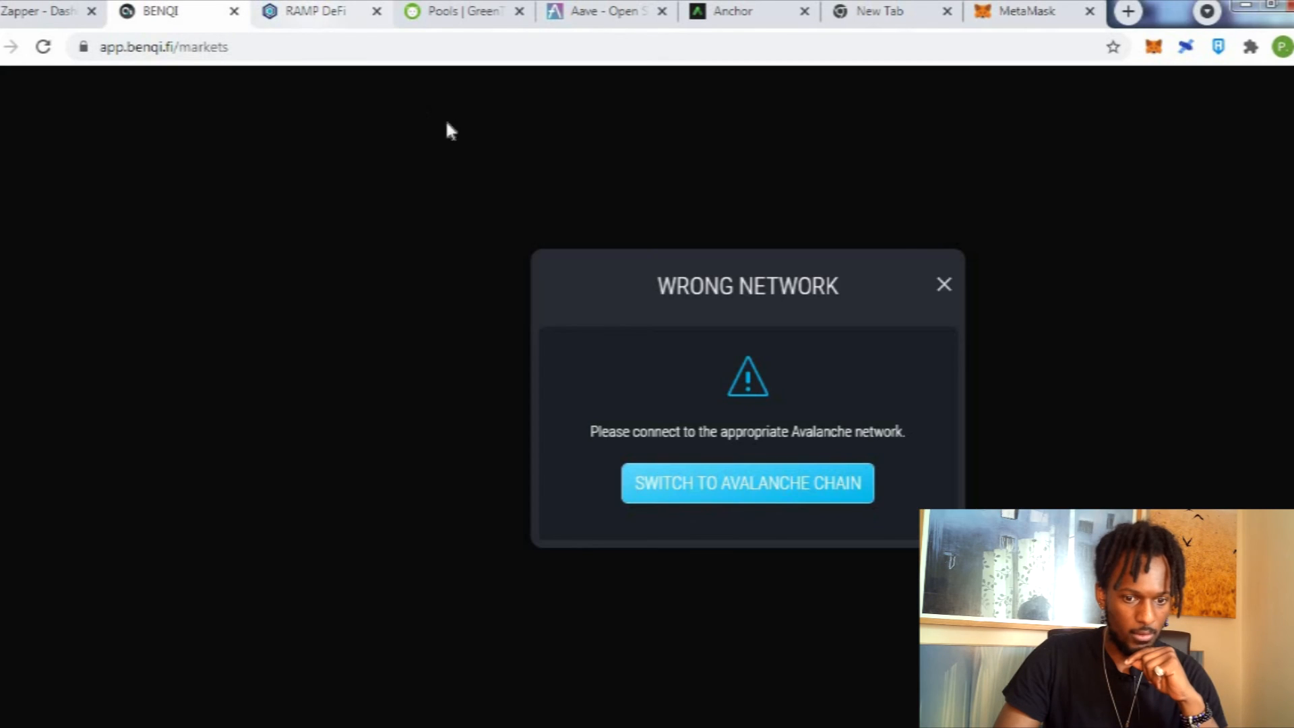
left_click(316, 10)
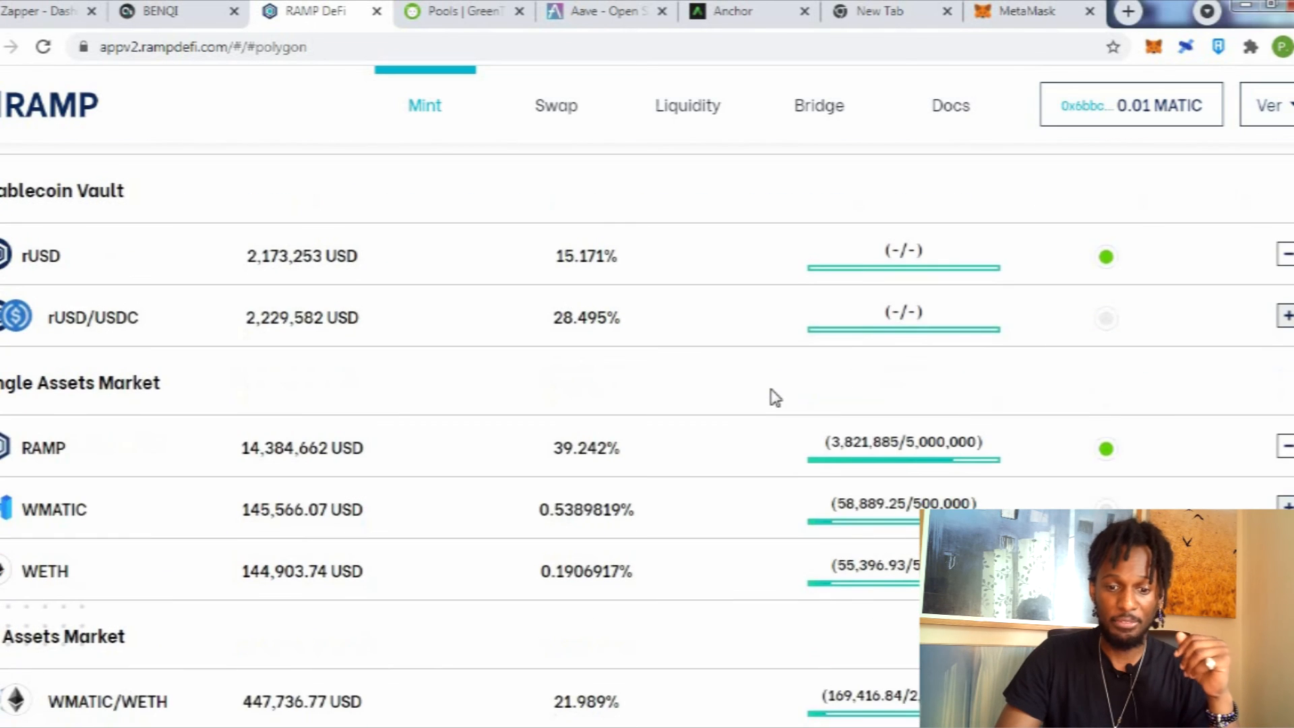
Scroll the Polygon Mint page to the expanded RAMP row showing 60,303.54 RAMP withdrawable and 15,183.32 rUSD mintable.
scroll("down", 3)
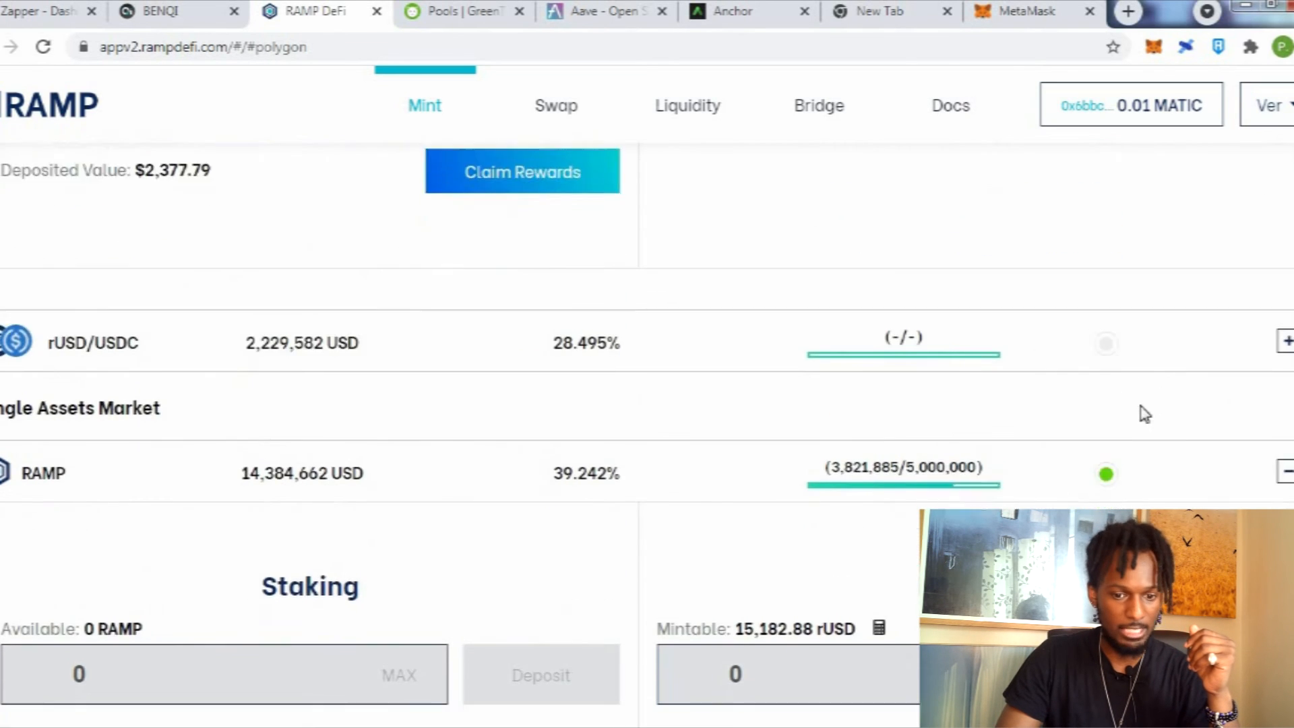
scroll("down", 3)
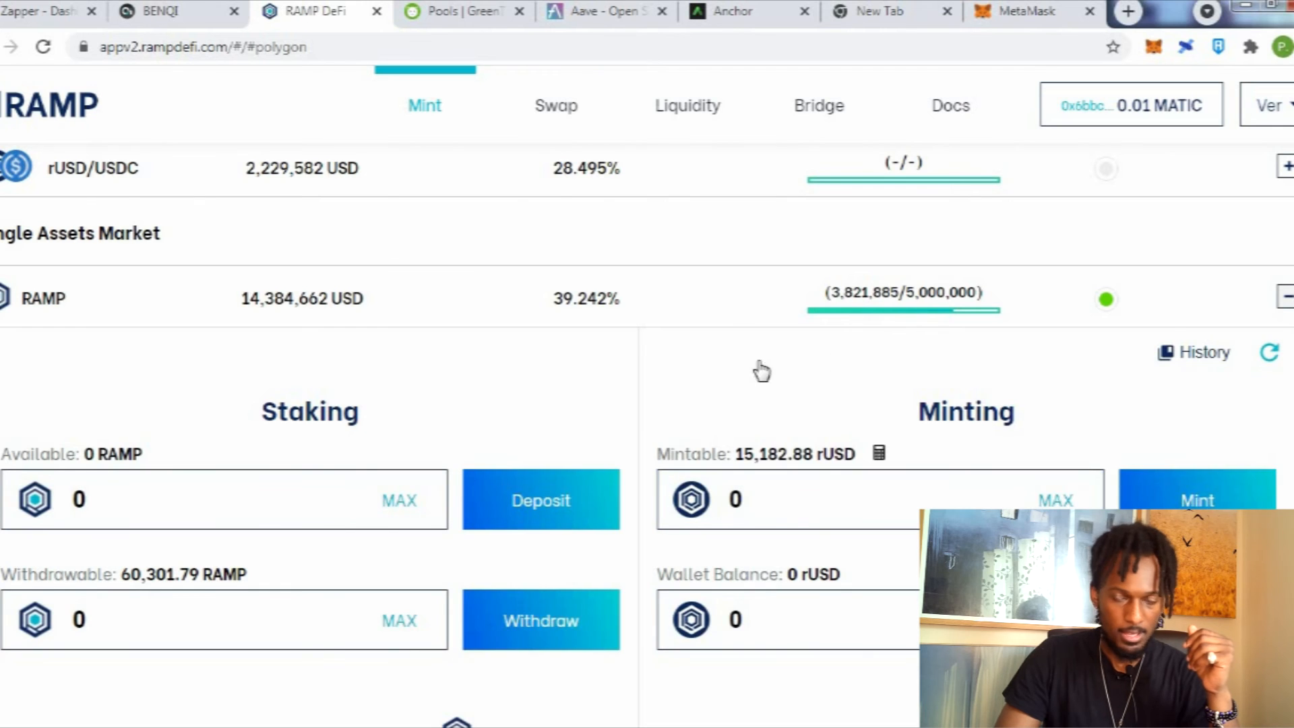
scroll("down", 3)
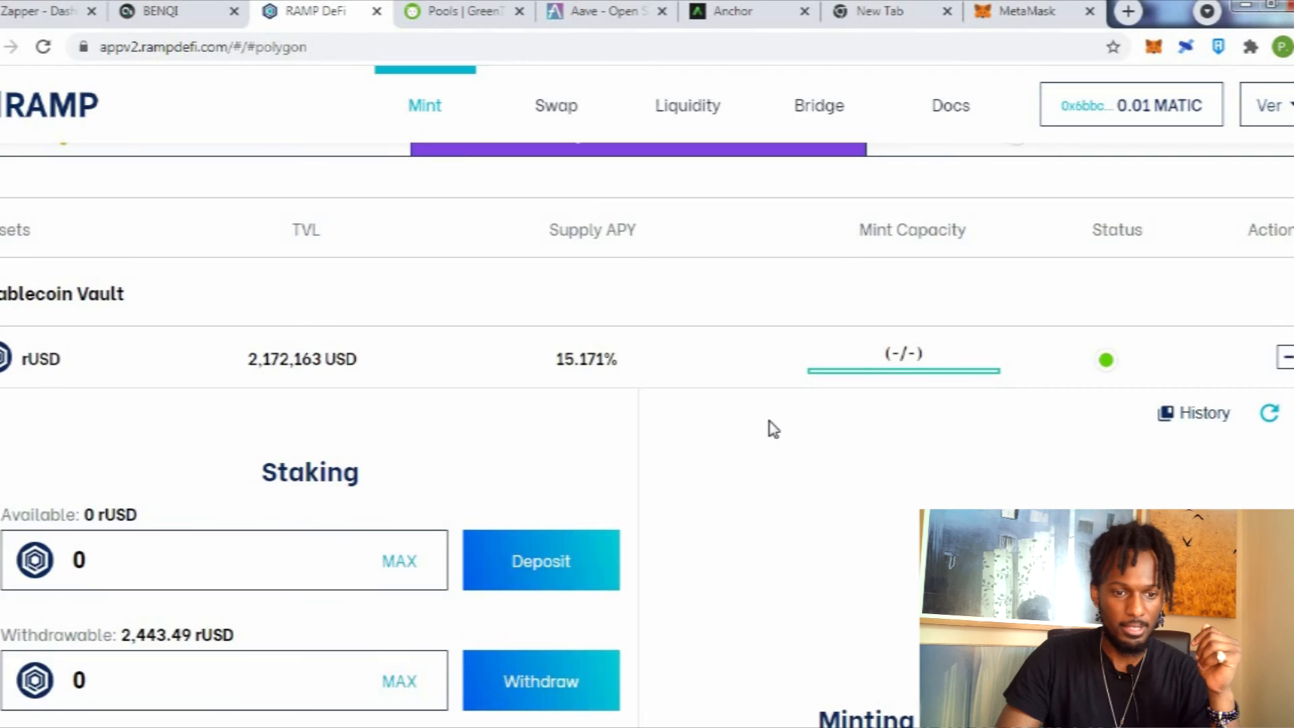
scroll("down", 3)
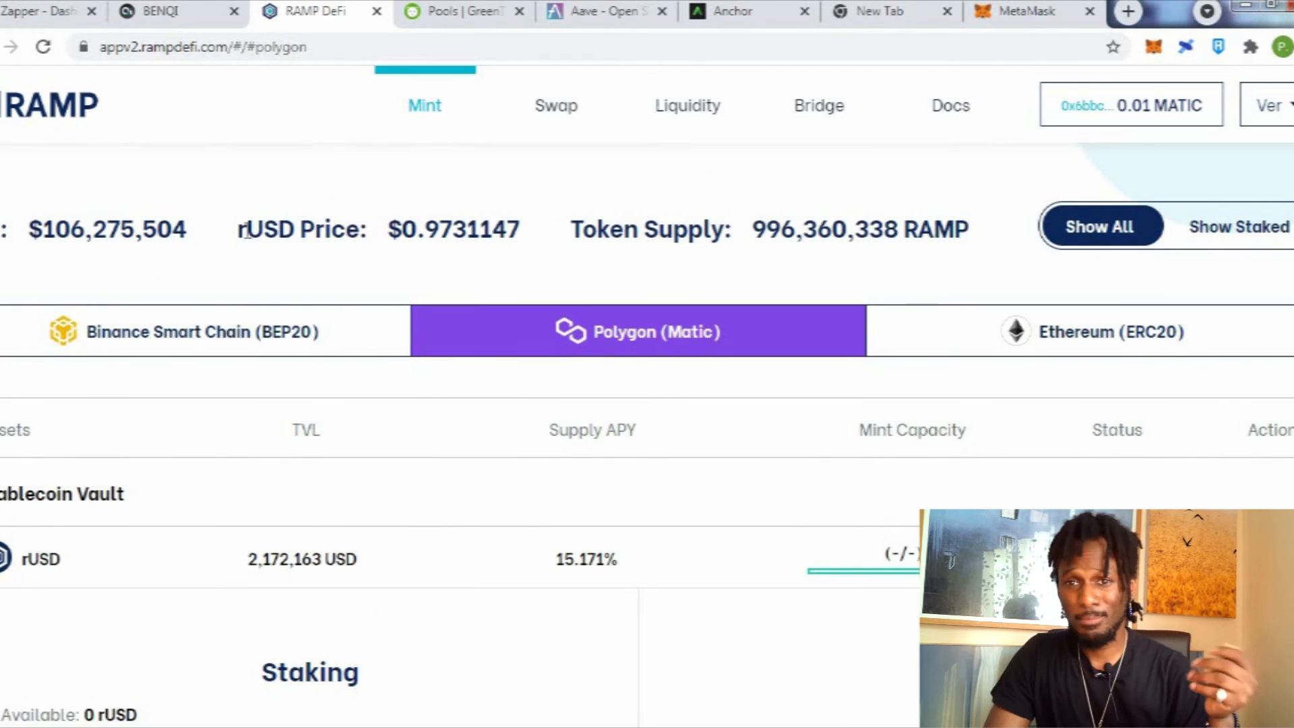
mouse_move(600, 371)
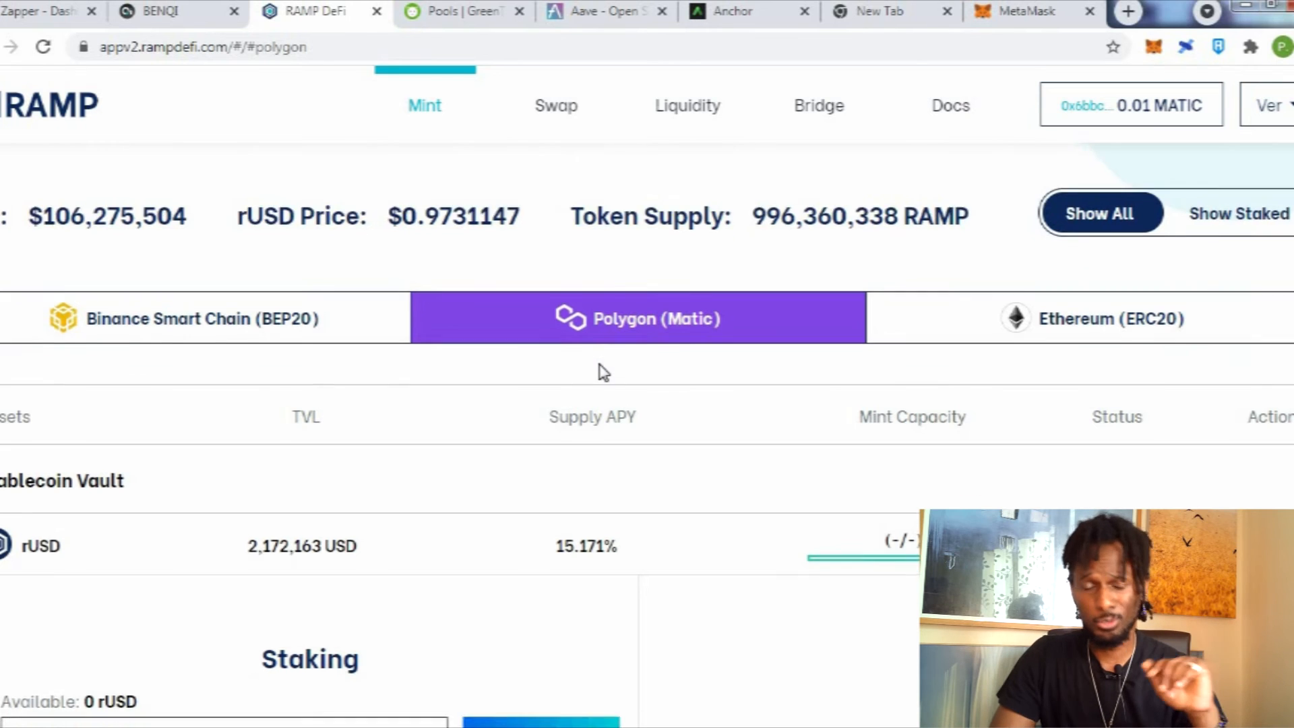
scroll("down", 3)
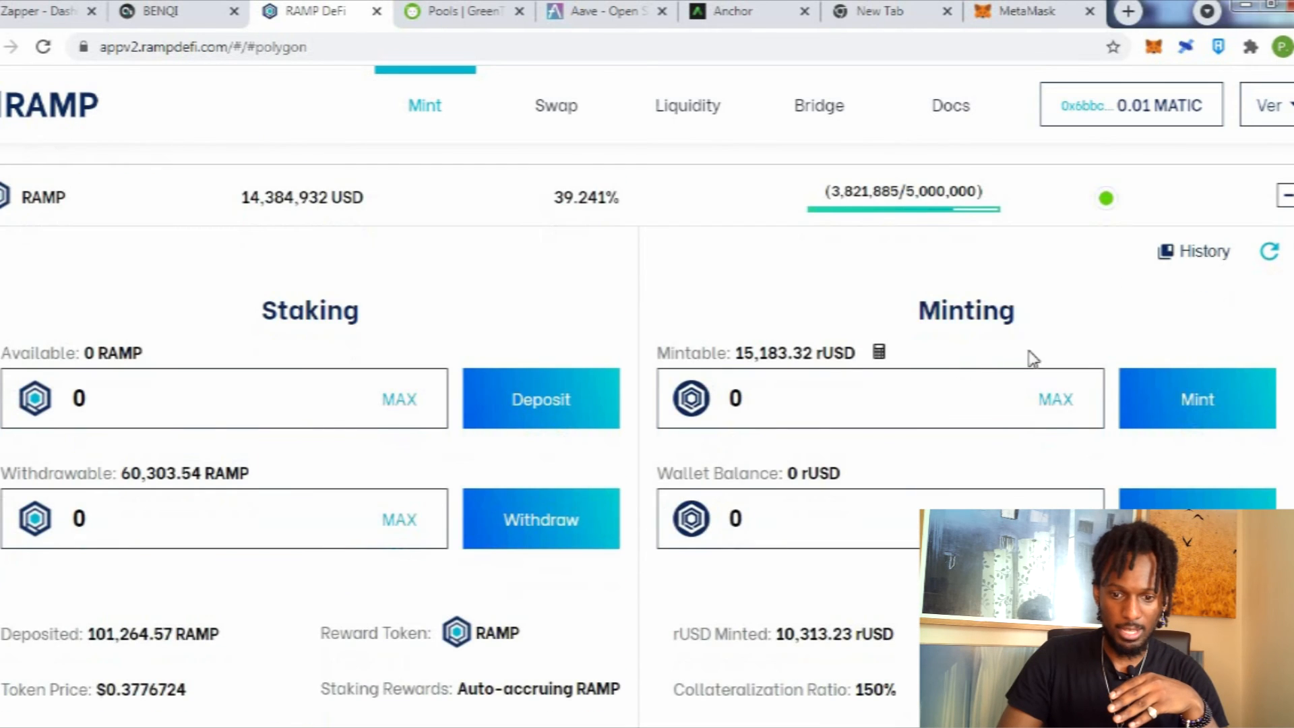
scroll("down", 3)
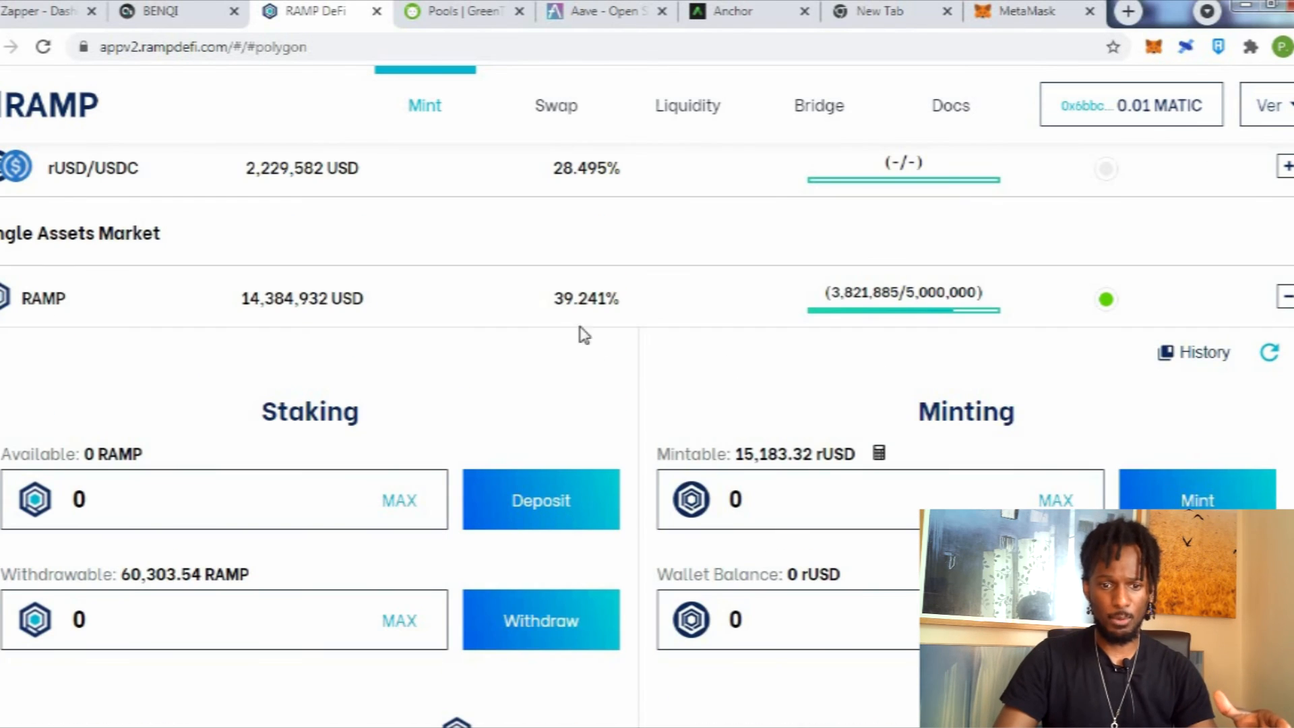
mouse_move(585, 298)
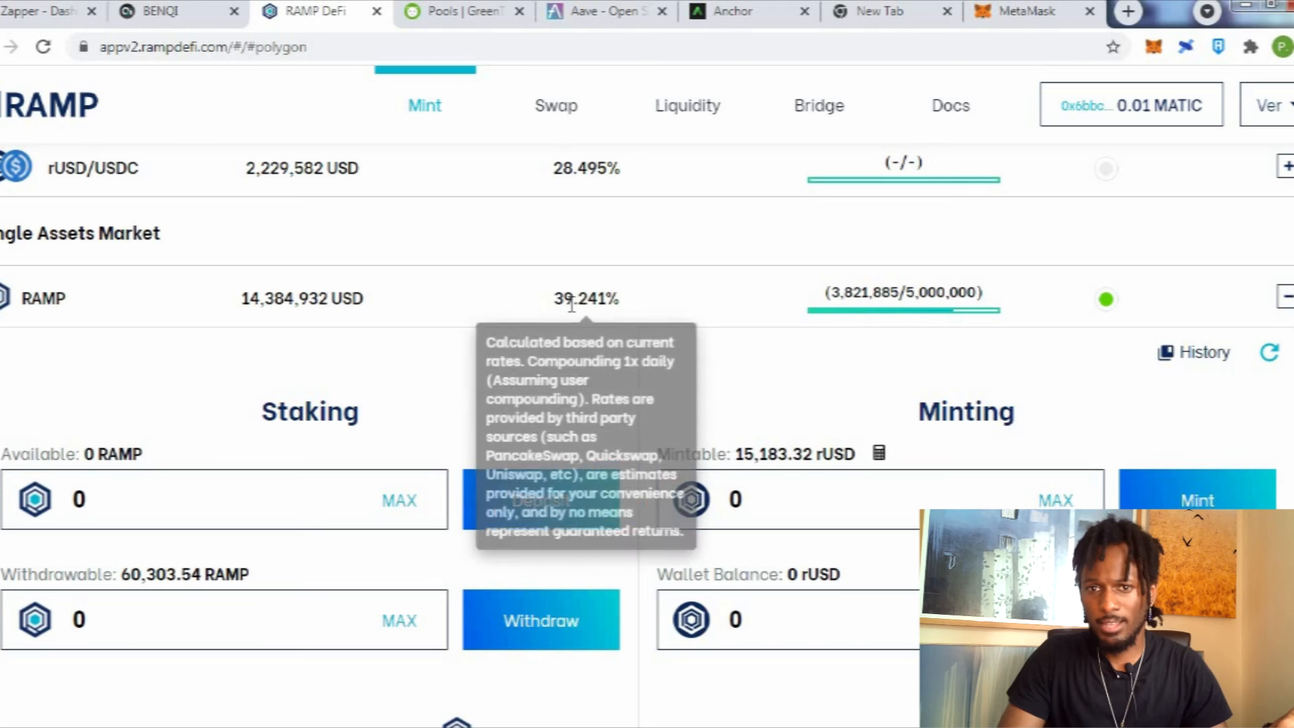
mouse_move(740, 385)
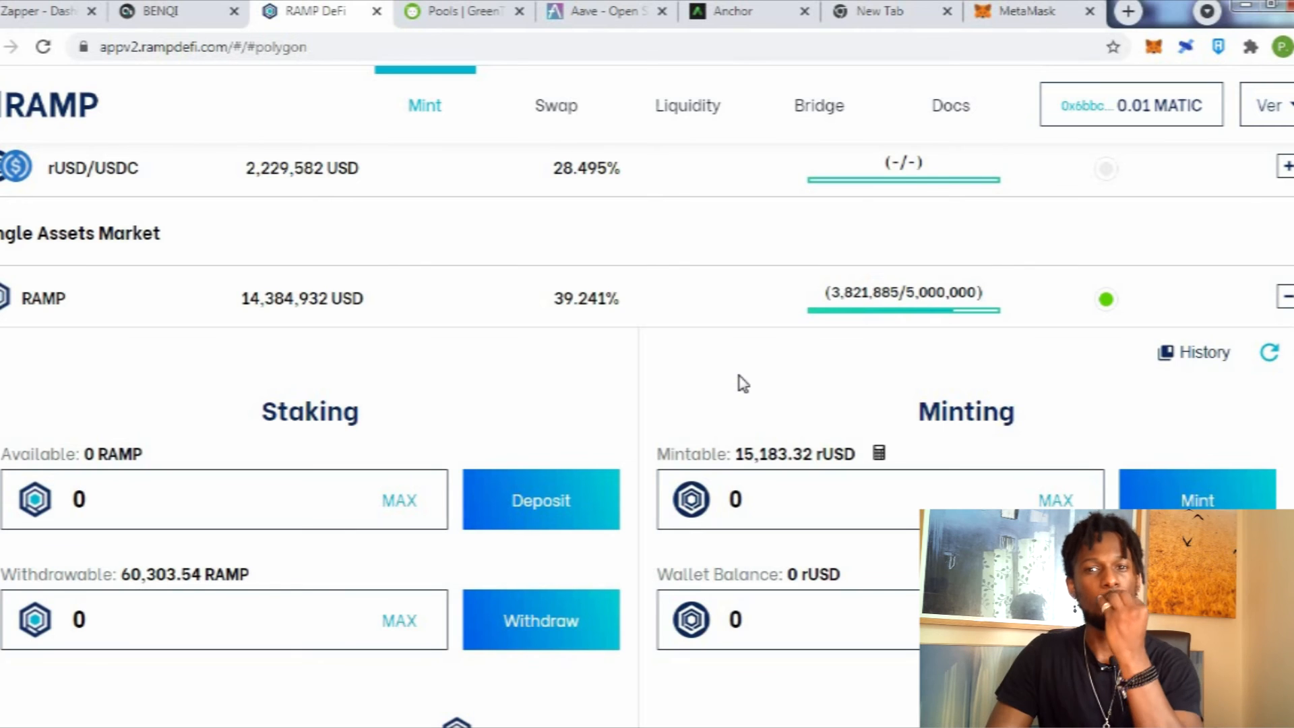
mouse_move(753, 393)
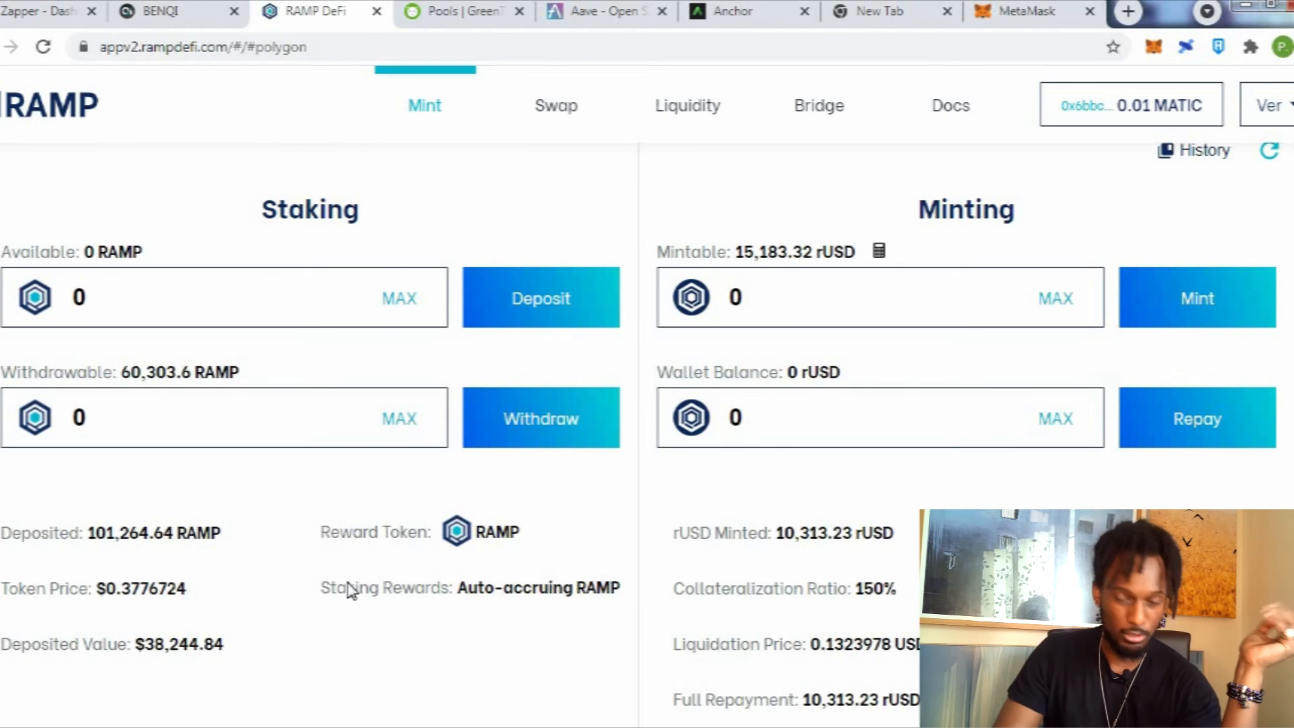
Scroll to the limits showing 25,496.56 rUSD max mintable at 150% collateralization and 0% daily interest.
scroll("down", 3)
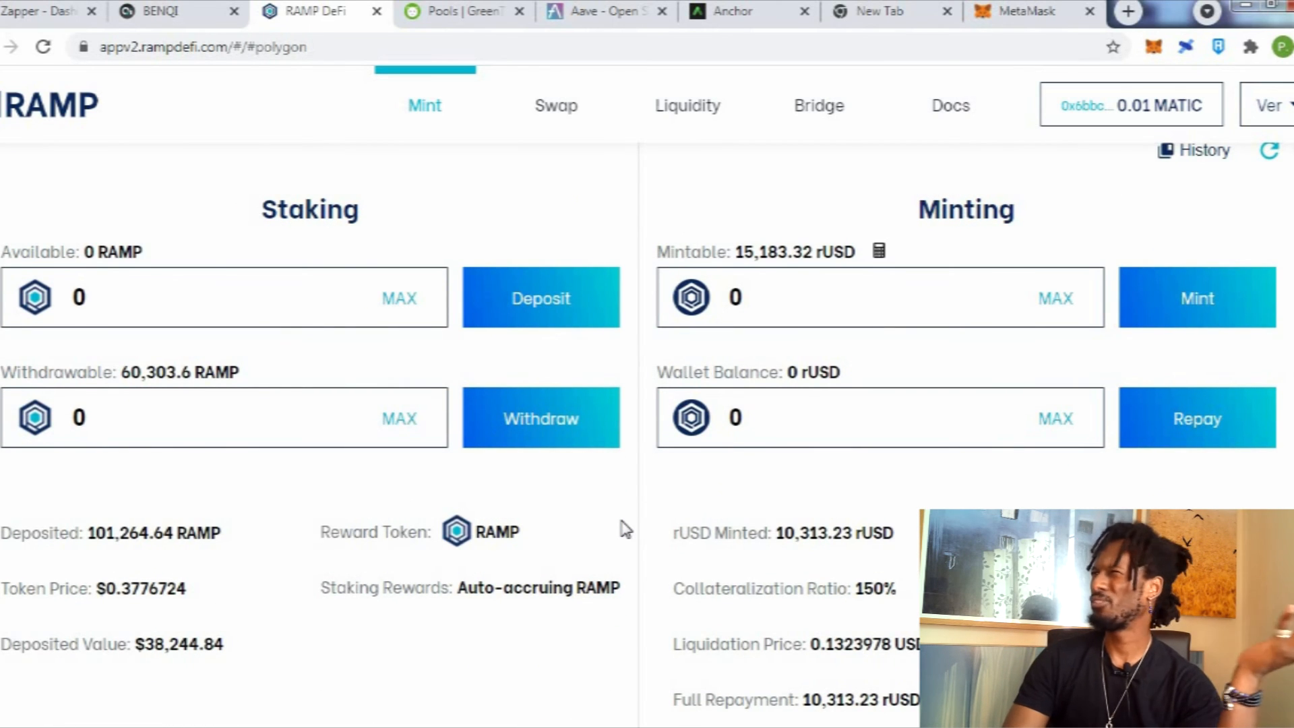
mouse_move(625, 540)
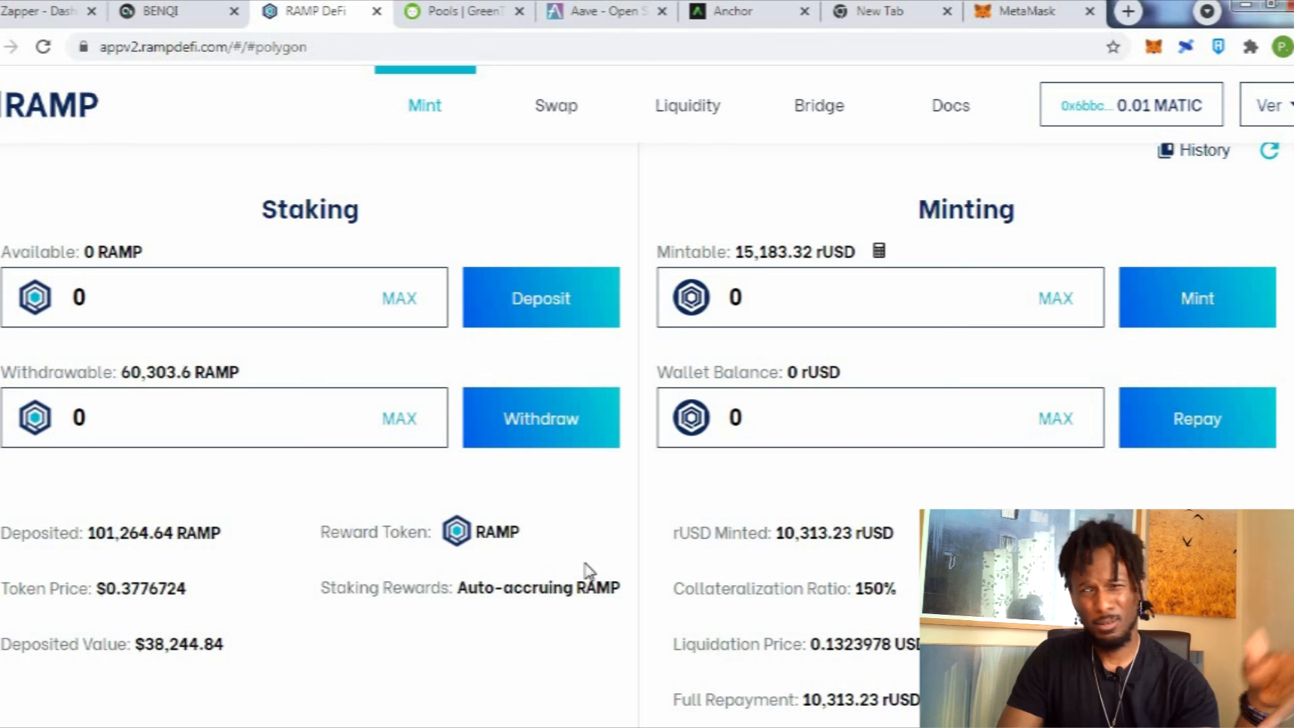
mouse_move(474, 569)
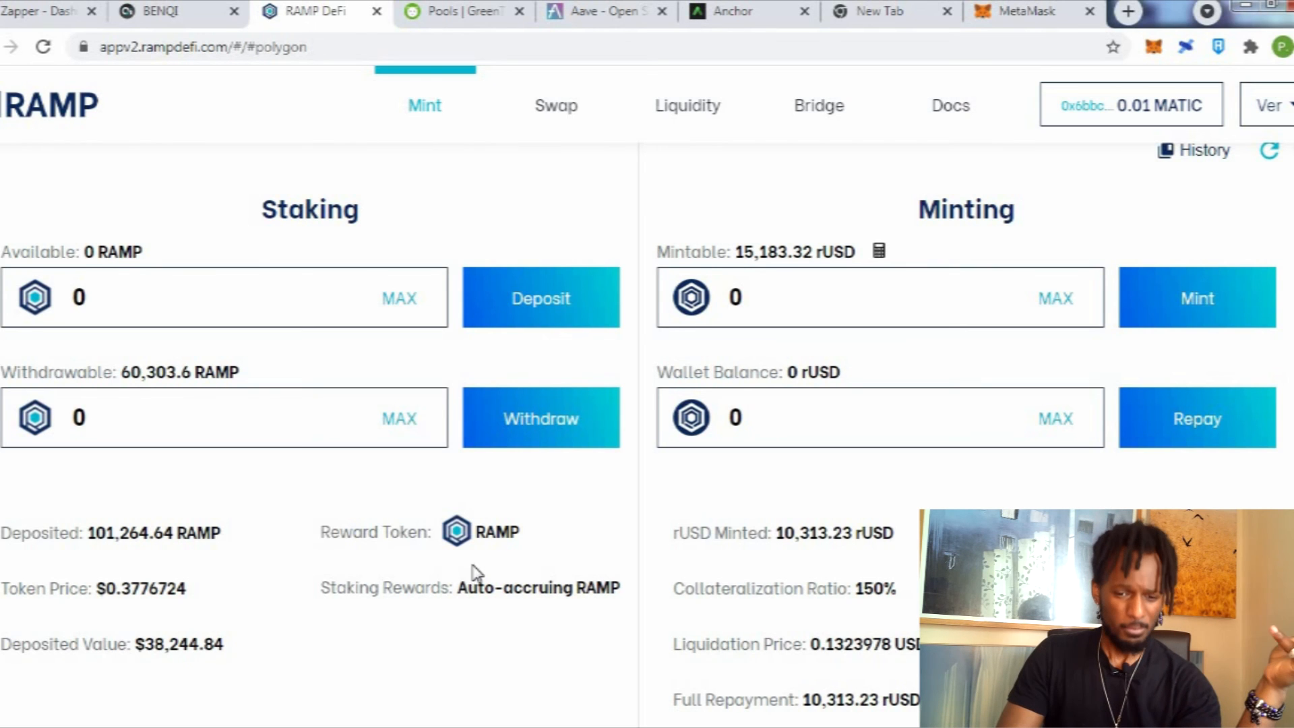
scroll("down", 3)
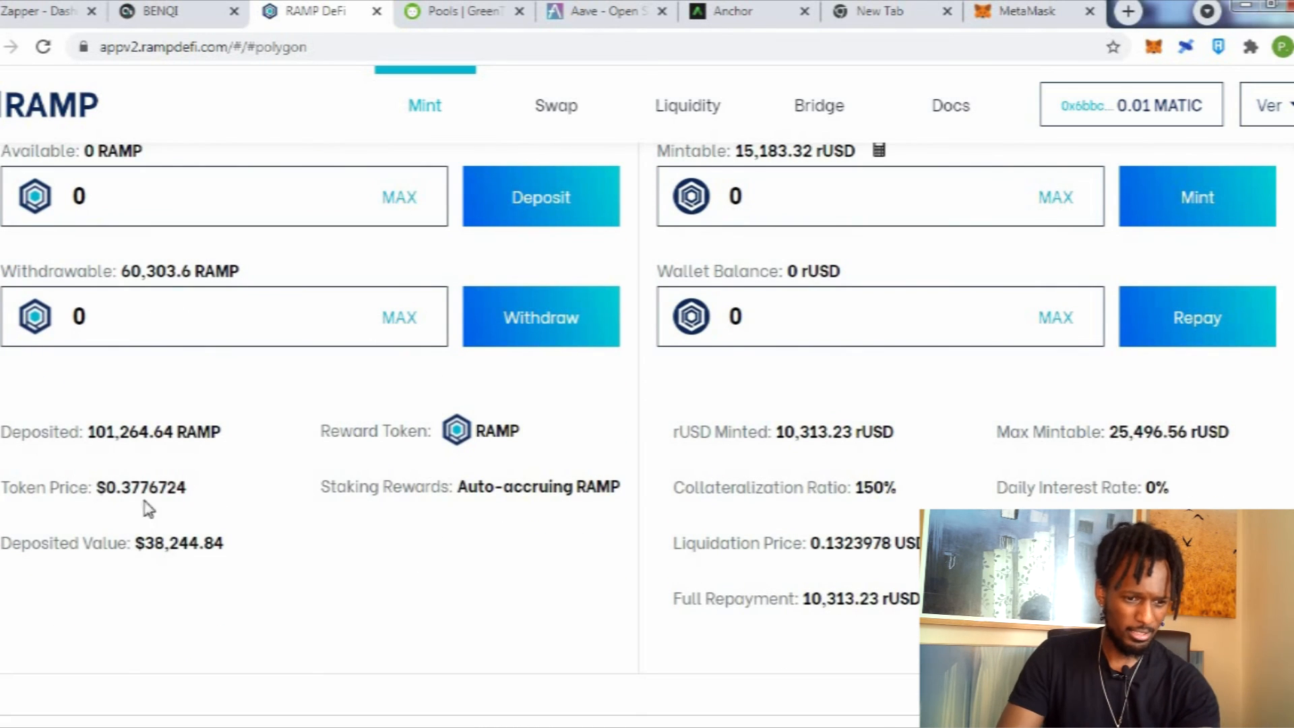
mouse_move(382, 555)
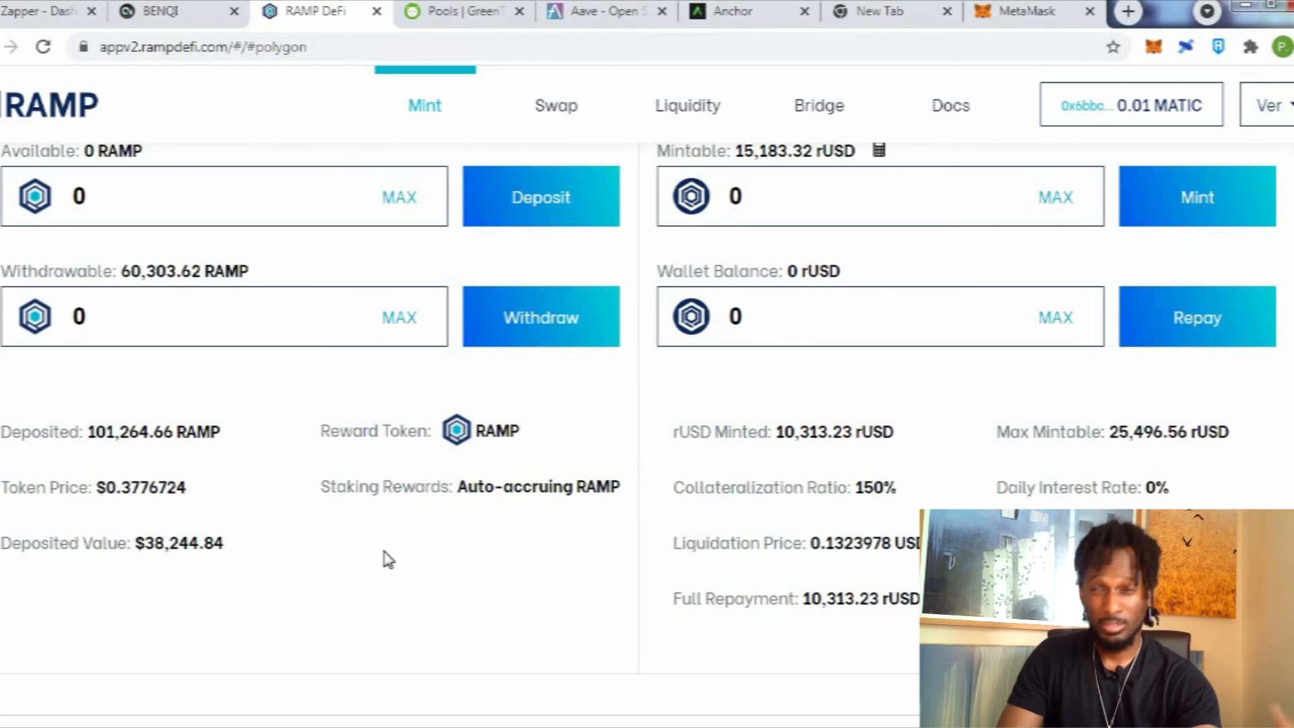
mouse_move(398, 564)
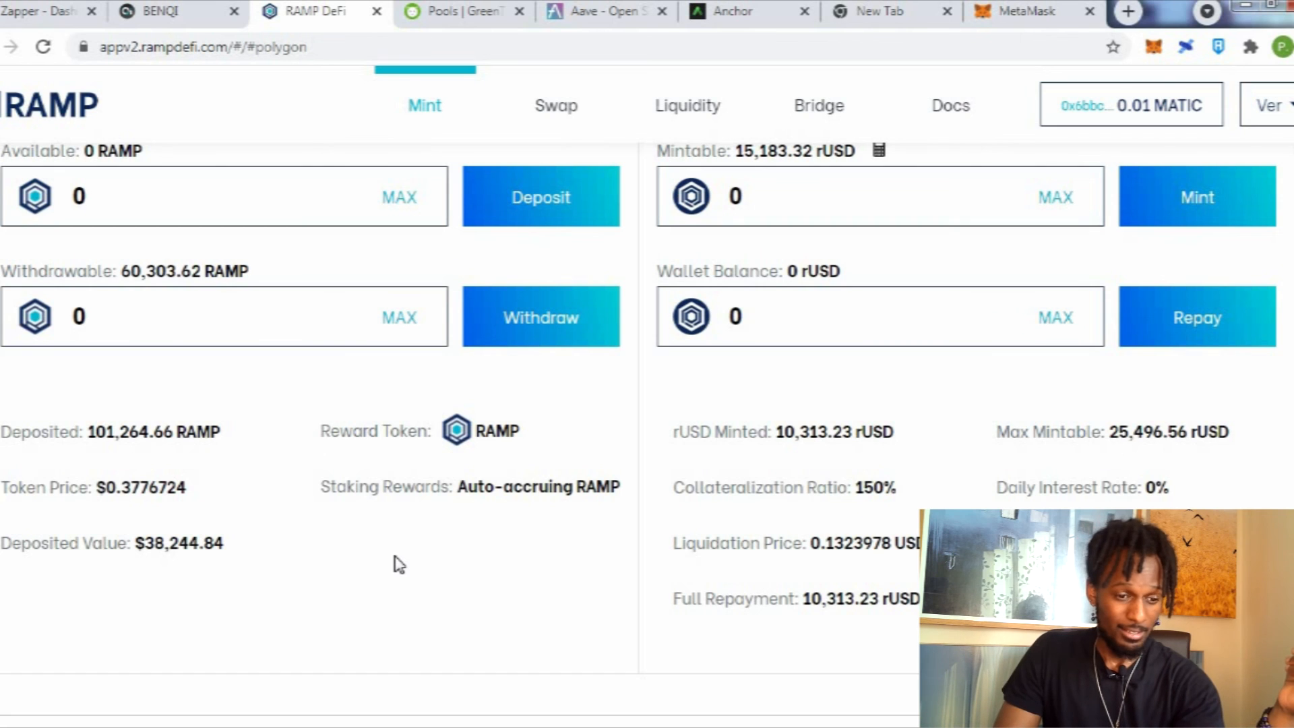
mouse_move(404, 574)
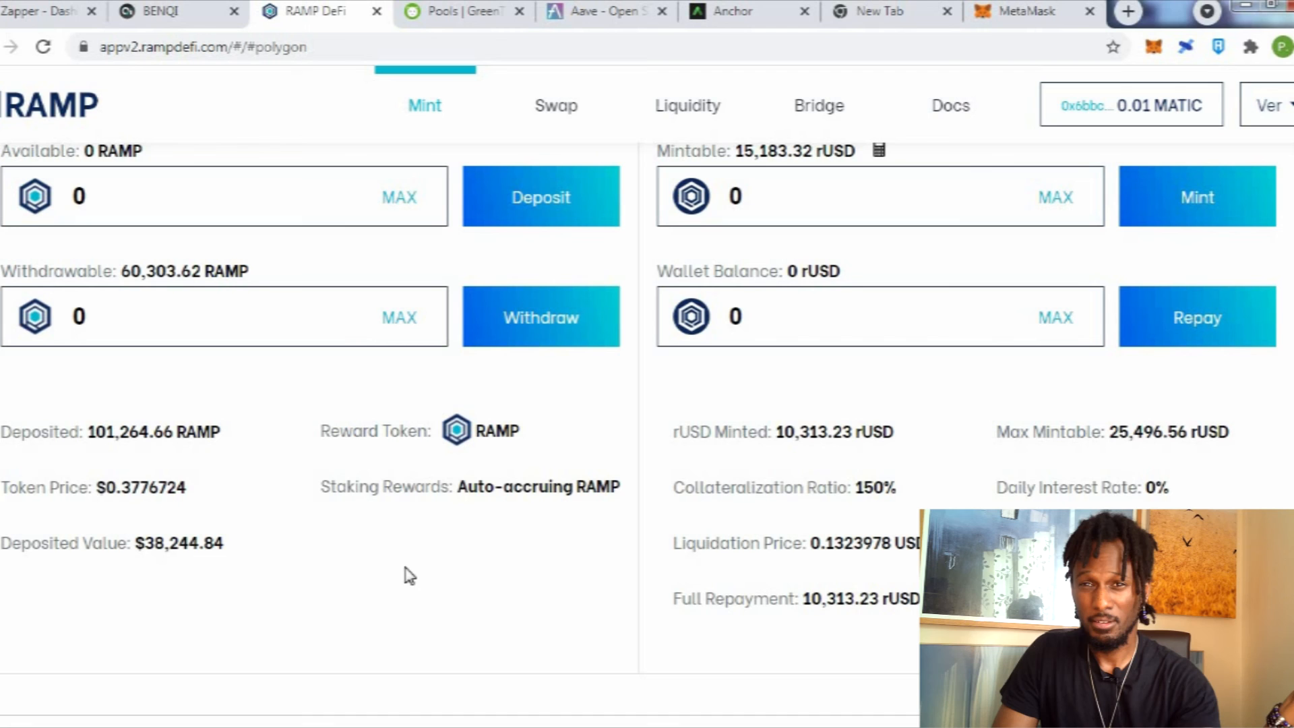
Return to the Polygon overview with rUSD at $0.9731147 and dismiss the Windows colour scheme prompt.
scroll("down", 3)
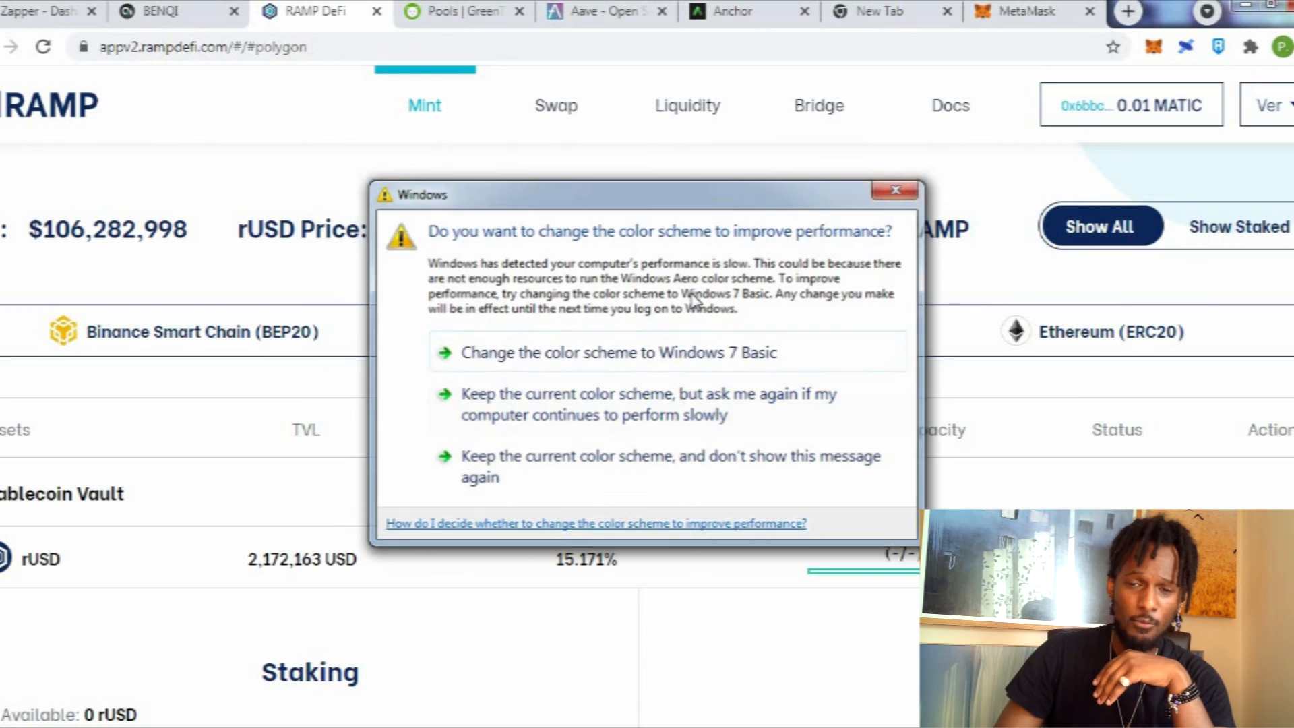
left_click(895, 190)
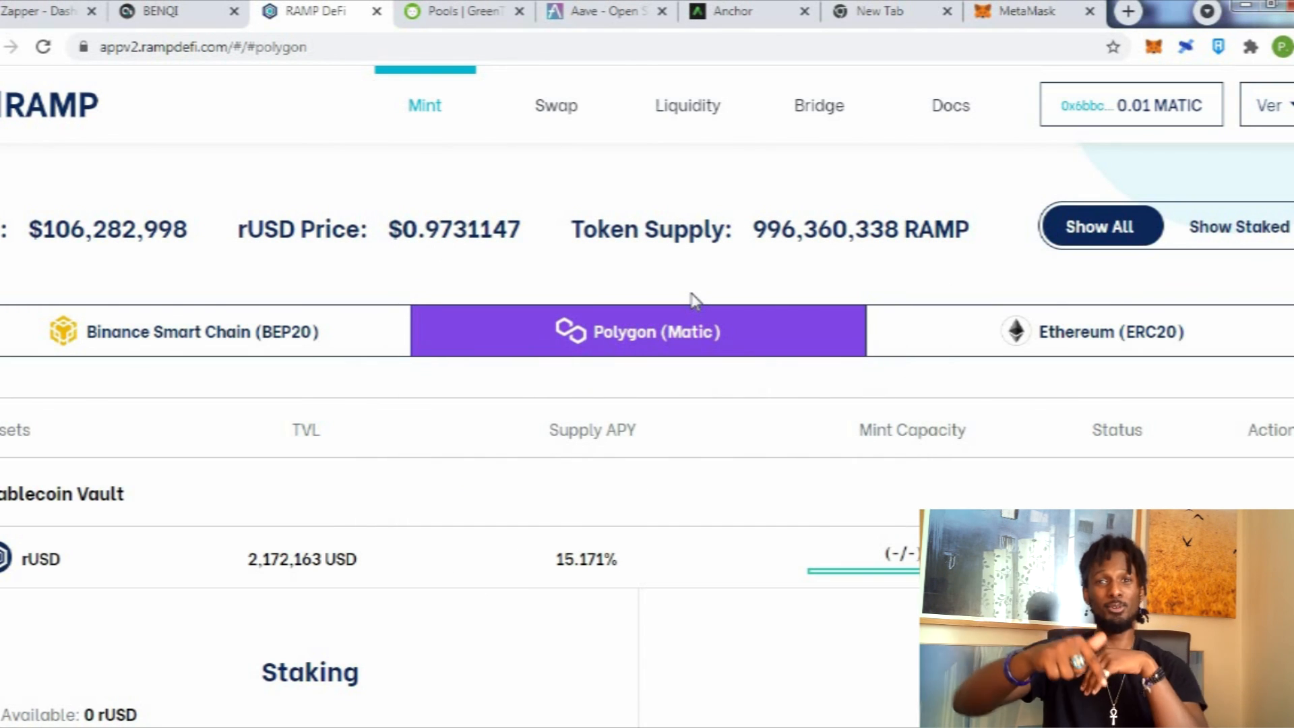